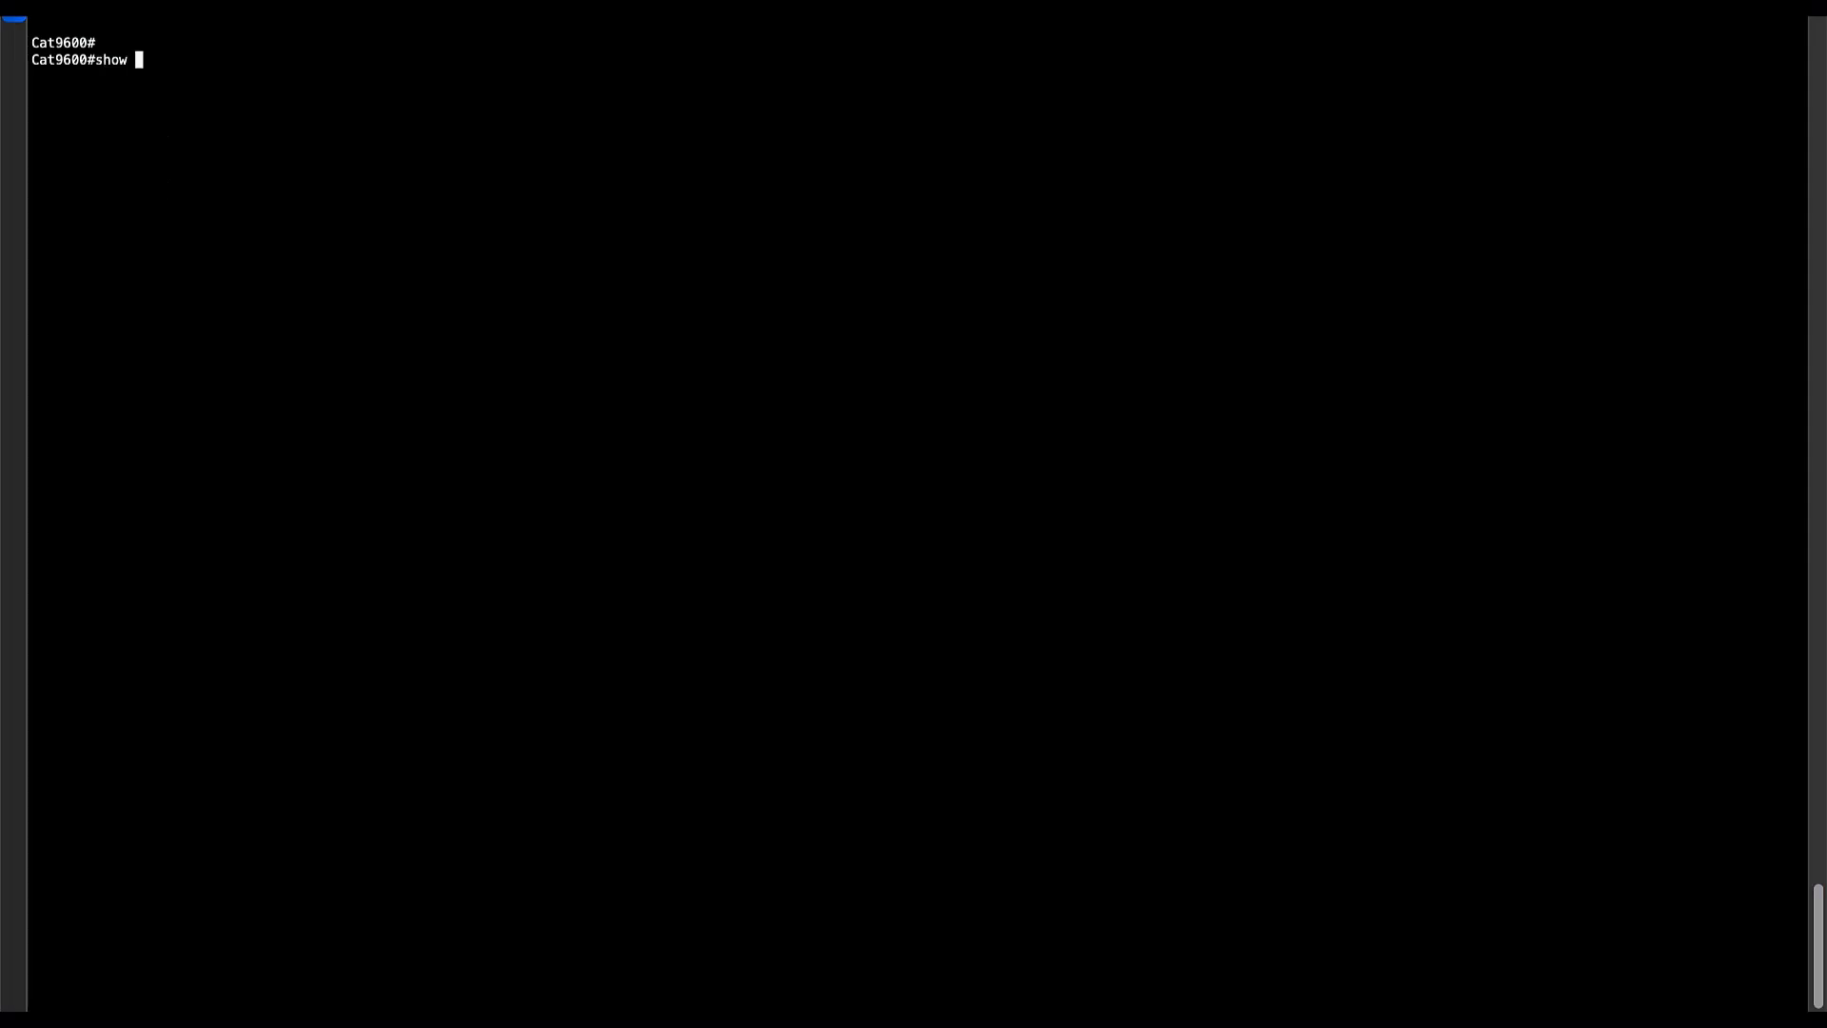
- Run show version and mark the line reporting IOS XE 17.06.05 on the Cat9600
type("version")
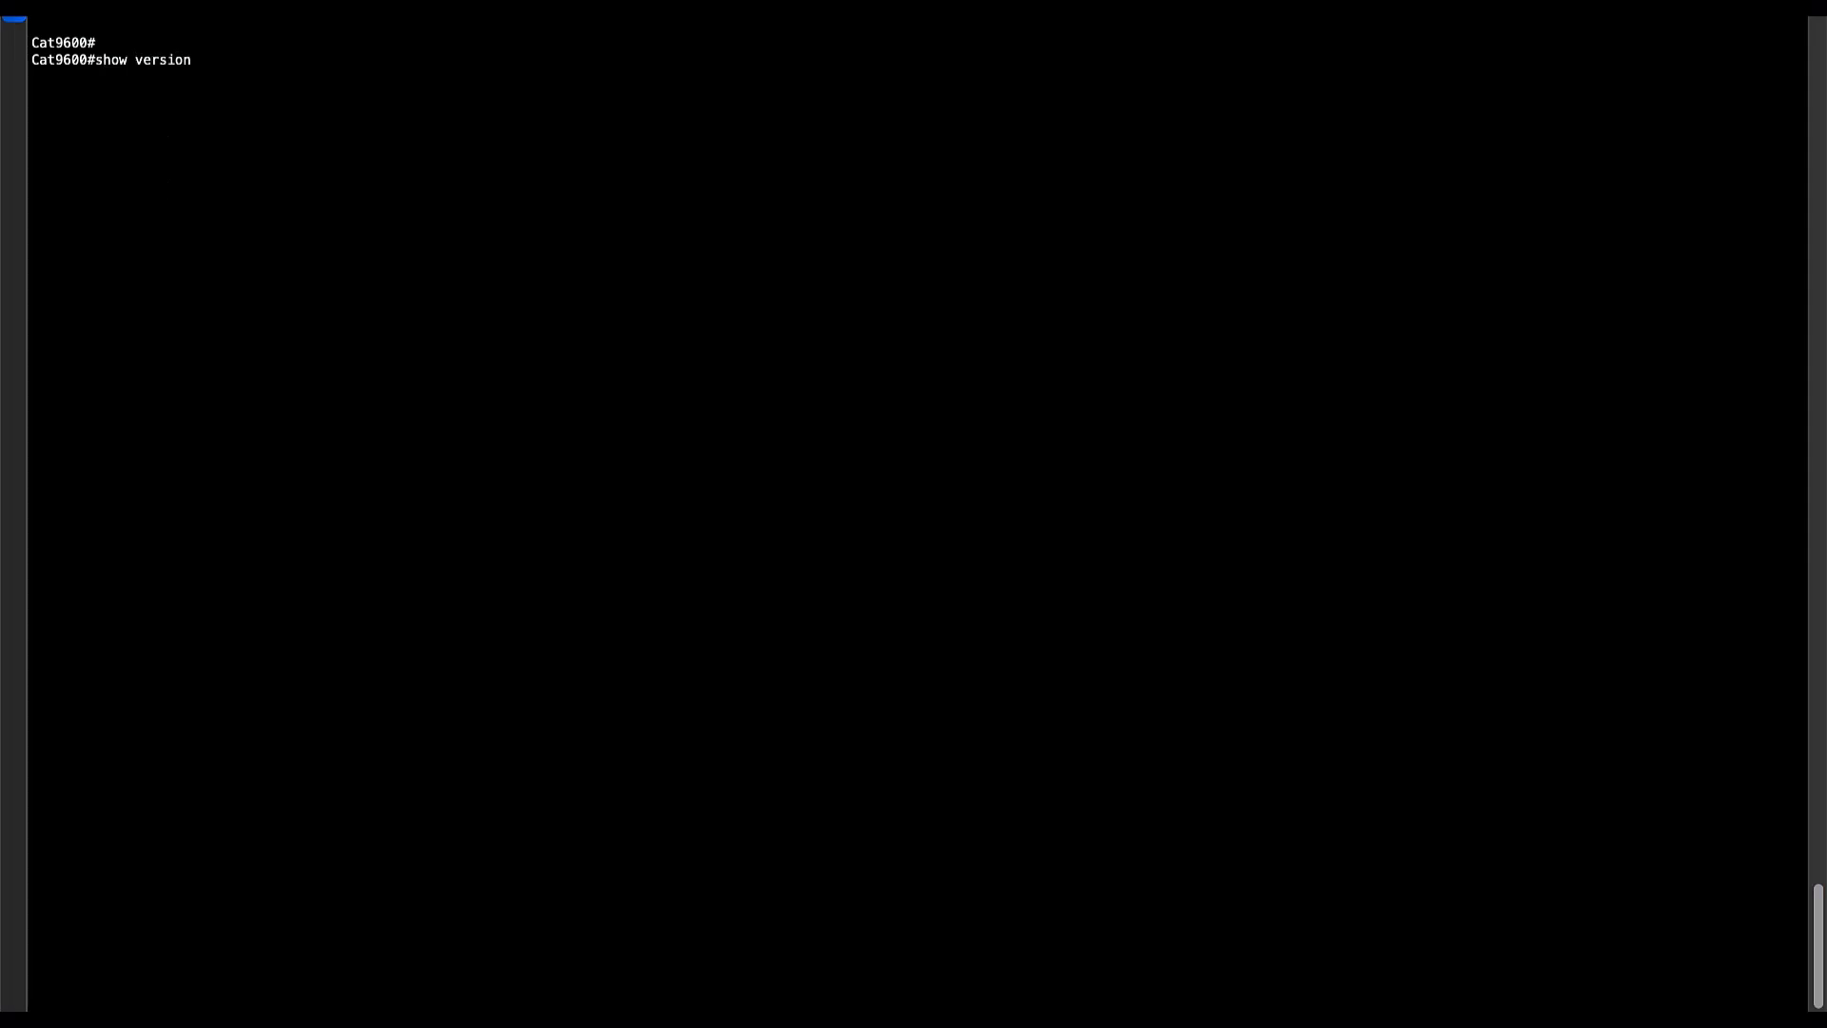
key("Enter")
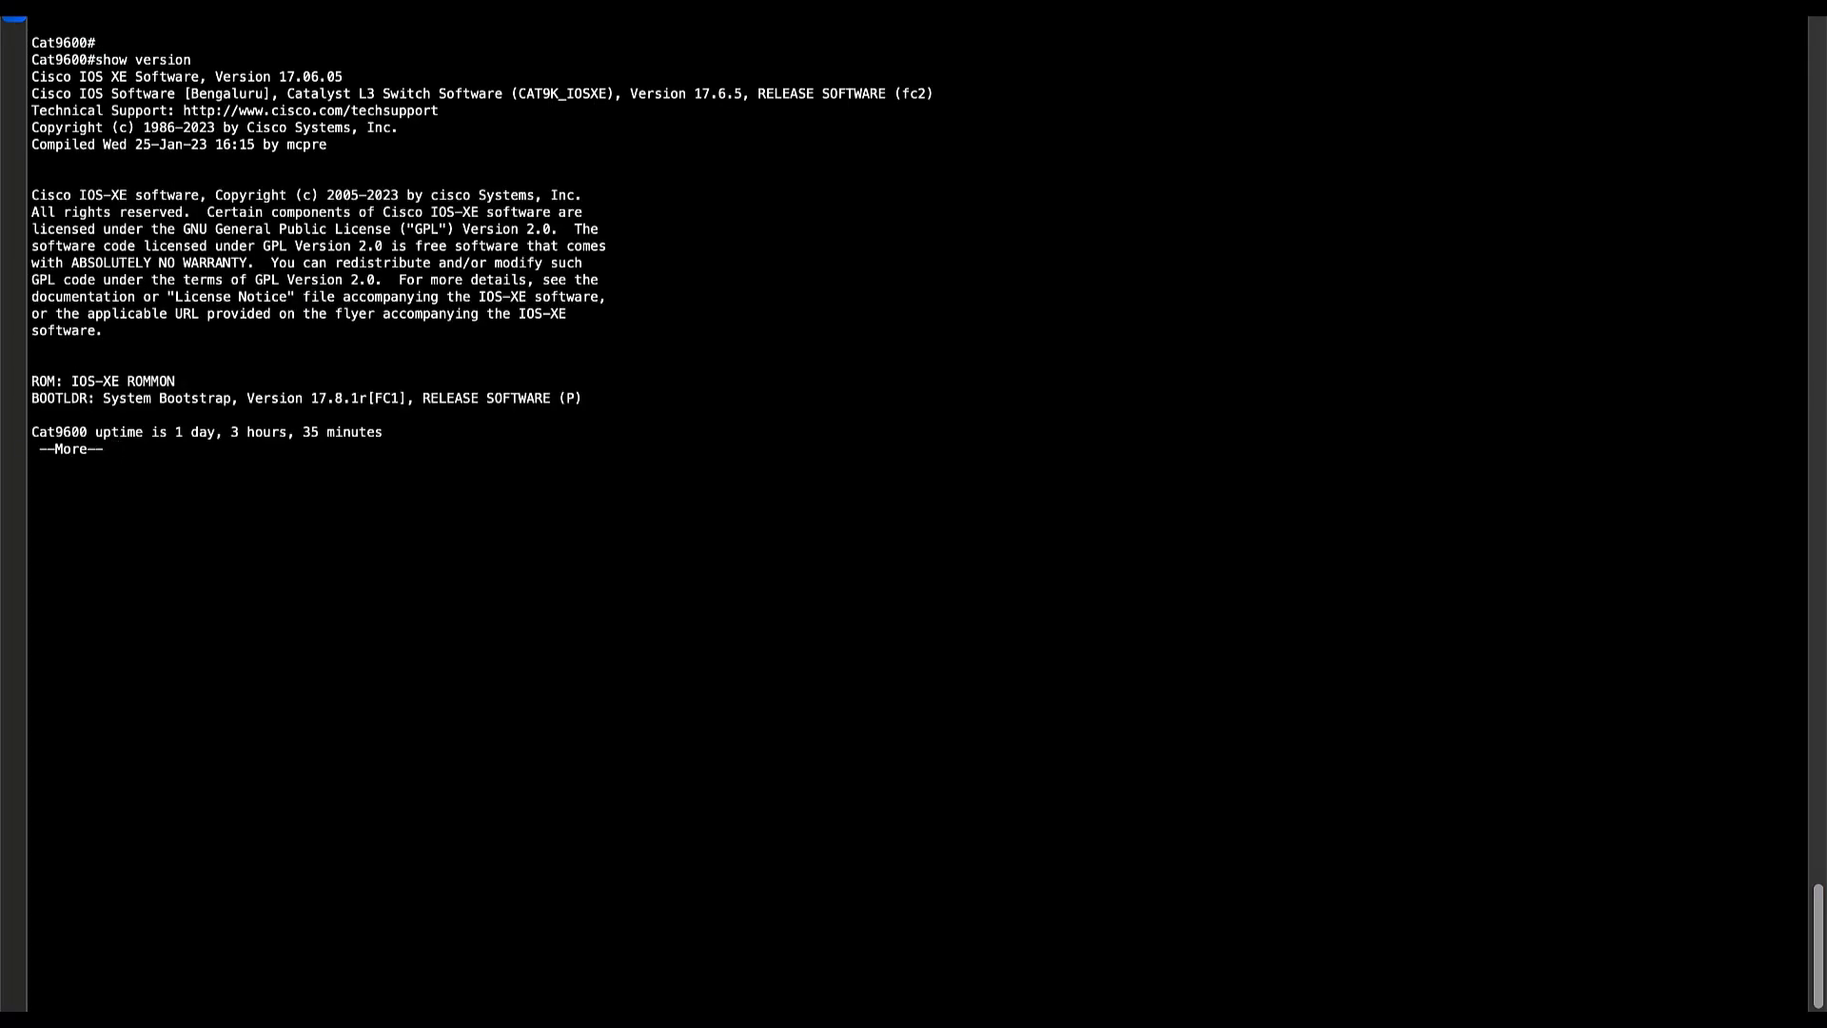
double_click(161, 77)
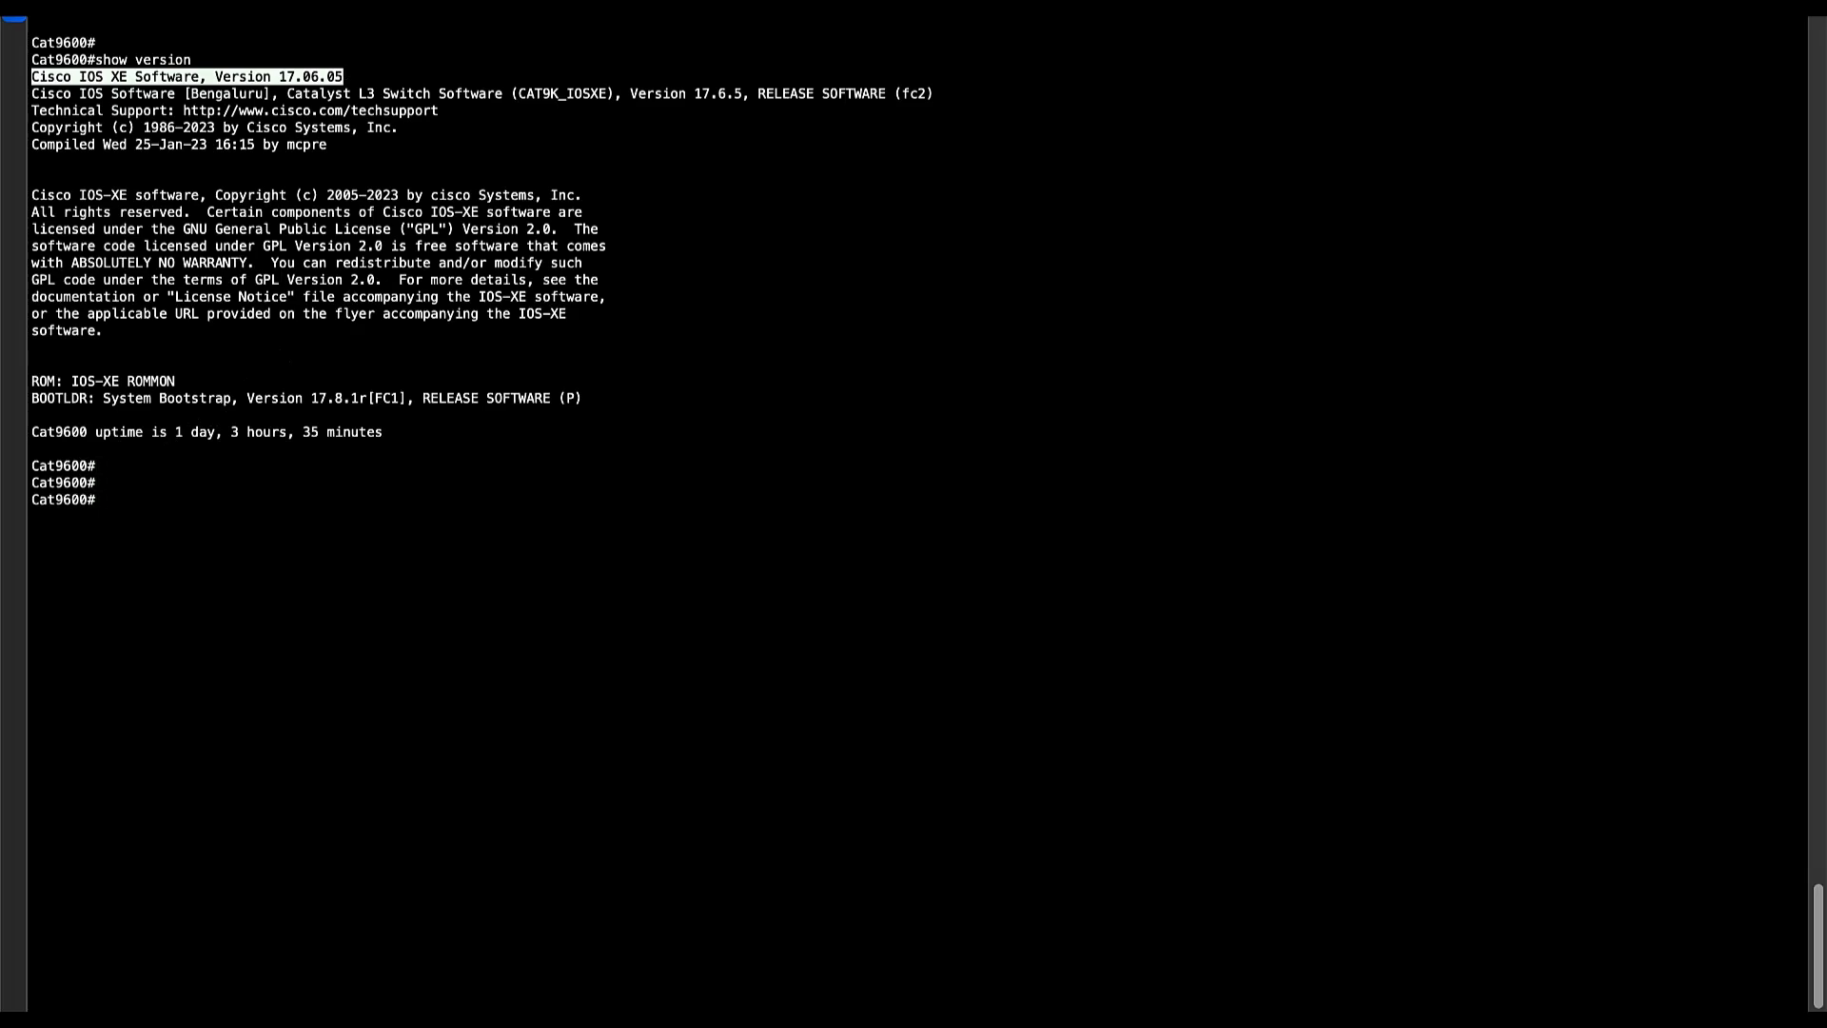
- Begin entering the 'show module' command at the Cat9600# prompt
type("show")
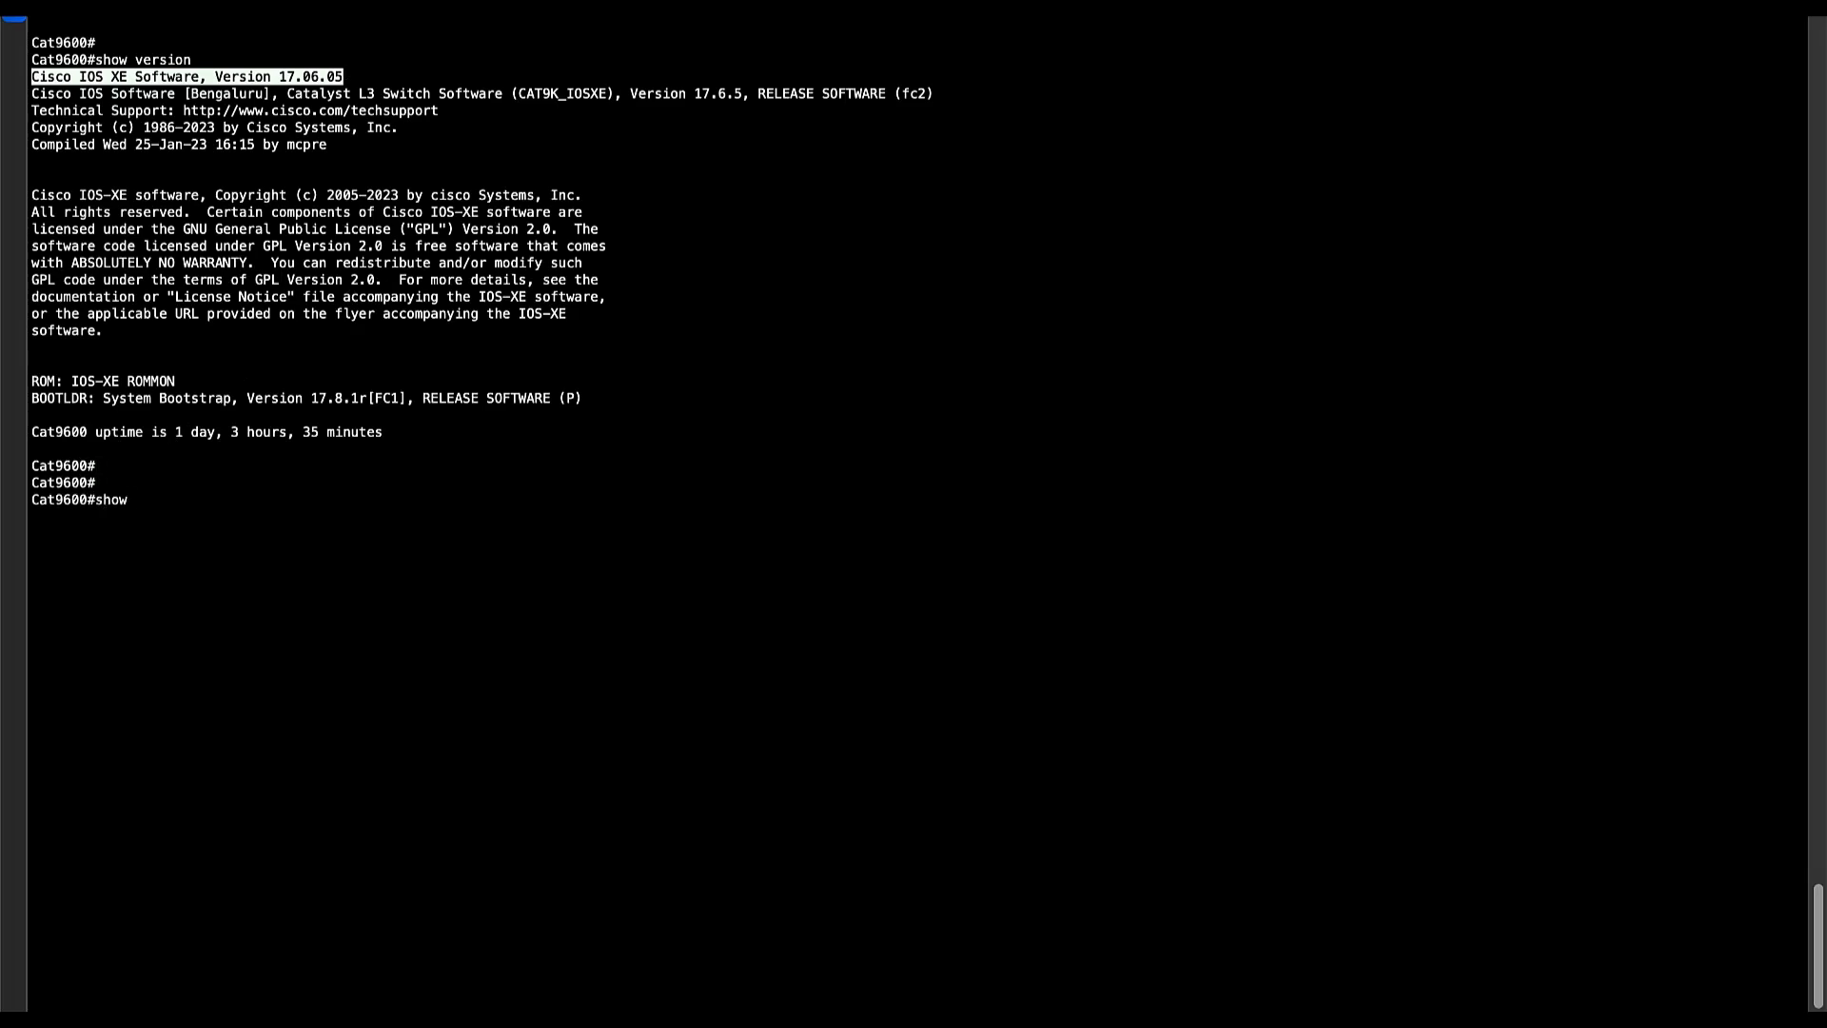
type("modu")
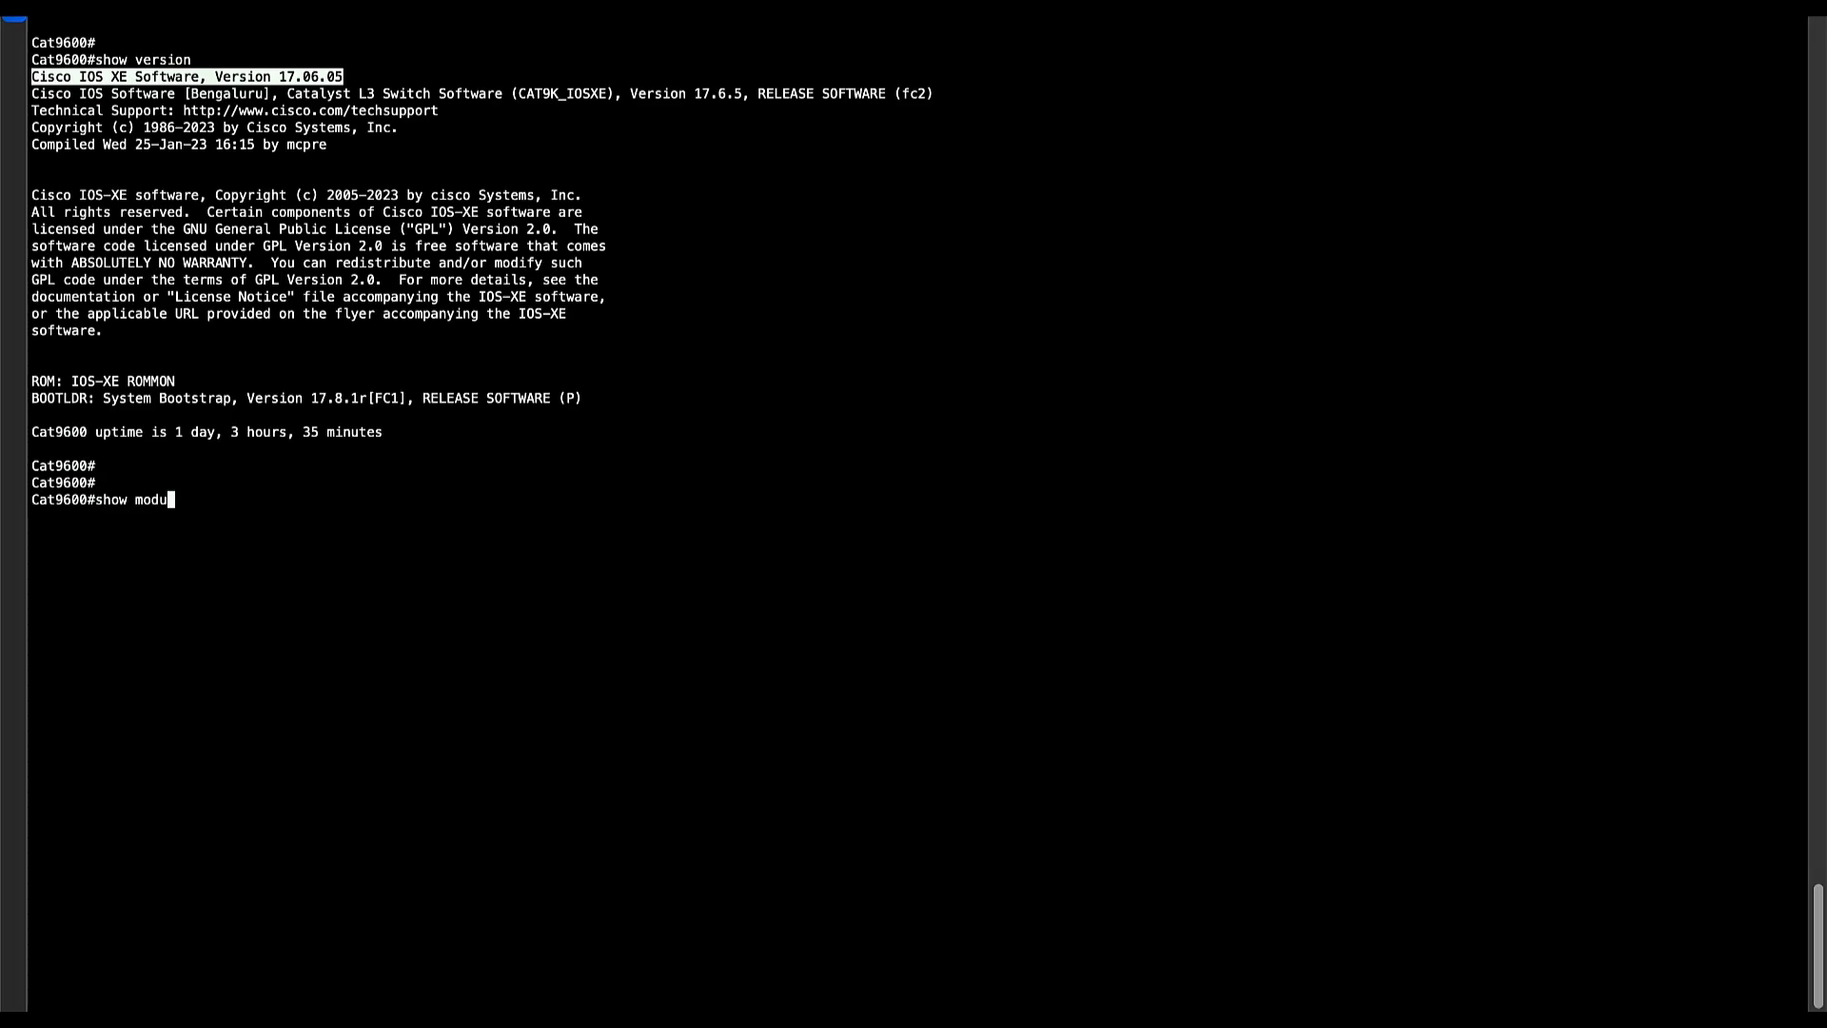
type("le")
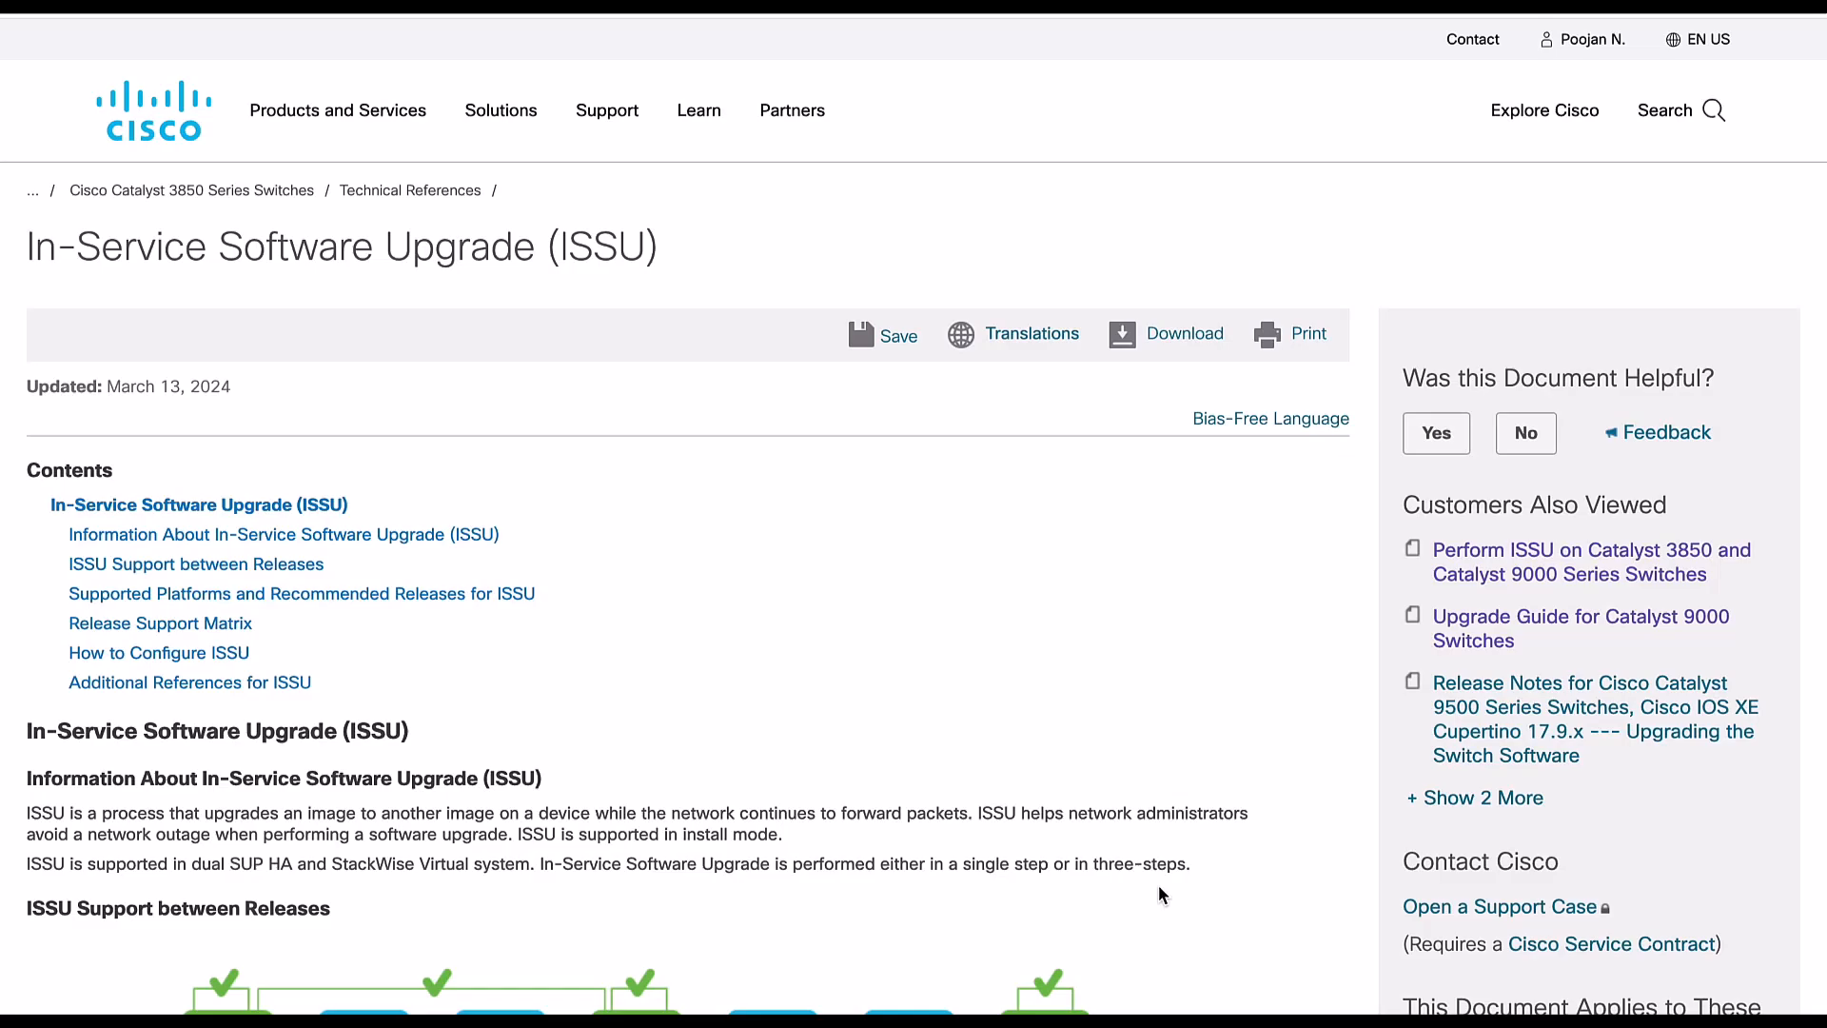
- Locate the Catalyst 9600 Quad Supervisor ISSU matrix and mark the 17.6.5 row
scroll("down", 3)
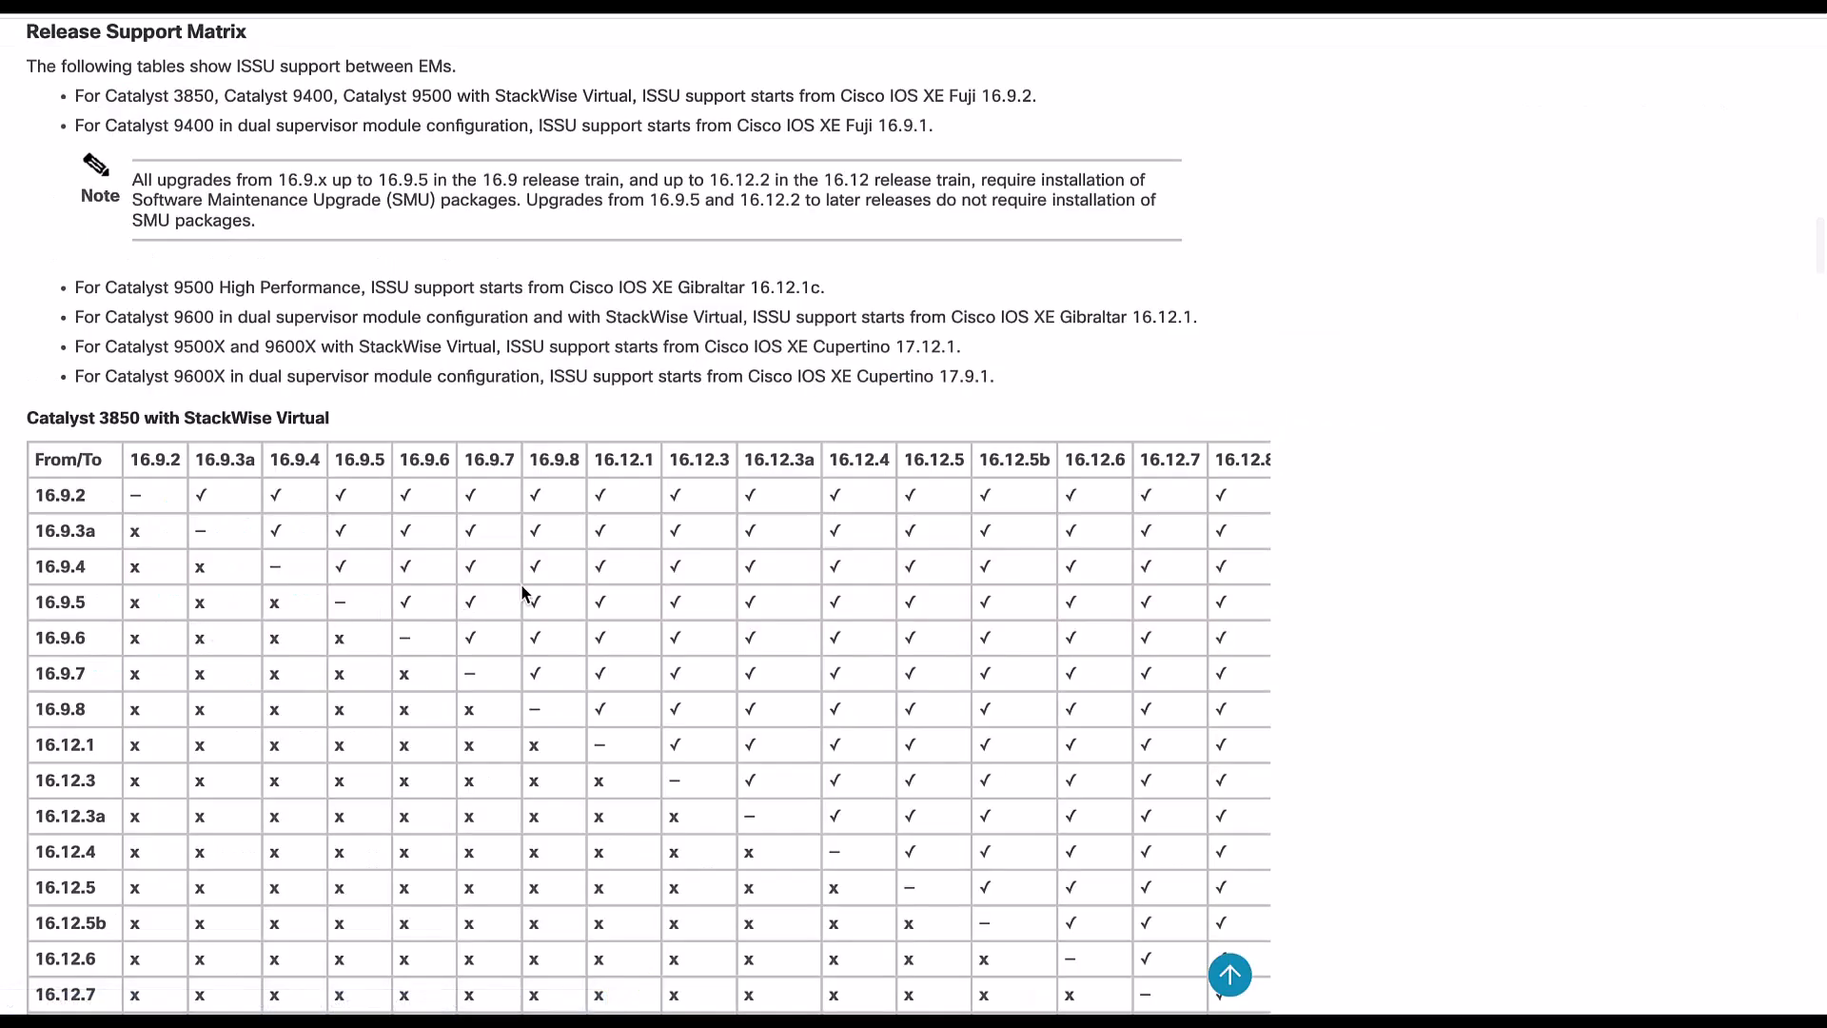
mouse_move(662, 617)
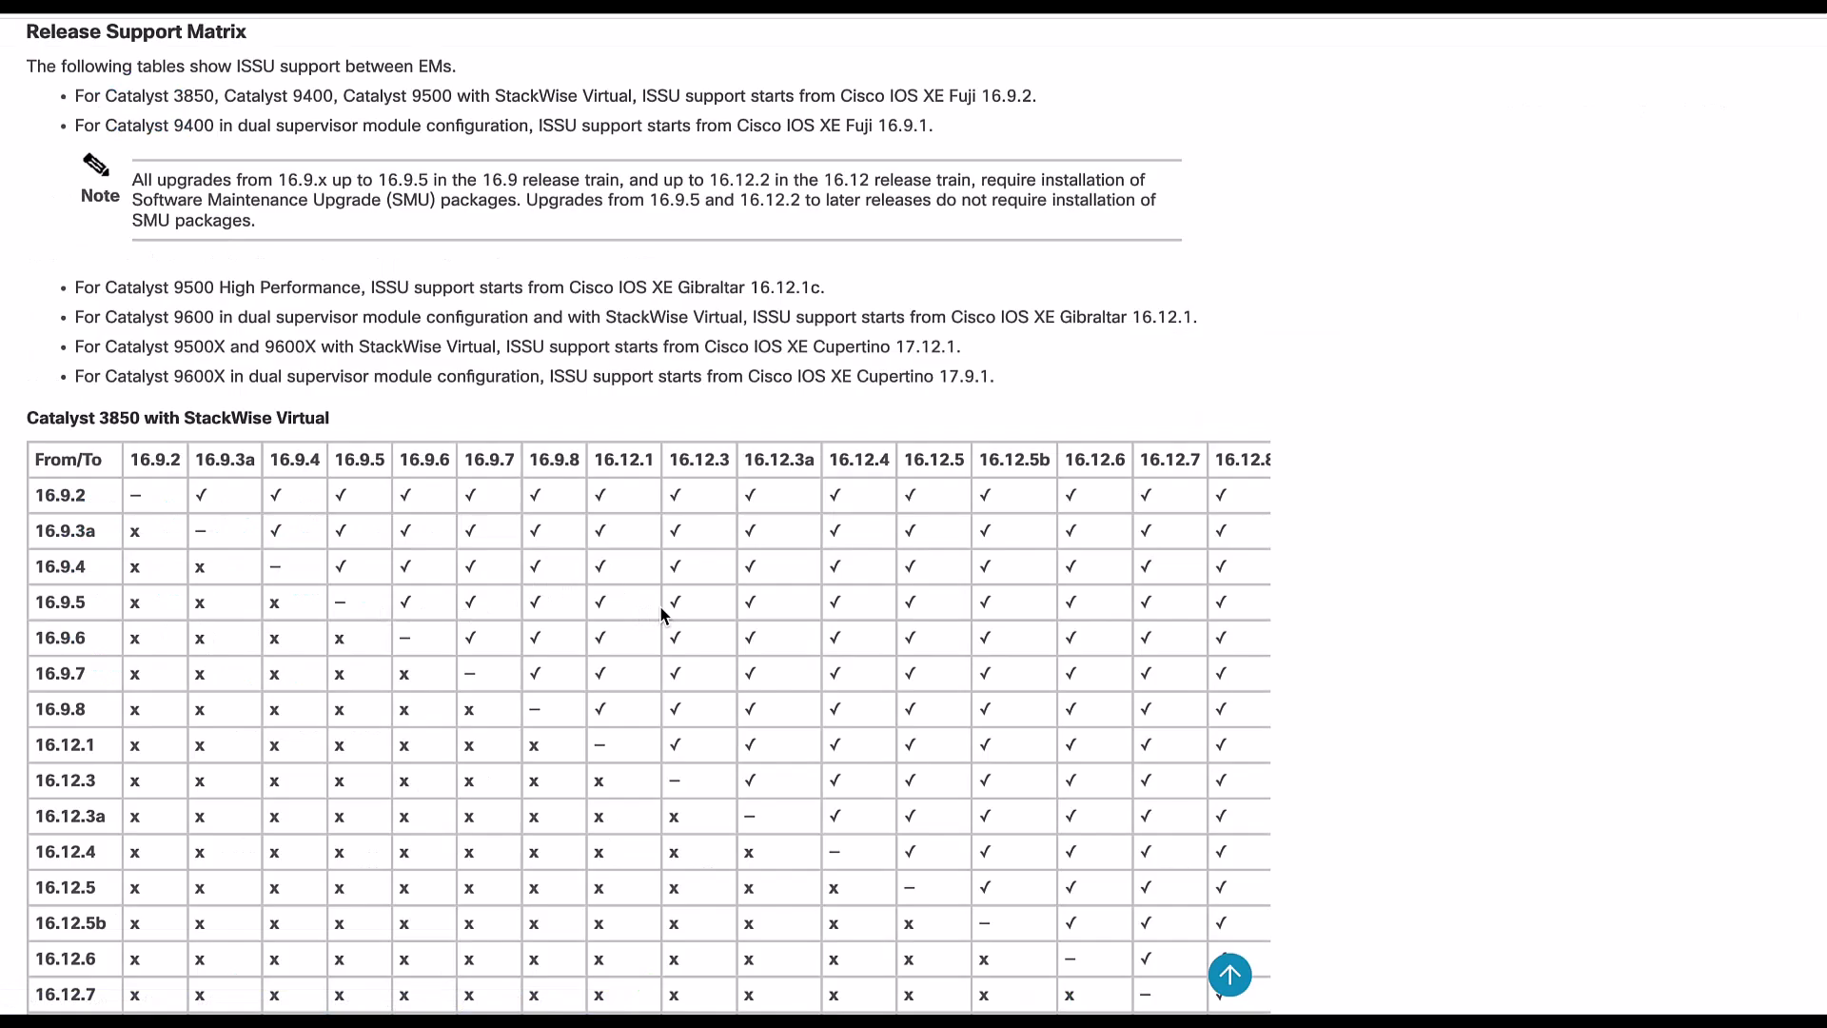
scroll("down", 3)
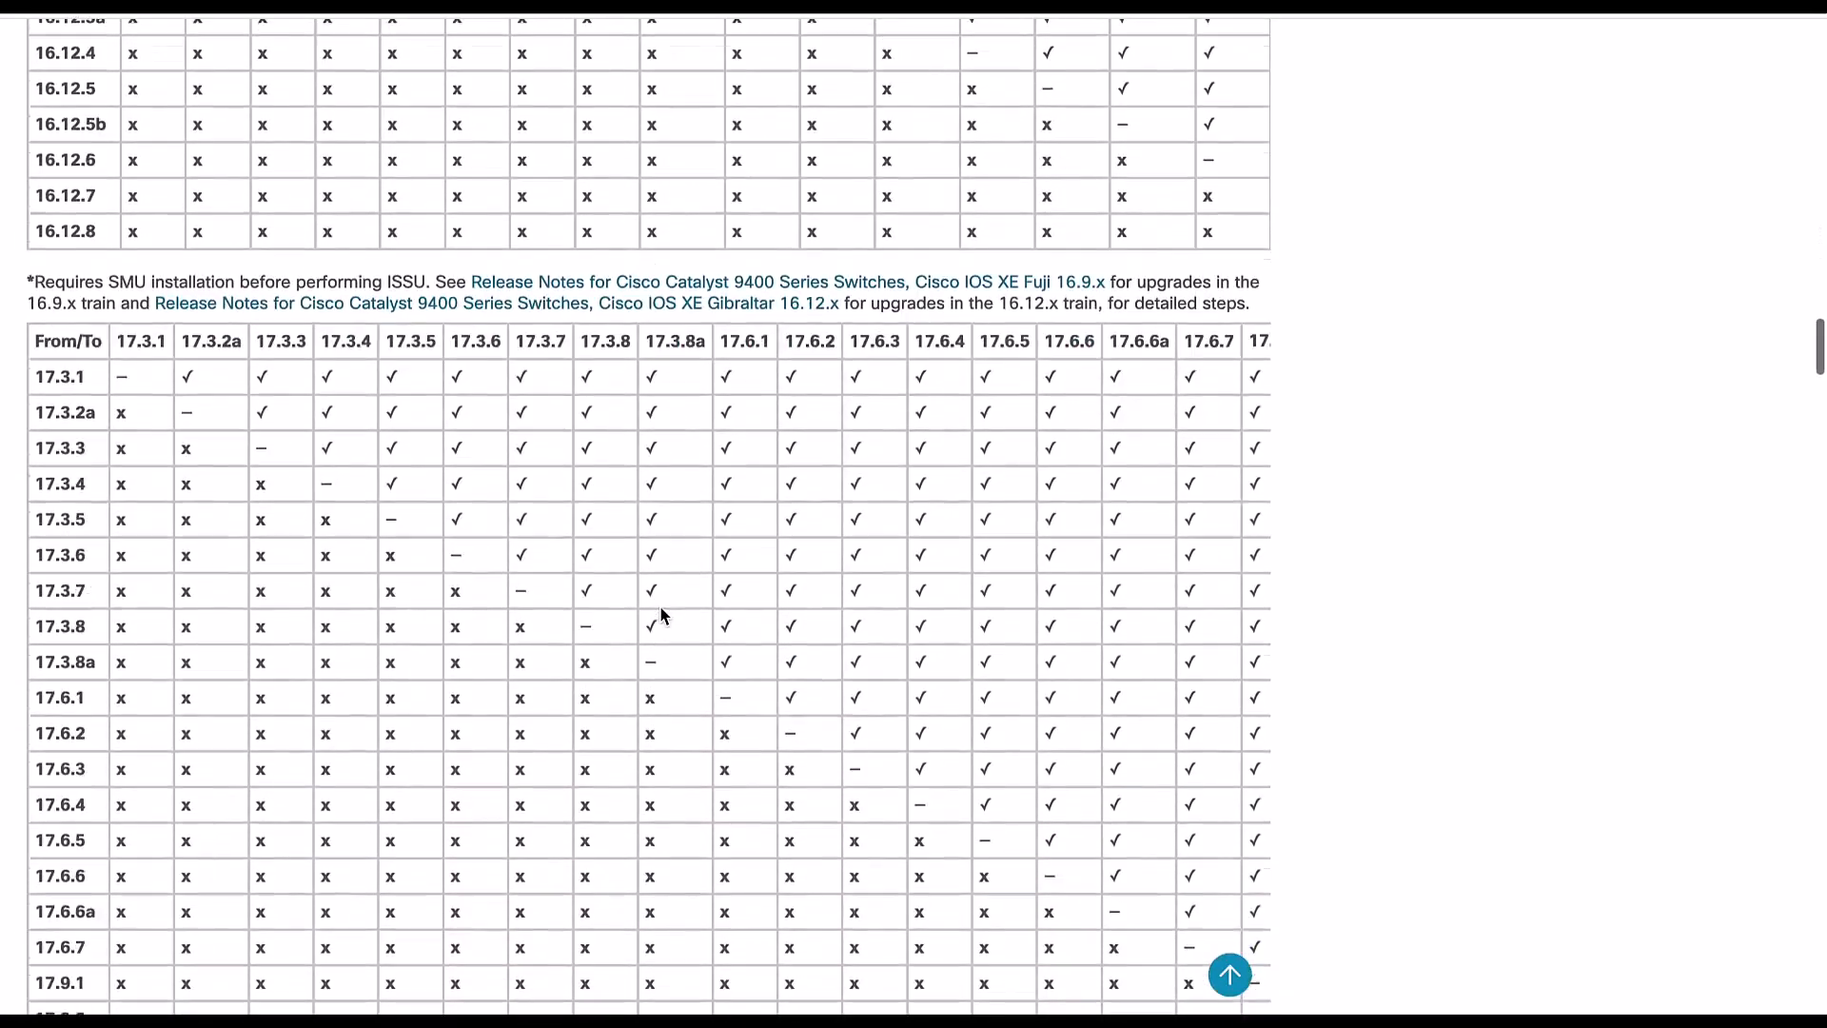
scroll("down", 3)
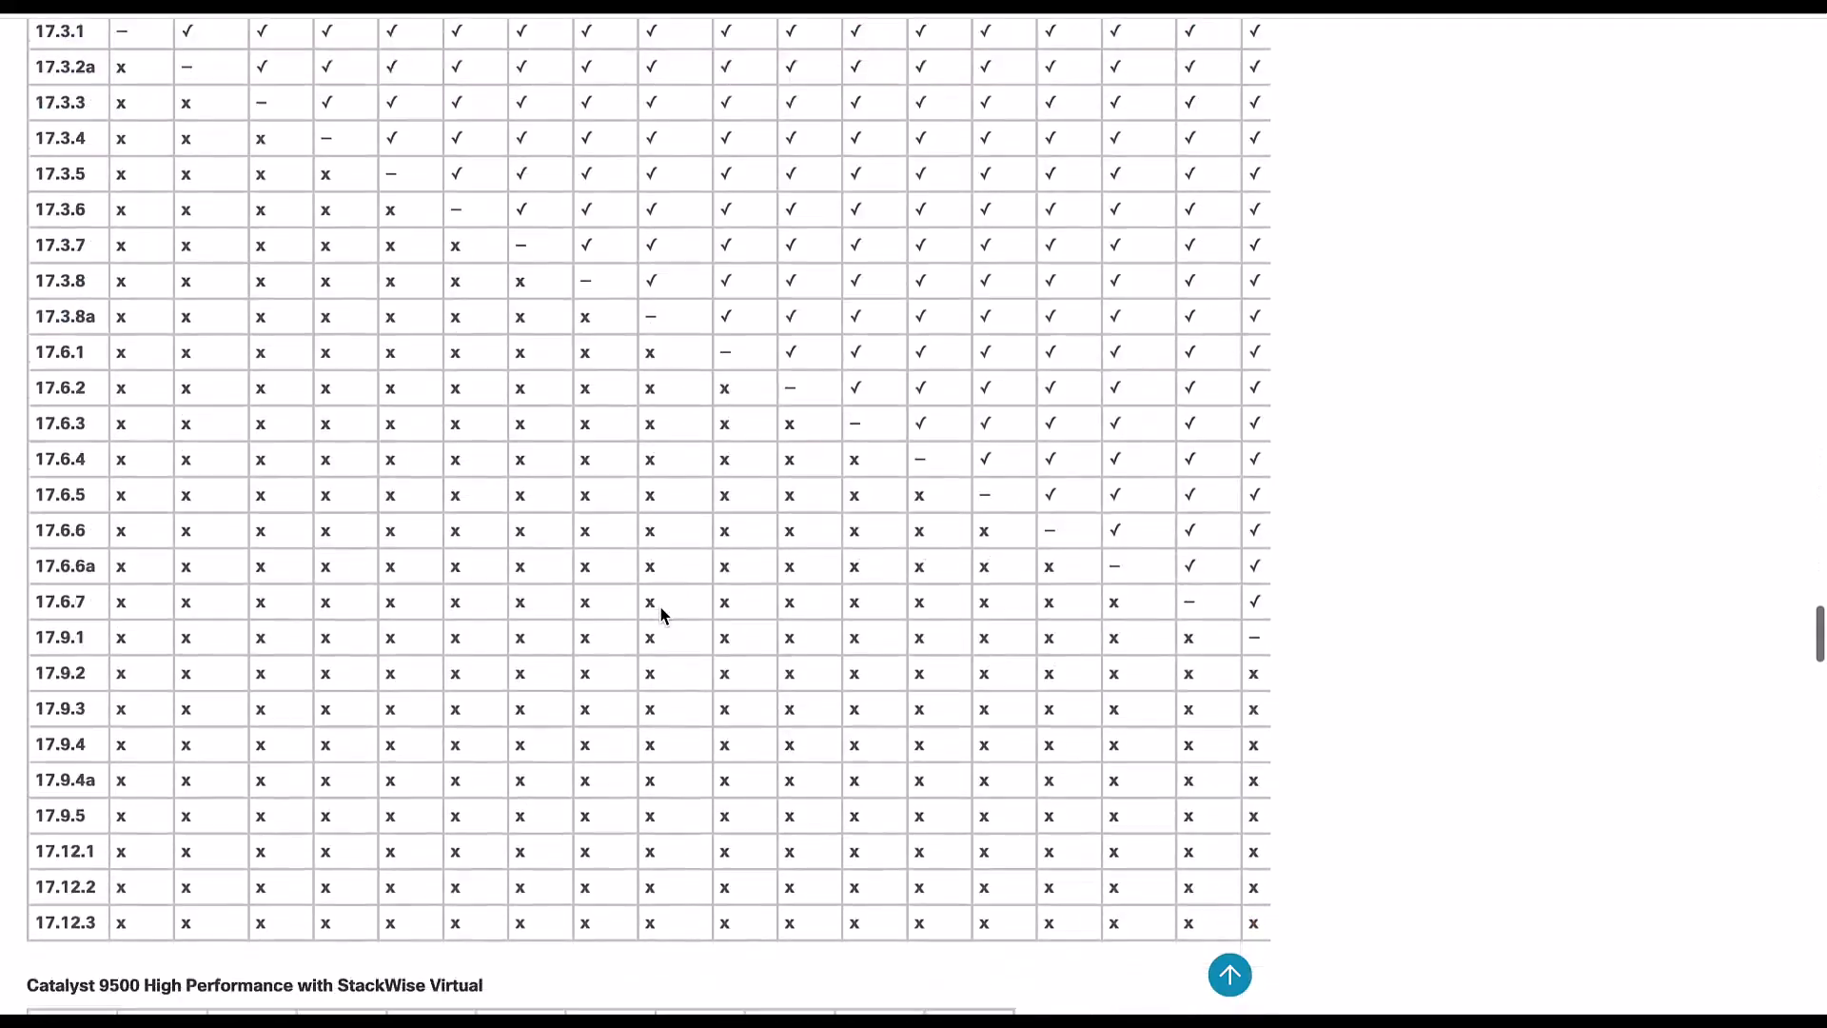
scroll("down", 3)
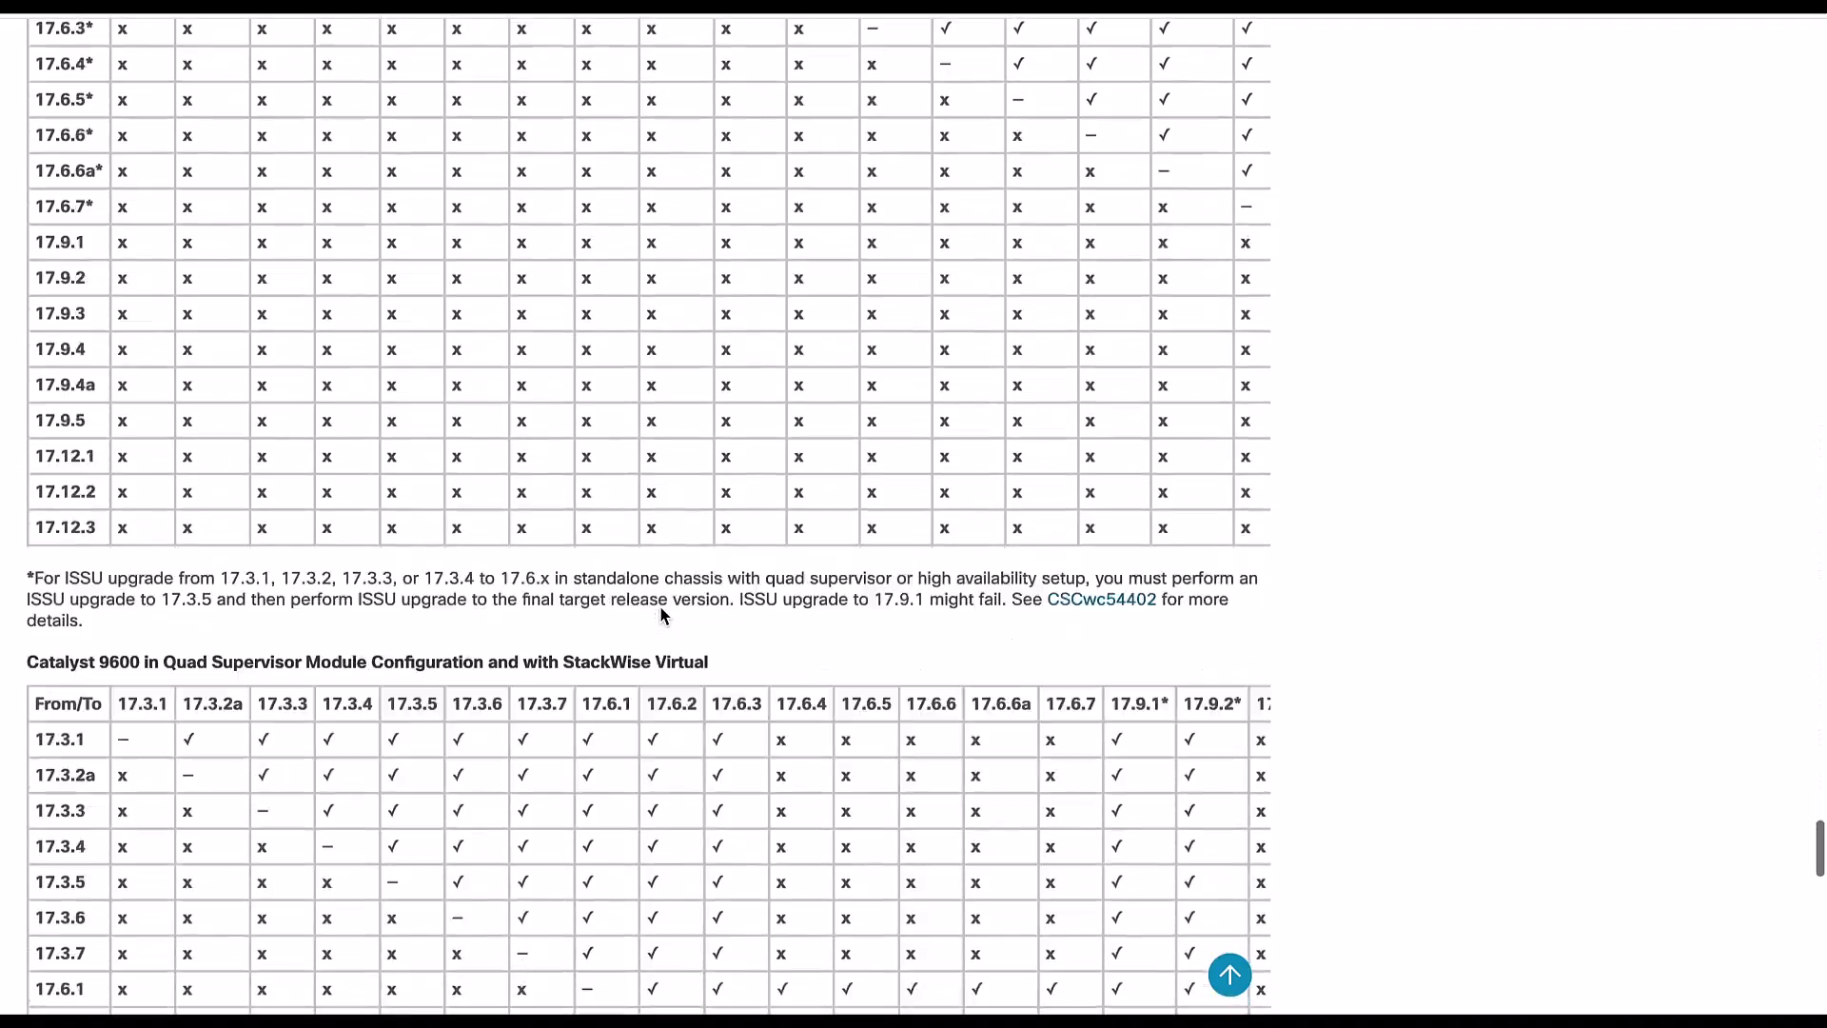
scroll("down", 3)
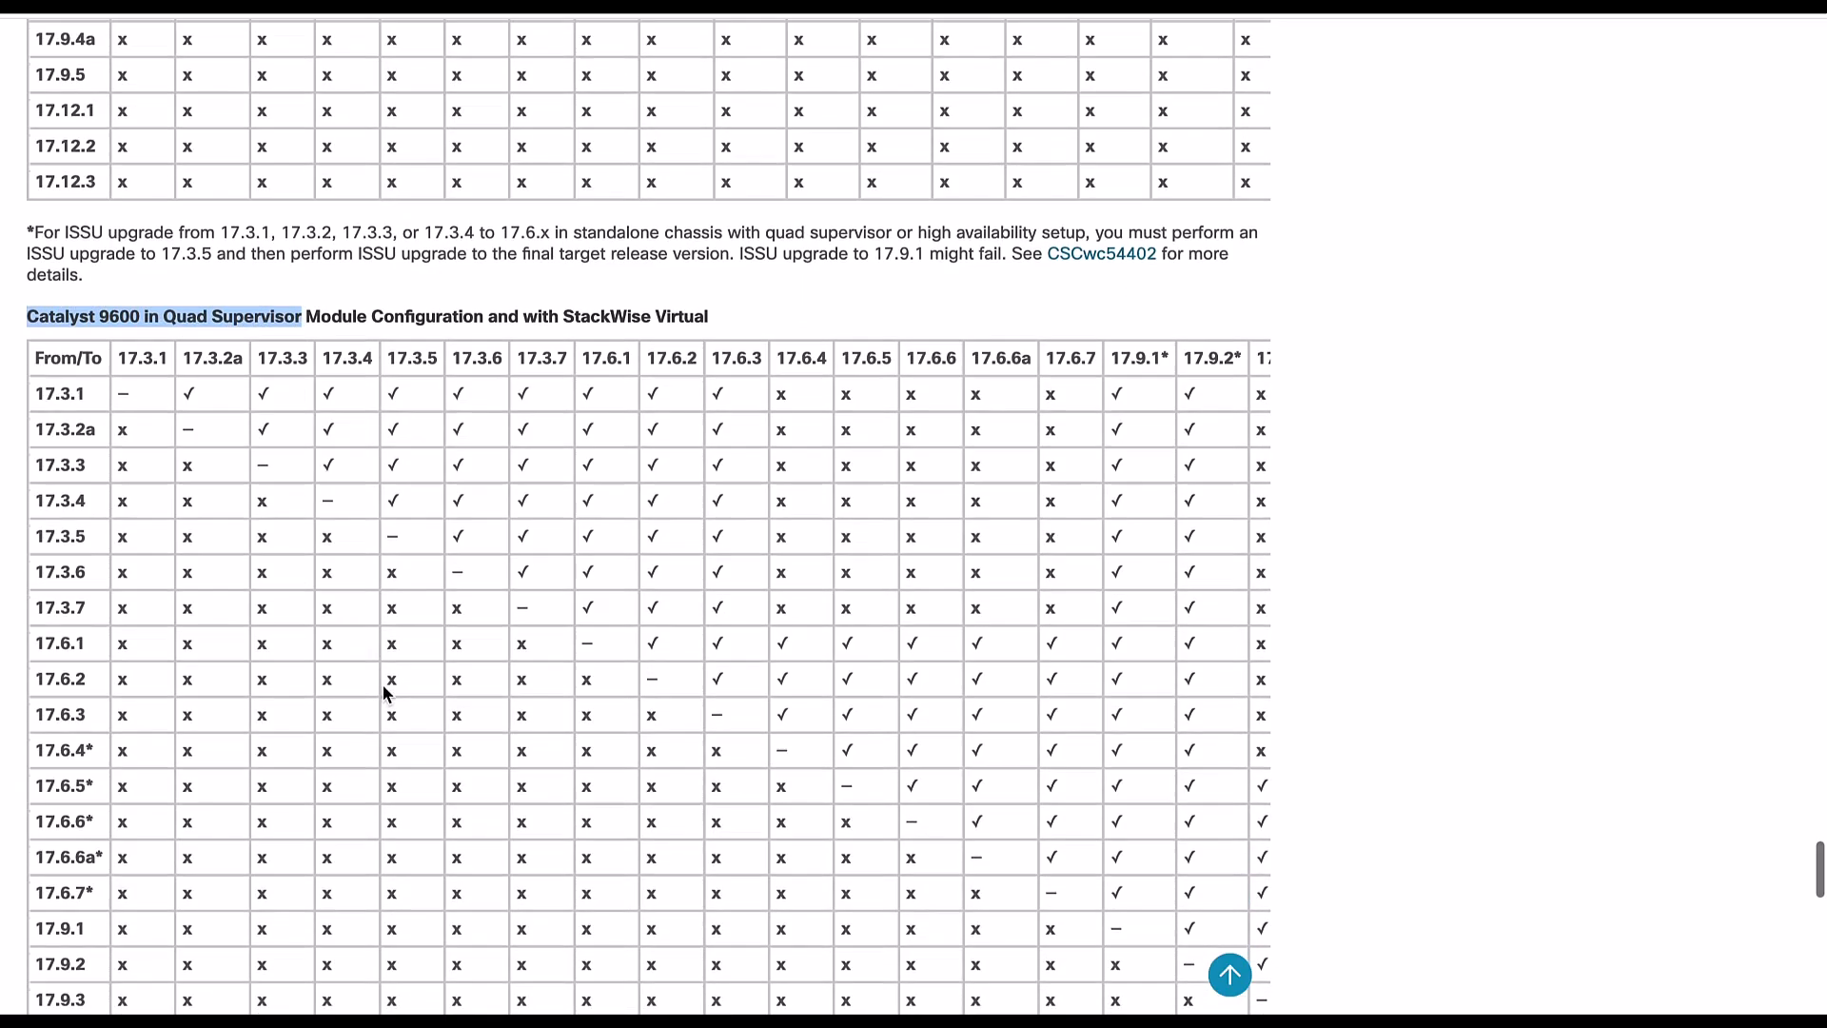
scroll("down", 3)
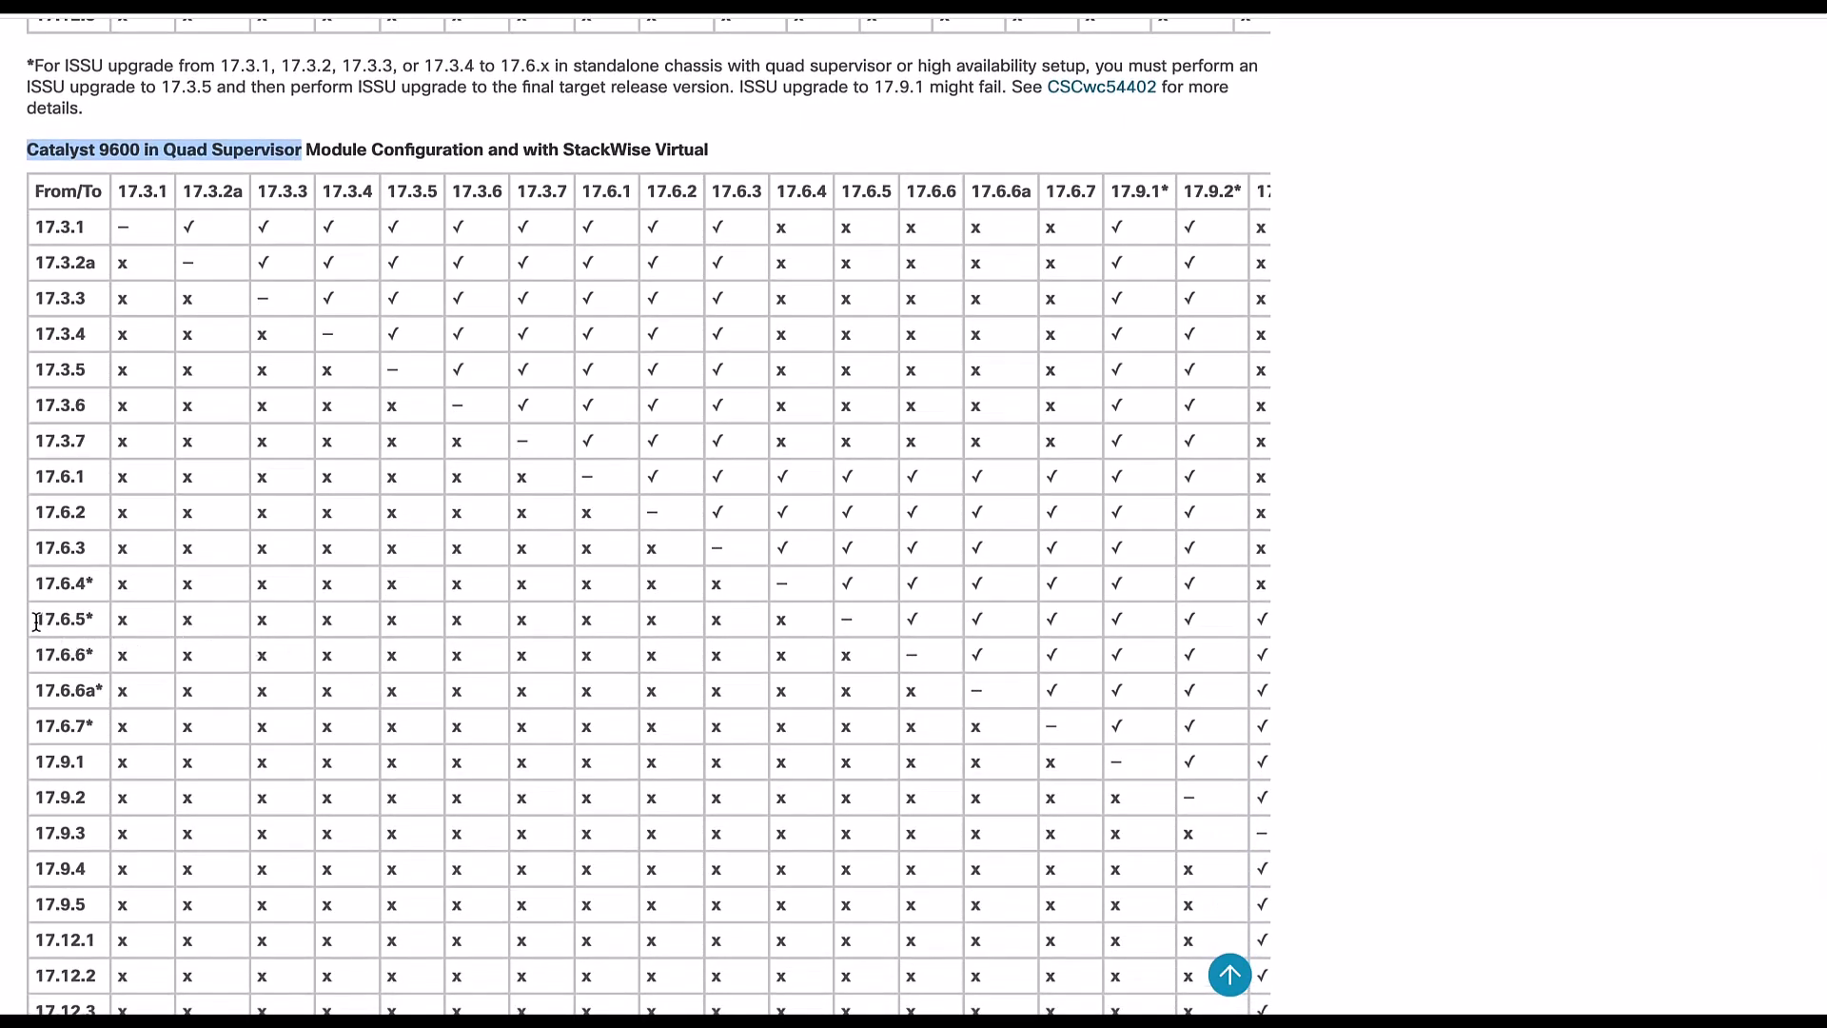
double_click(59, 620)
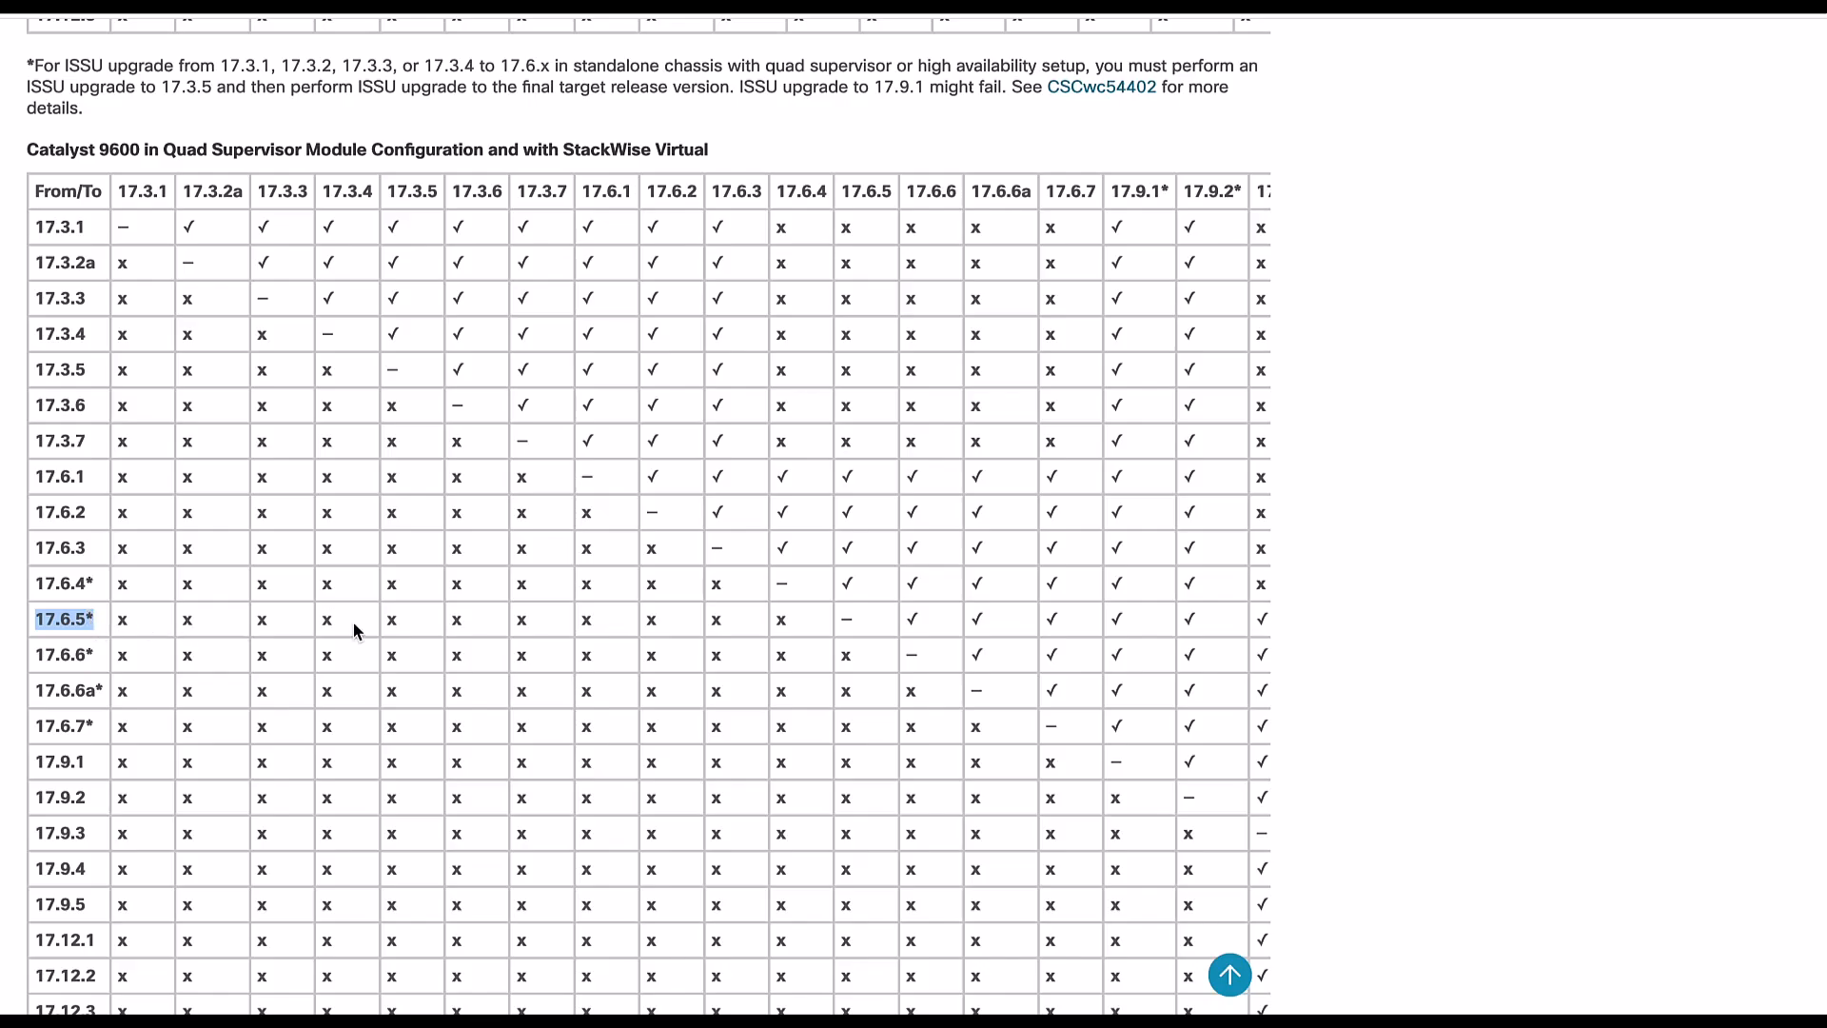
- Mark the matrix entry showing 17.6.5 supports ISSU to 17.12.3
scroll("right", 3)
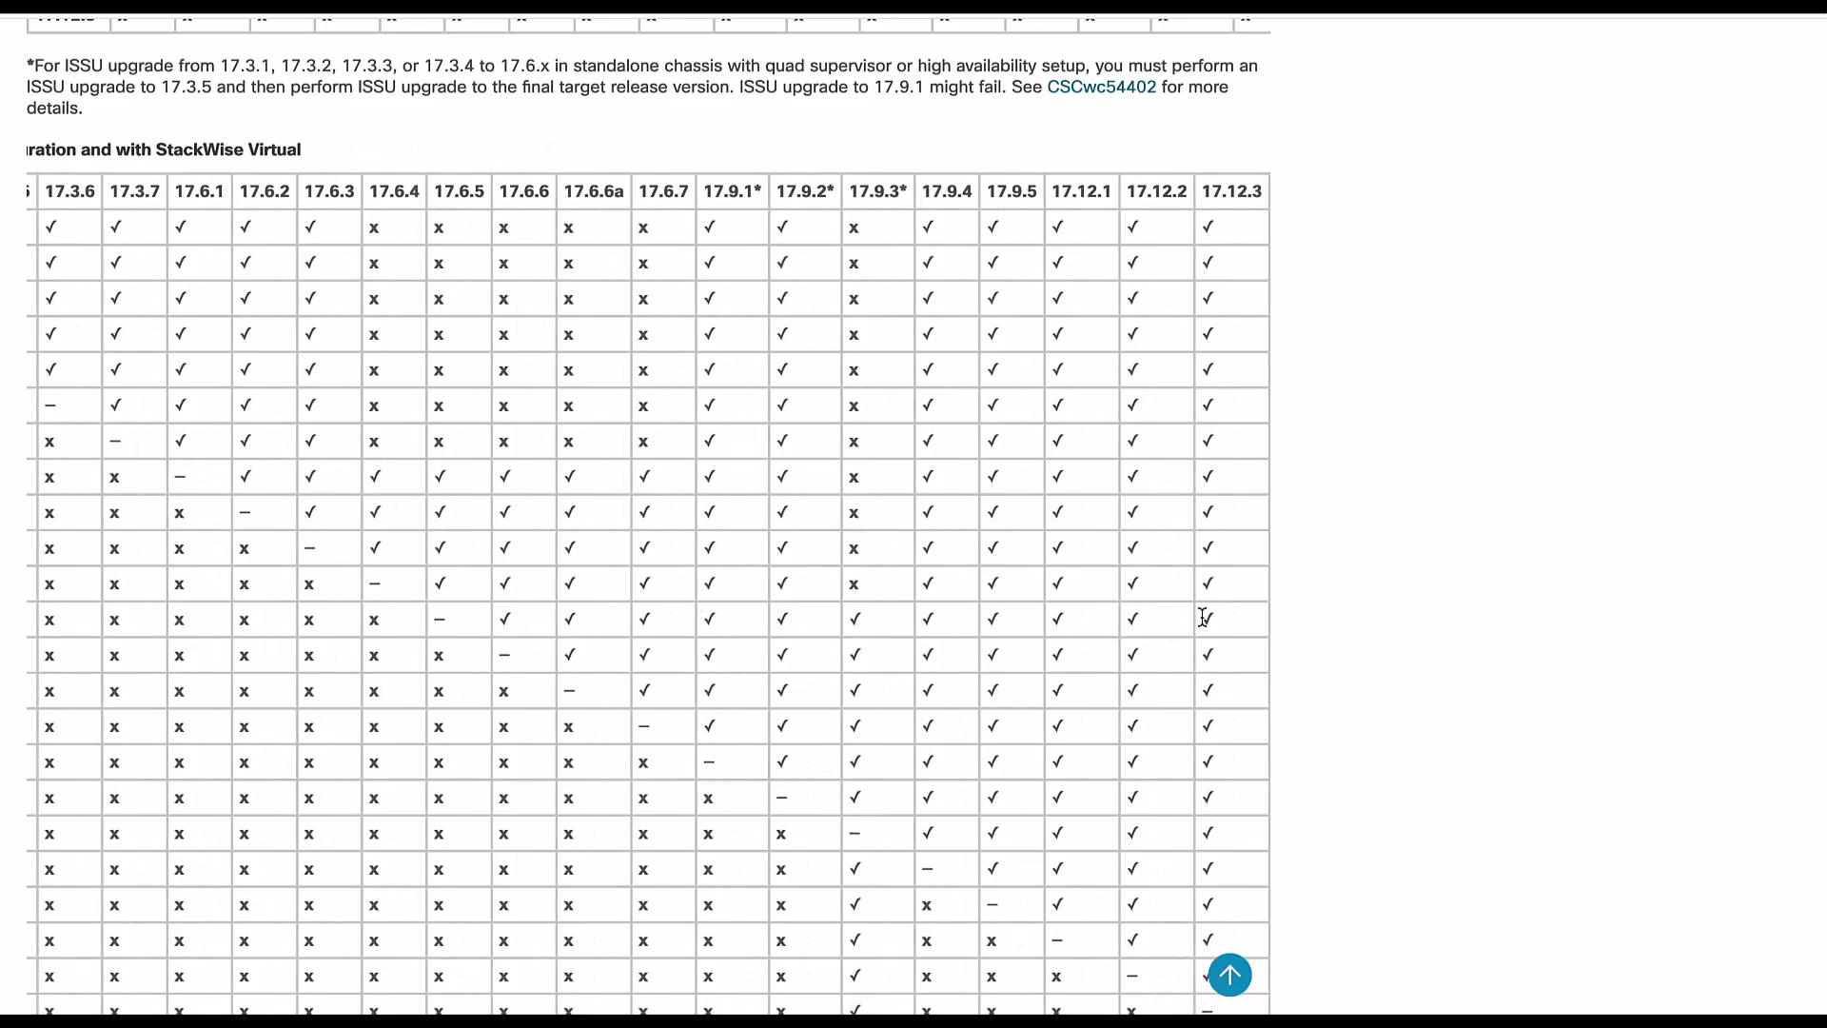
double_click(1207, 619)
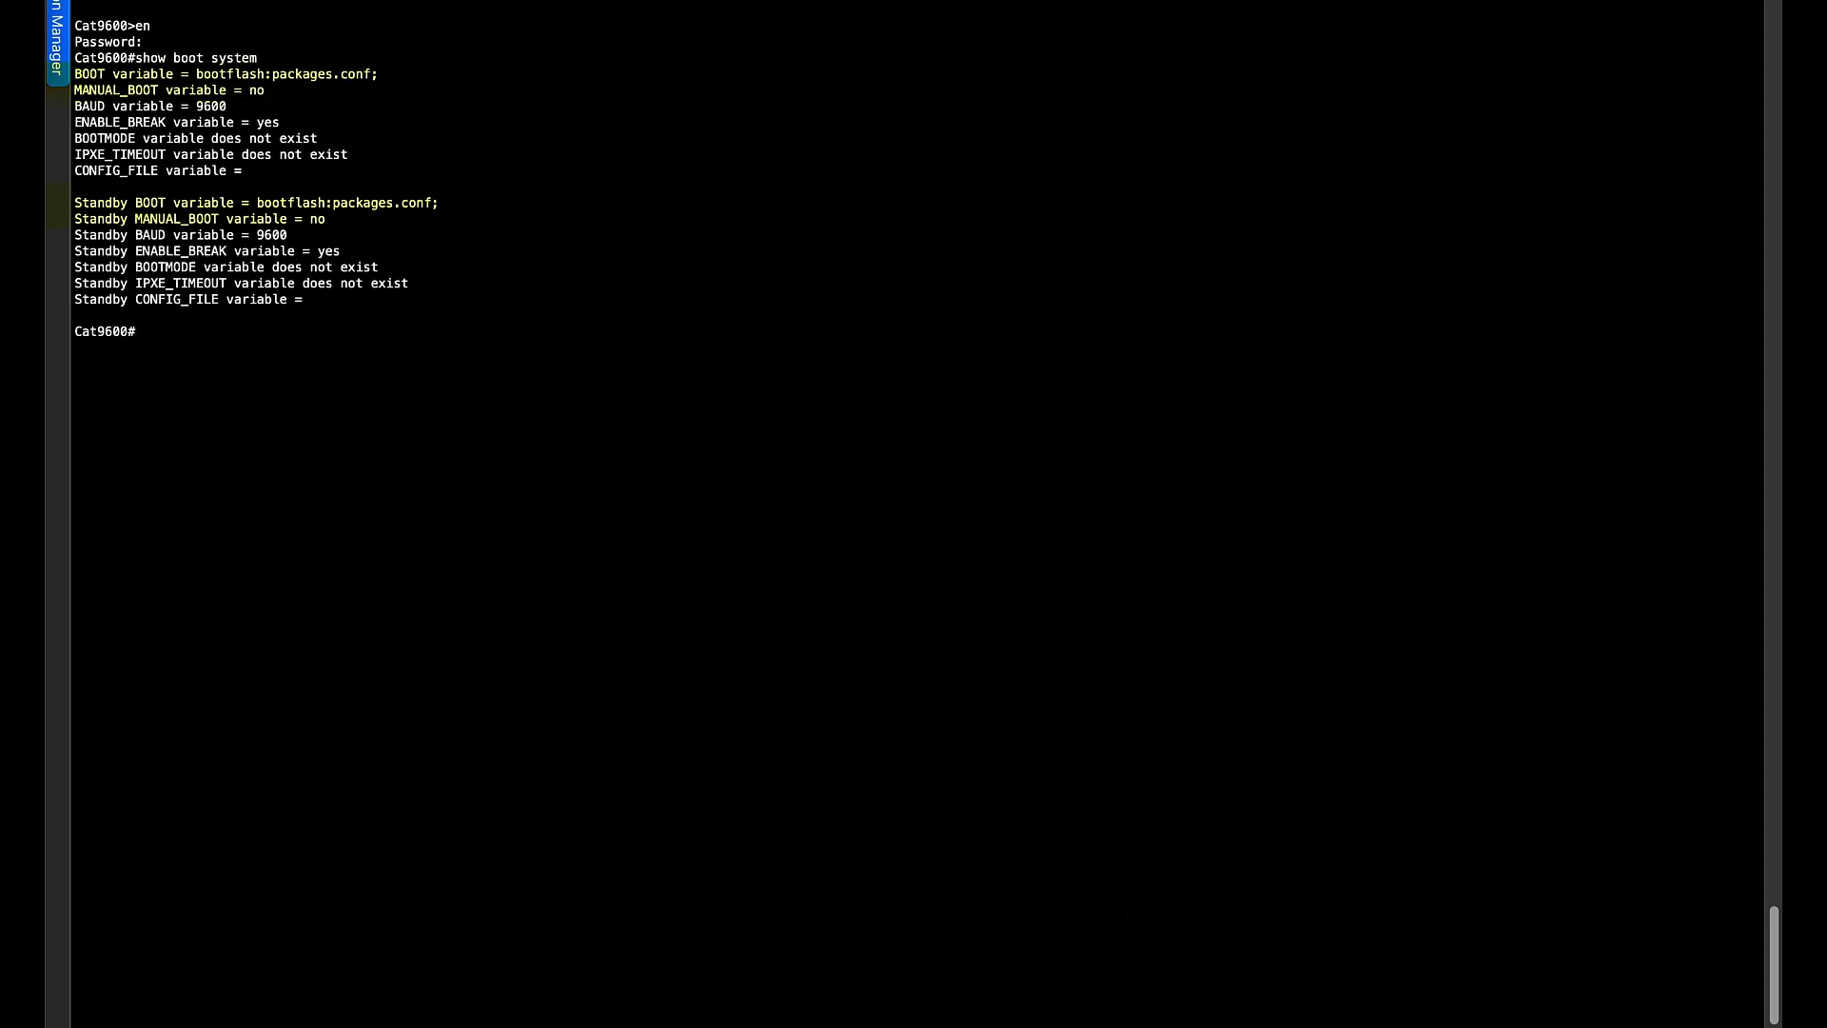
- Run show redundancy confirming SSO with standby hot, then enter 'install remove inactive'
type("show redu")
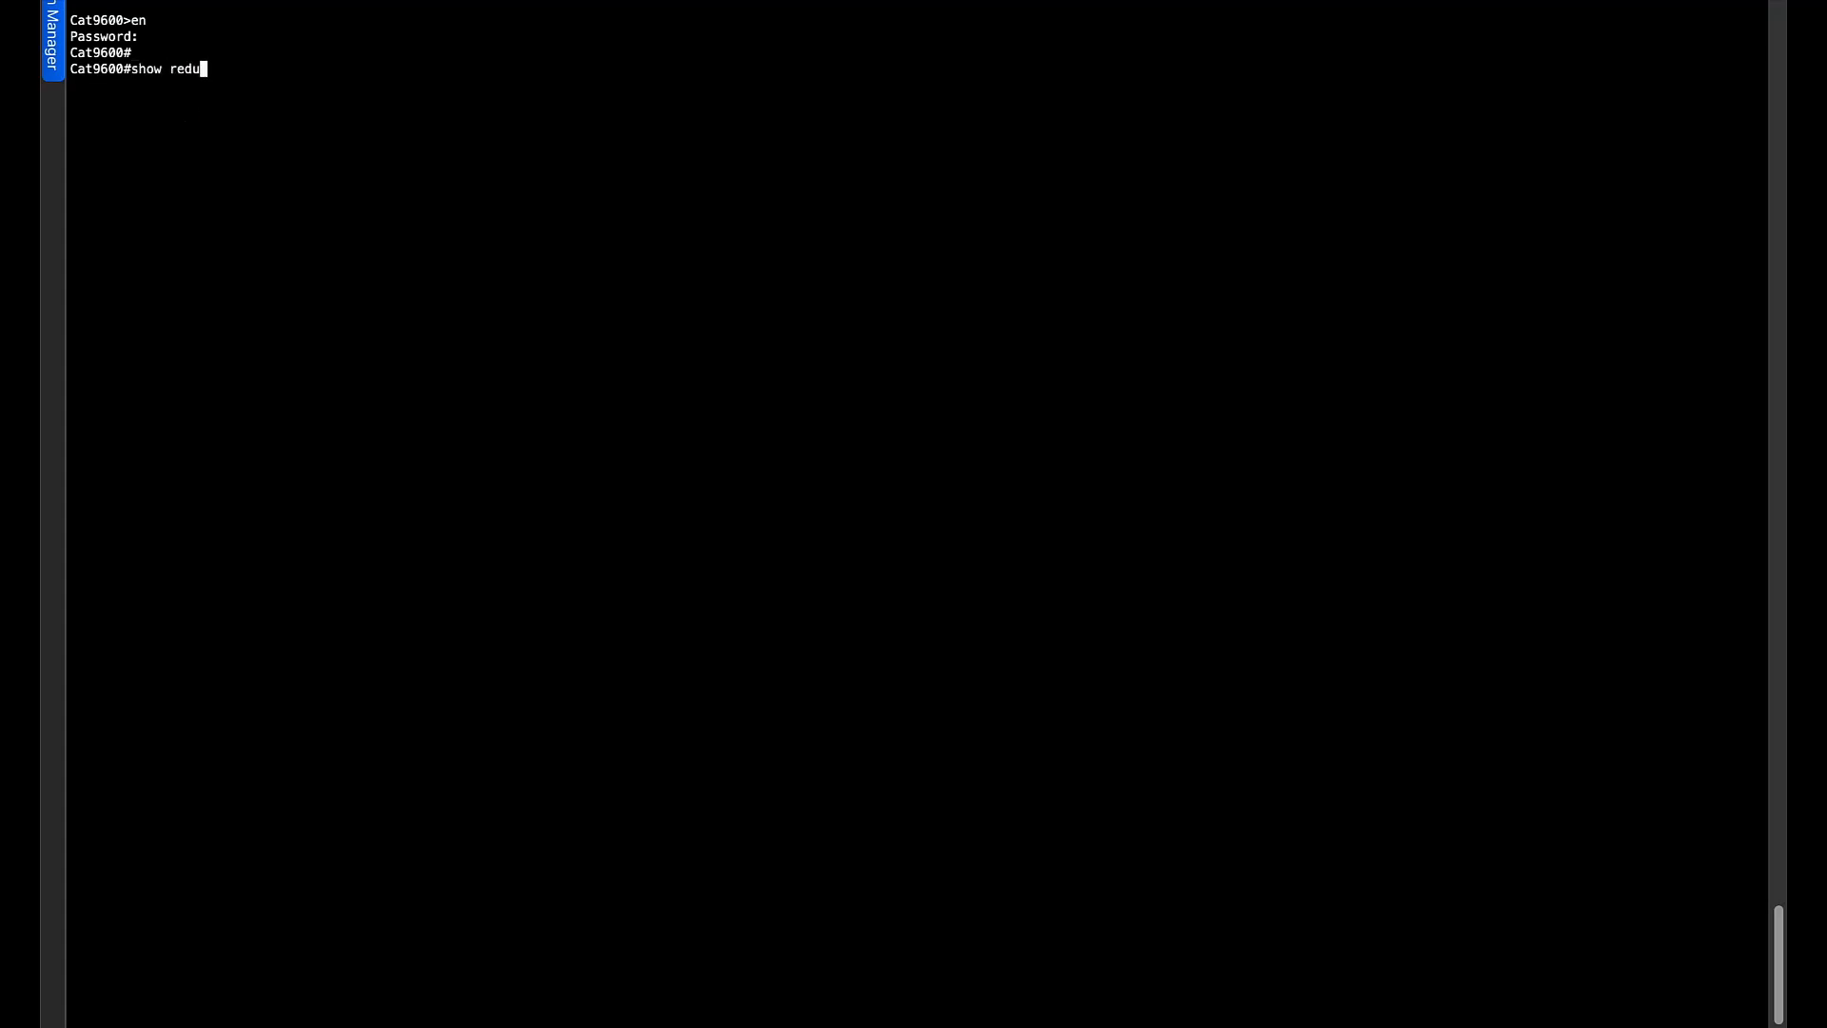
key("Enter")
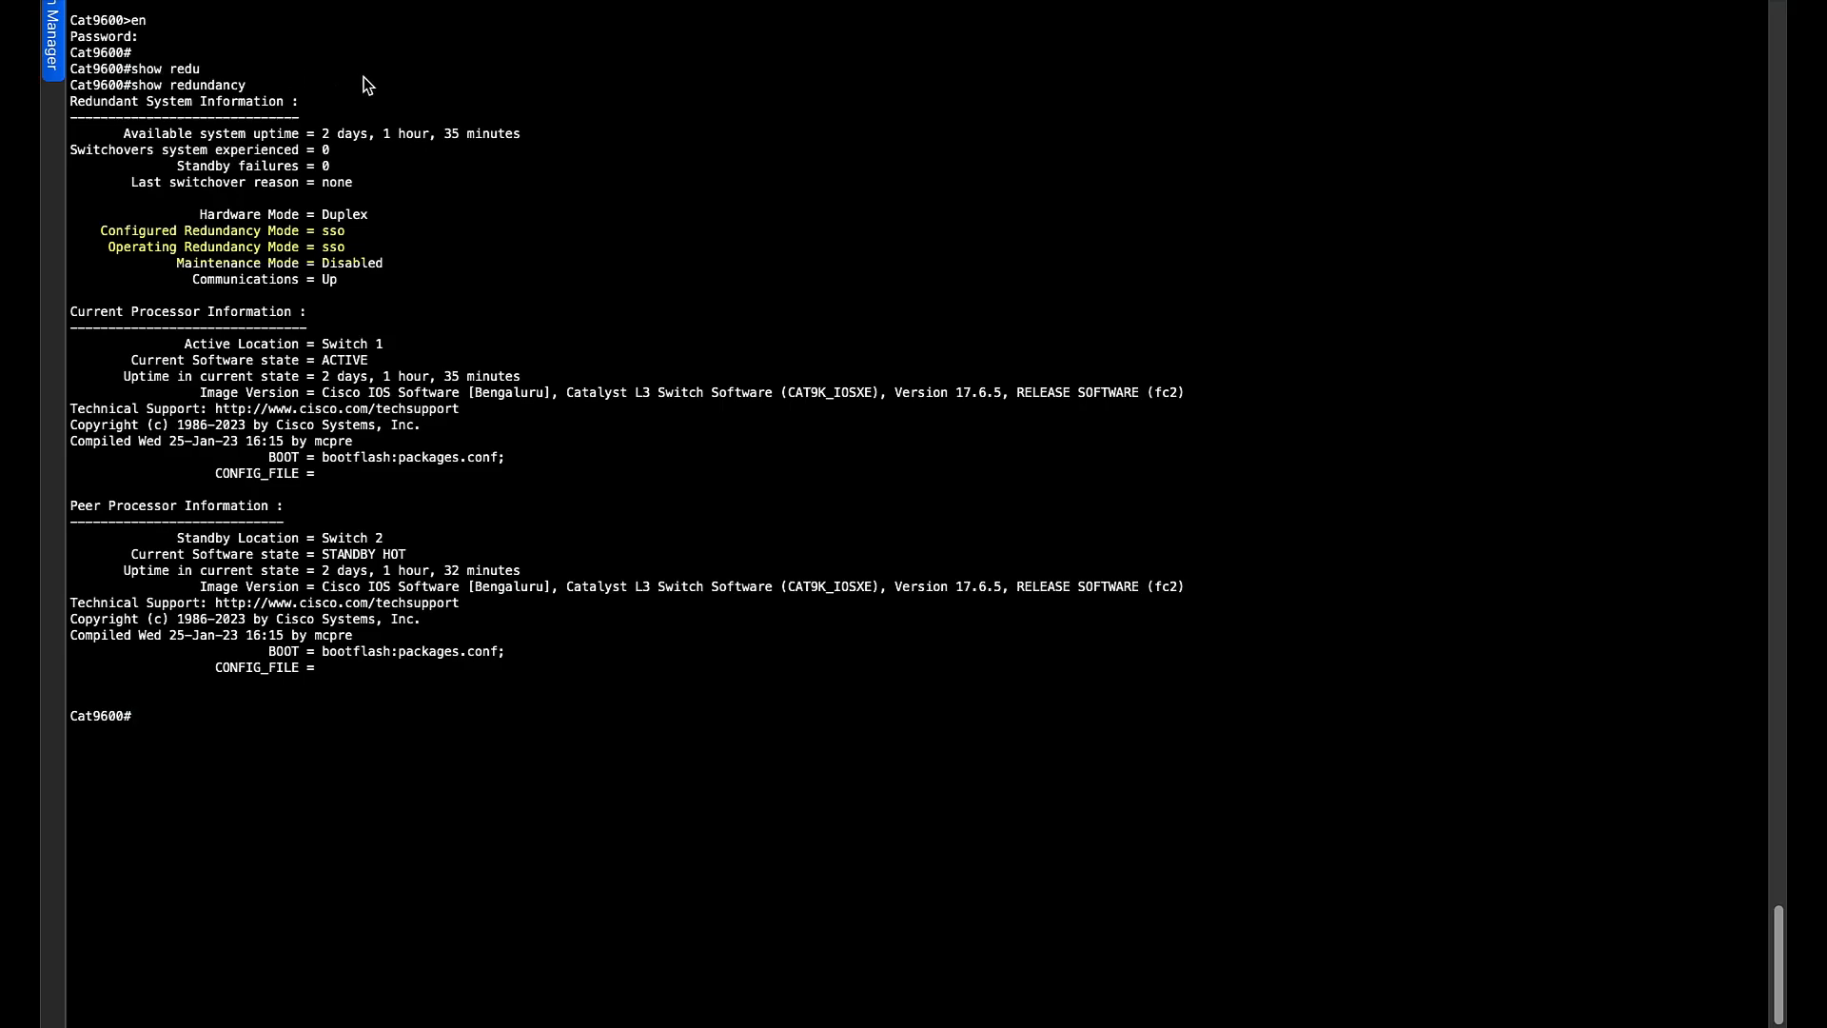
type("install remove inactive")
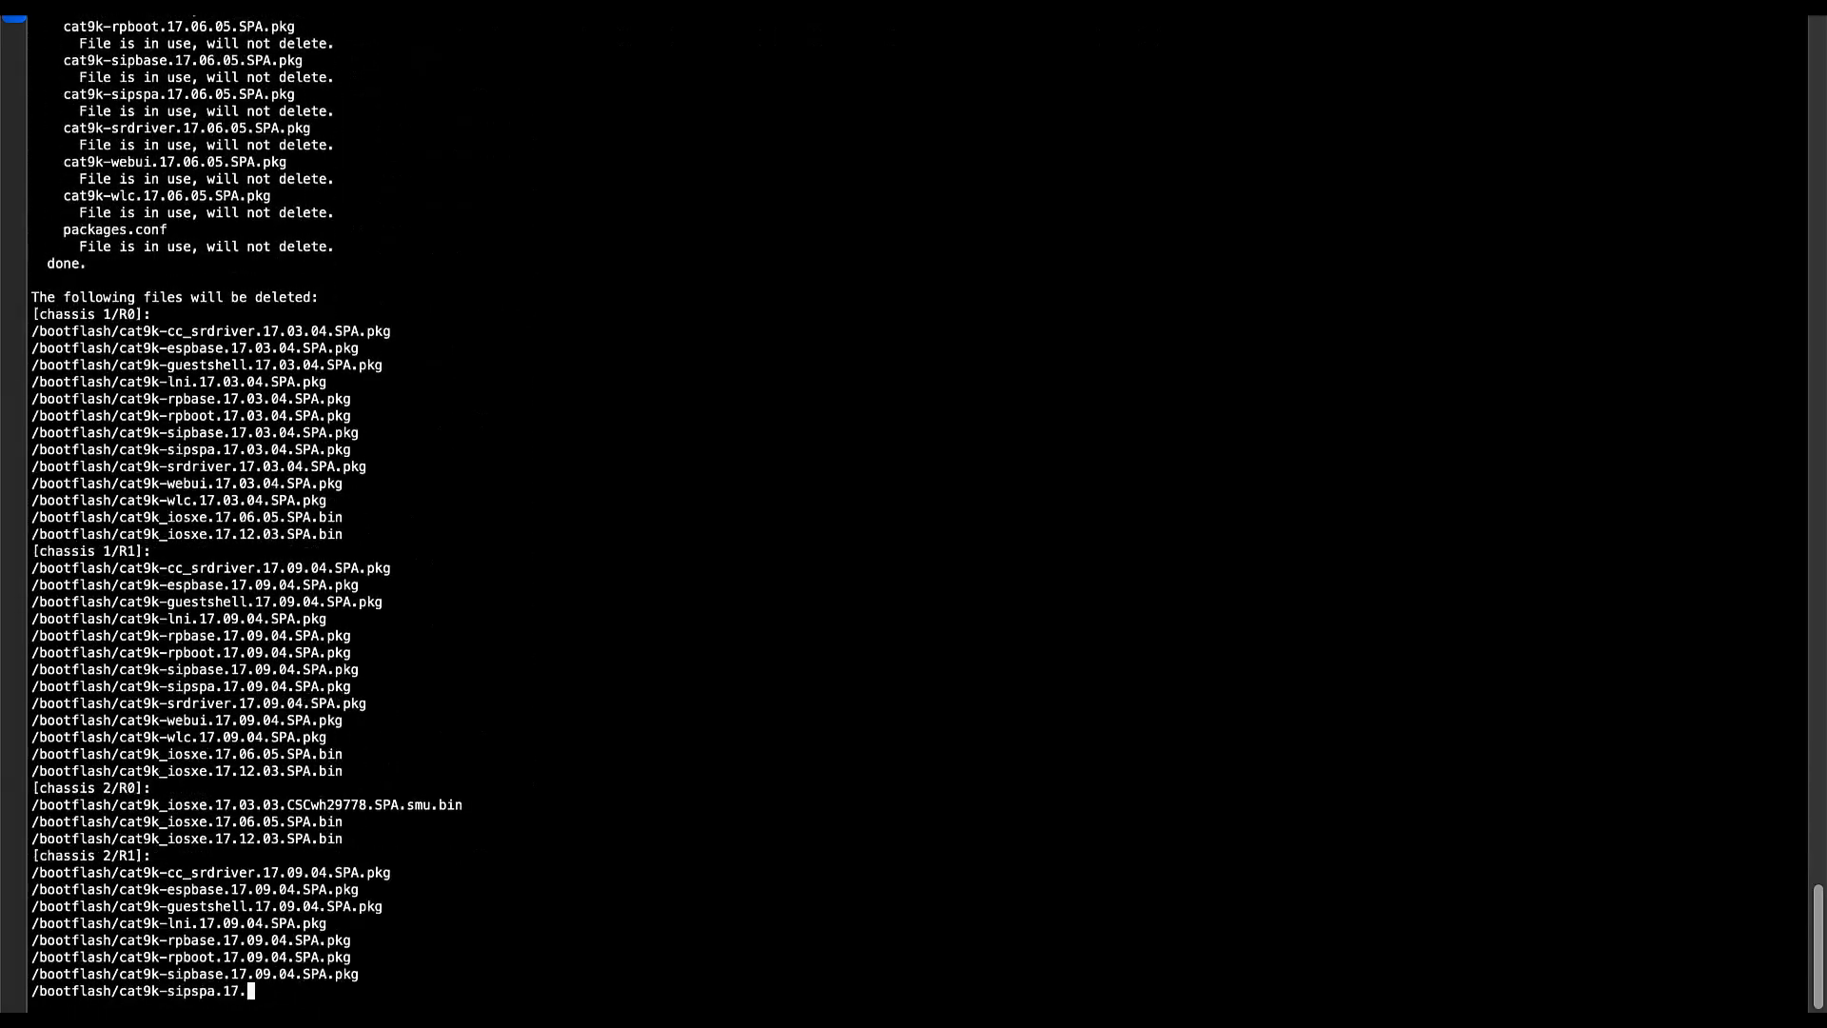
- Answer 'y' to delete the inactive 17.03.04 and 17.09.04 packages from bootflash
type("y")
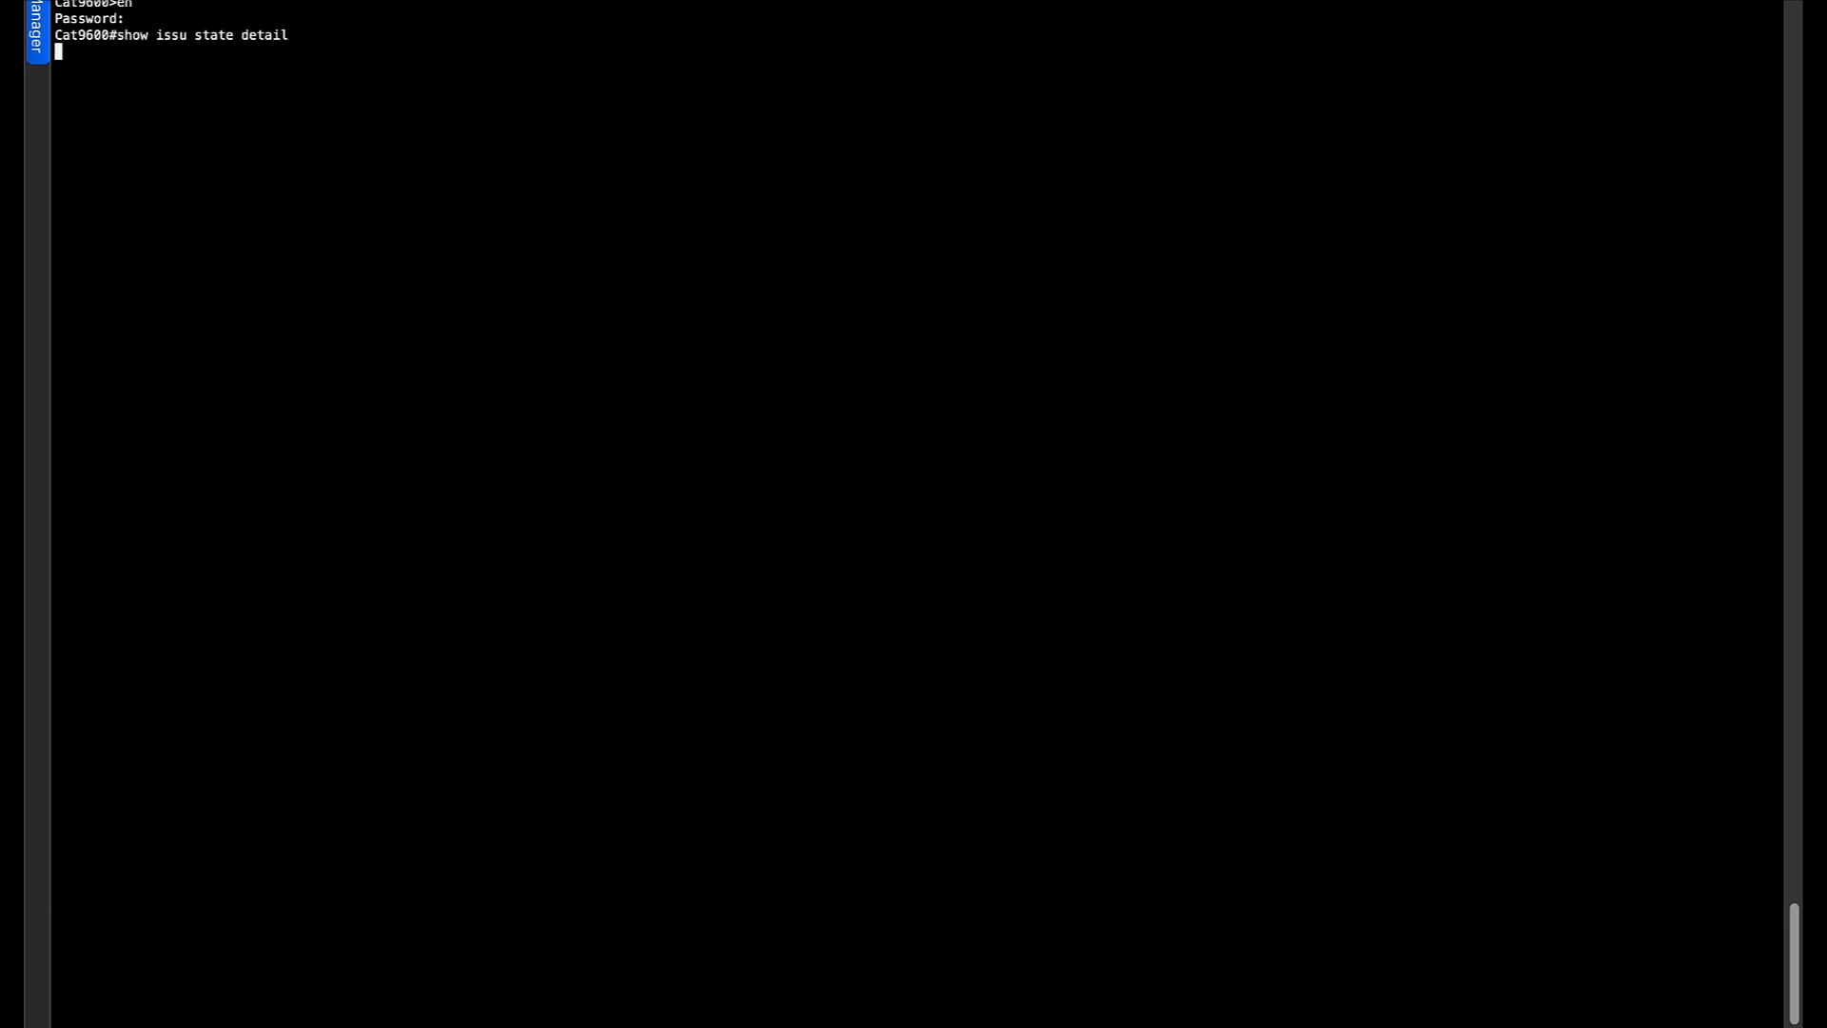
- Run 'show issu state detail' on the Cat9600
key("Enter")
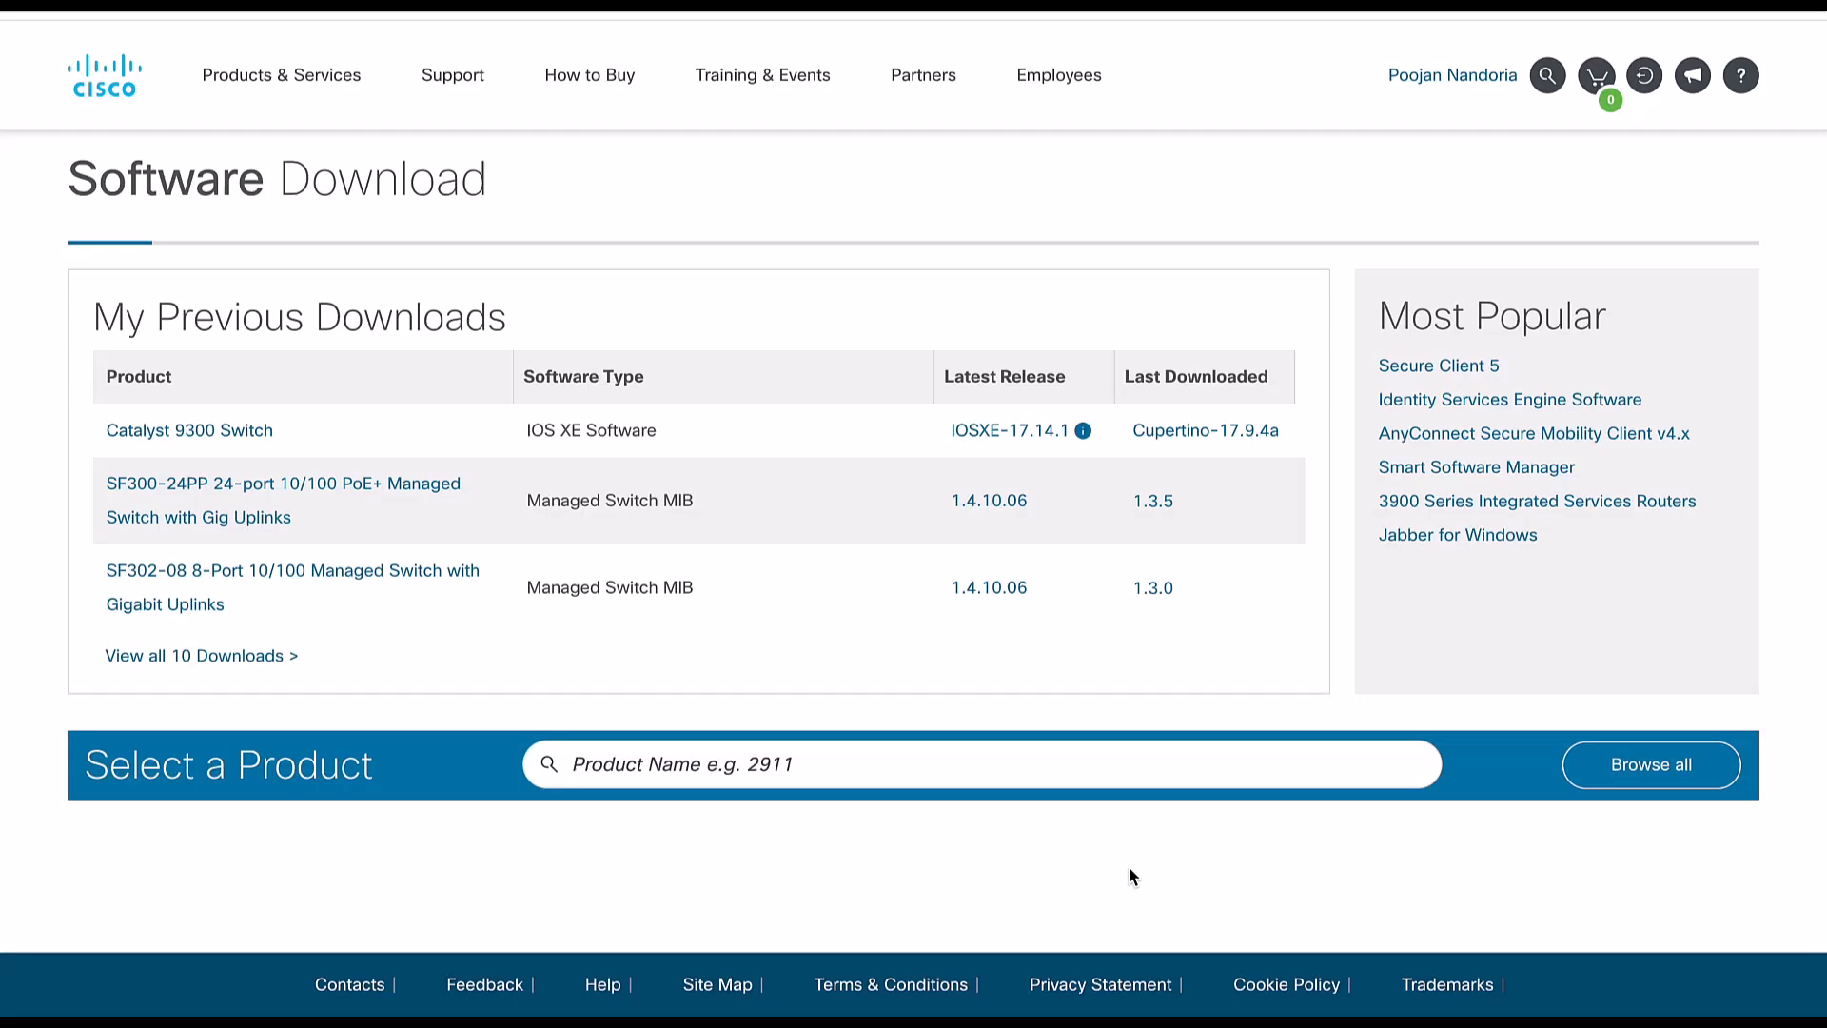
mouse_move(1015, 849)
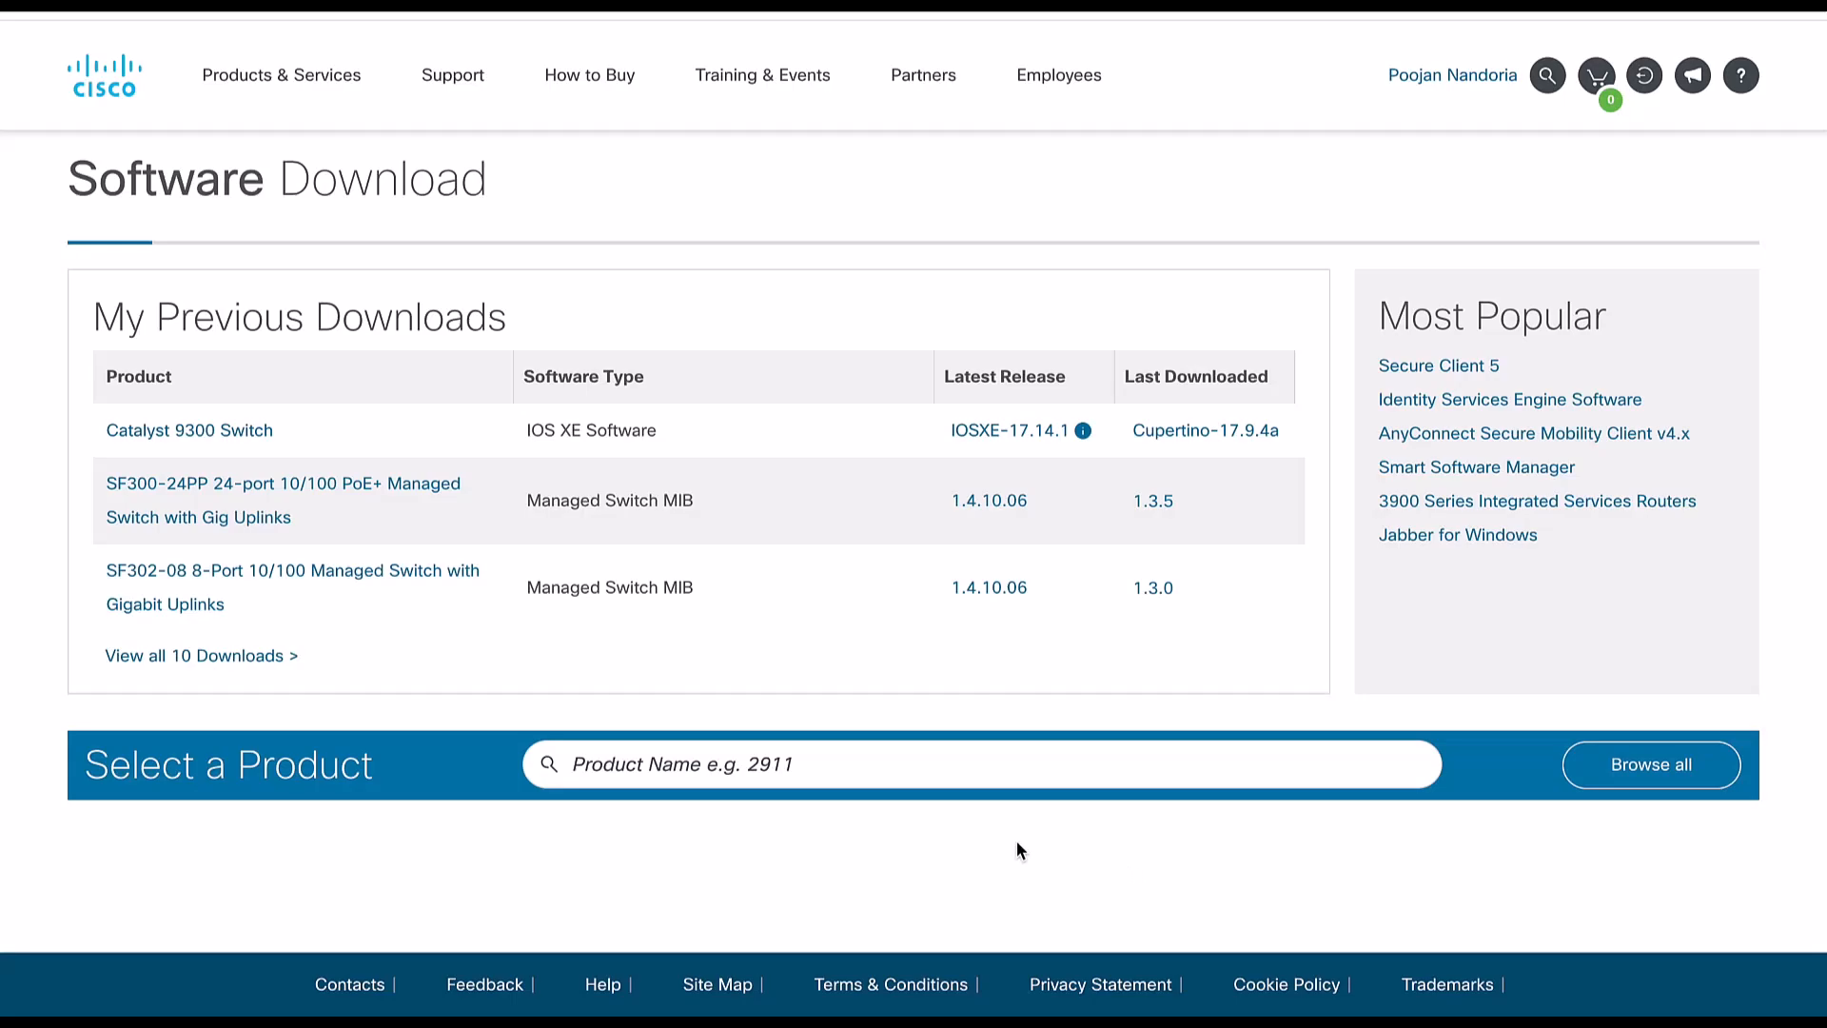
- Find the Catalyst 9606R Dublin-17.12.3 release and copy the cat9k_iosxe.17.12.03.SPA.bin MD5 checksum
left_click(855, 765)
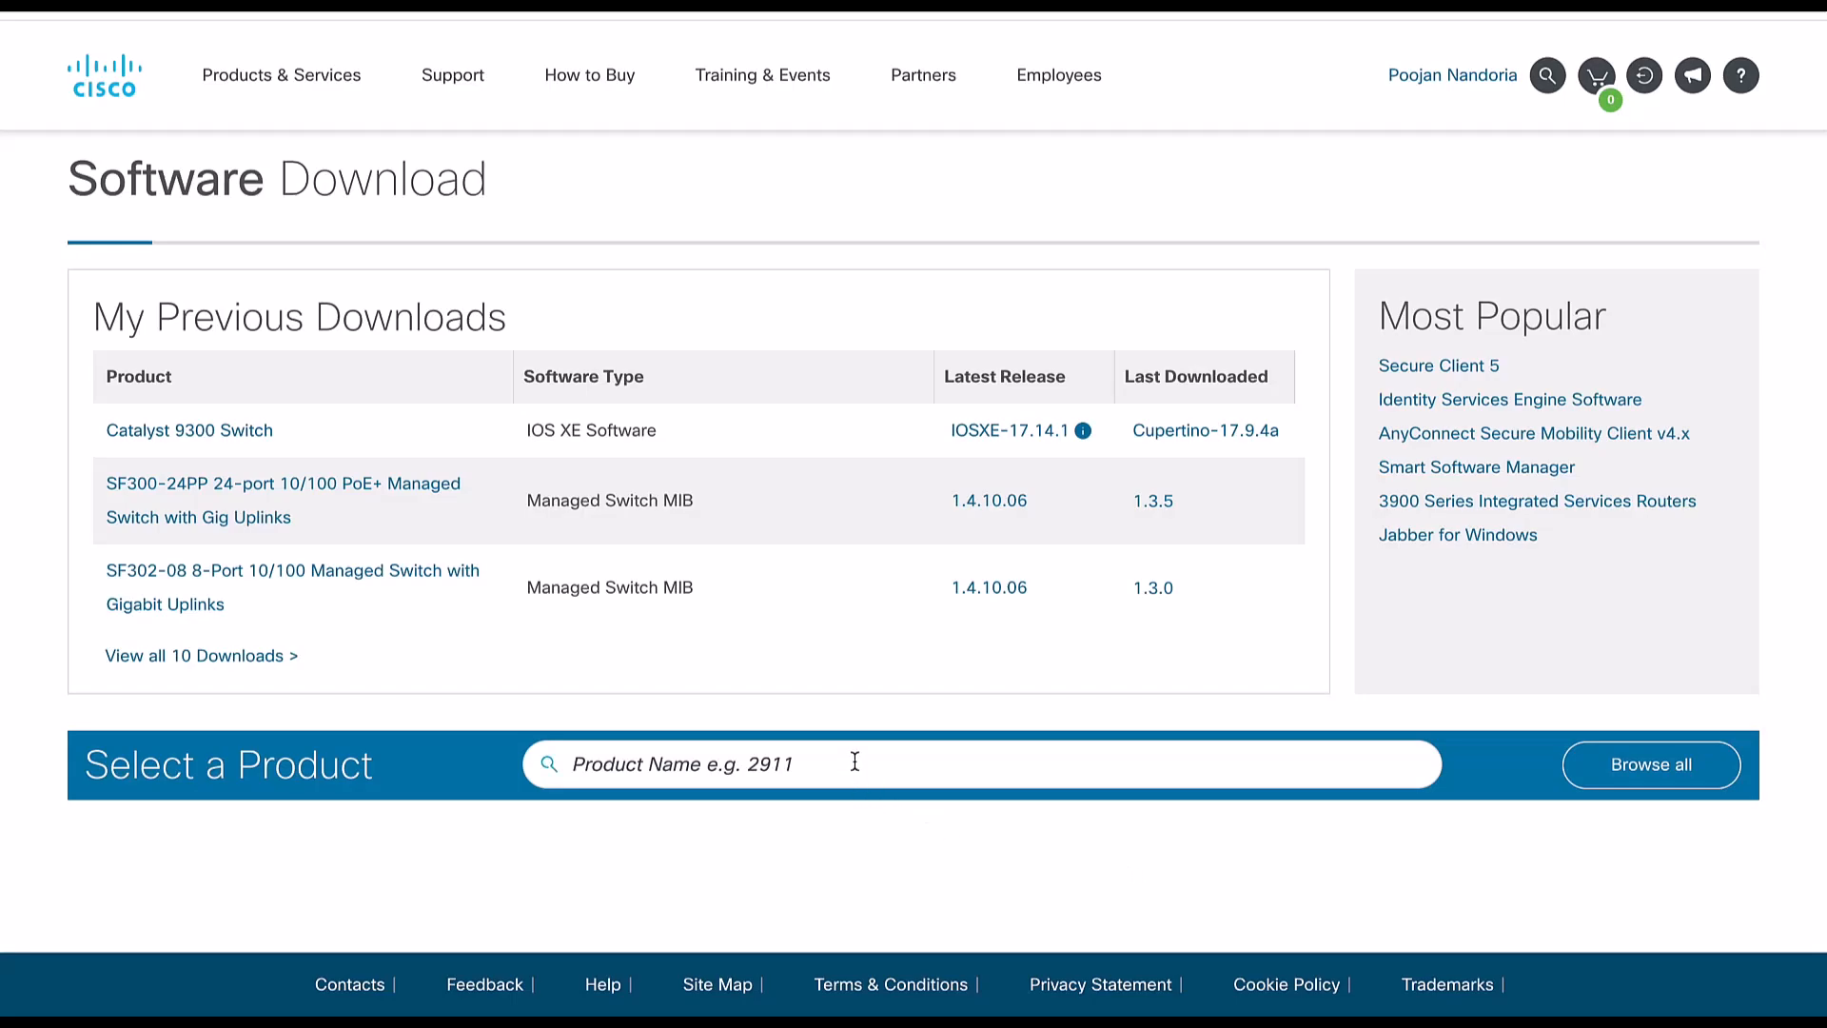
type("Catalyst 9606R")
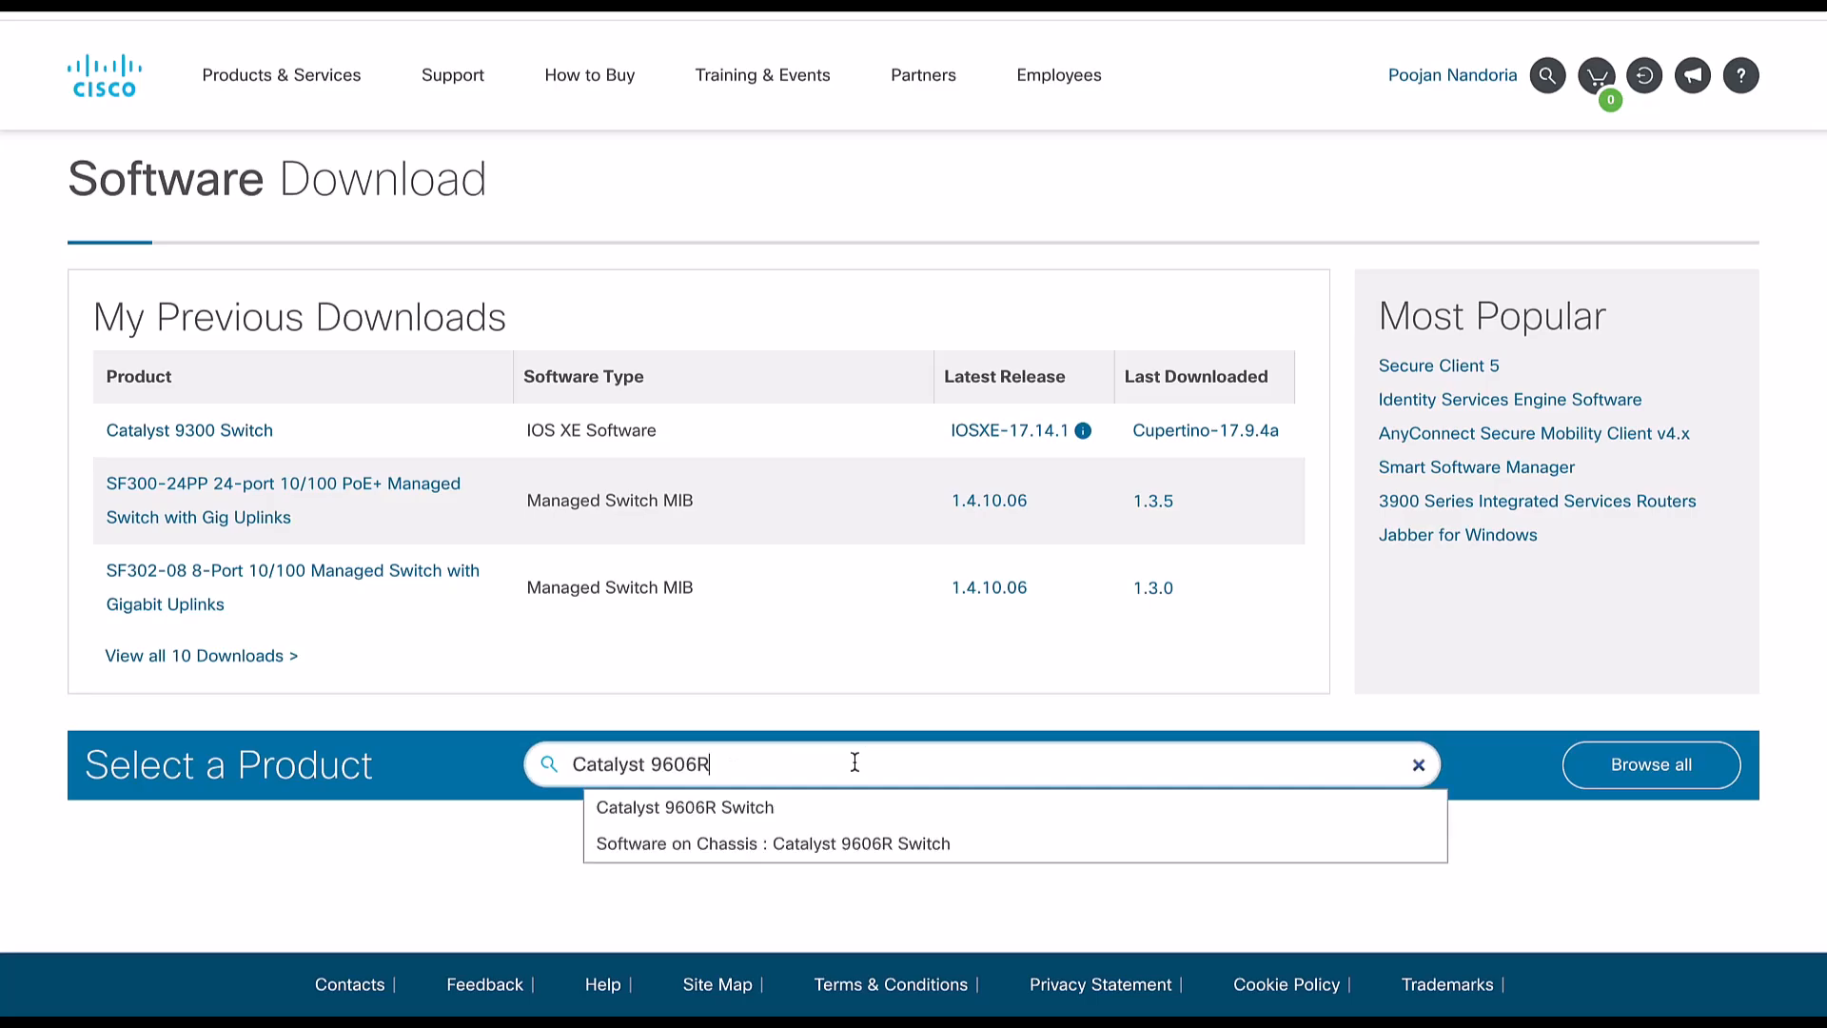
left_click(772, 845)
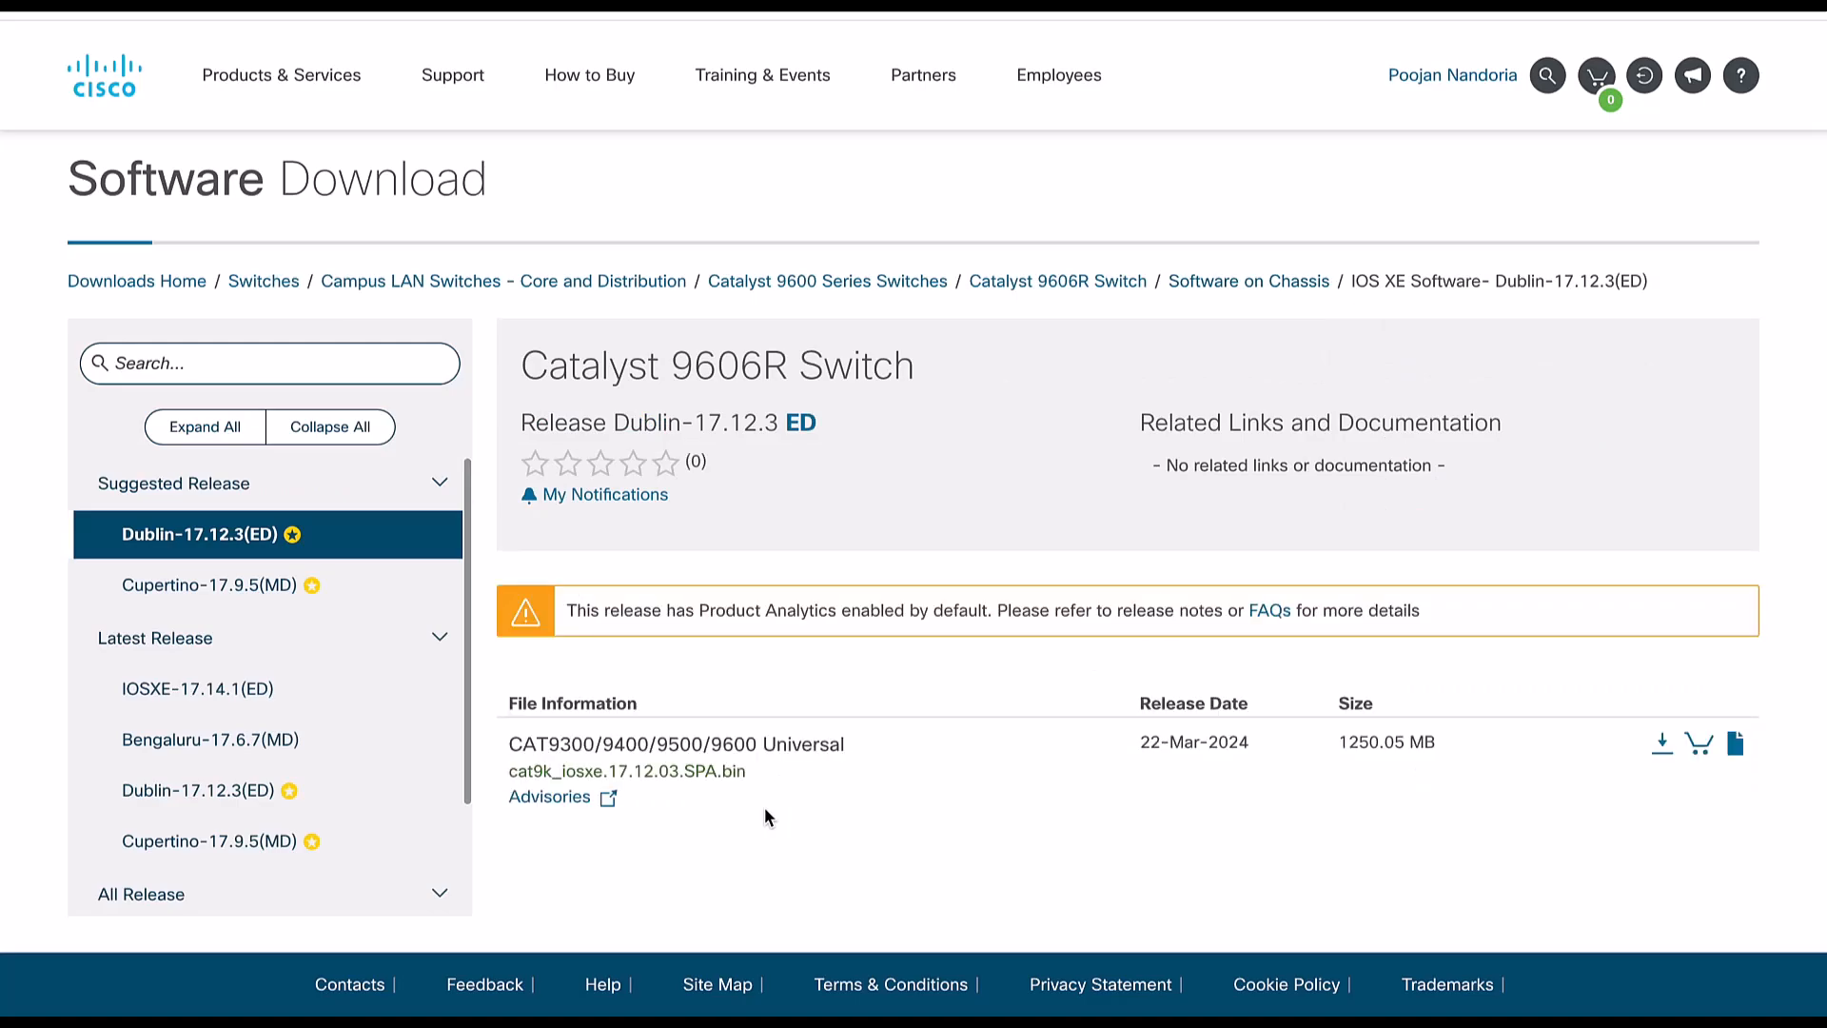
left_click(249, 534)
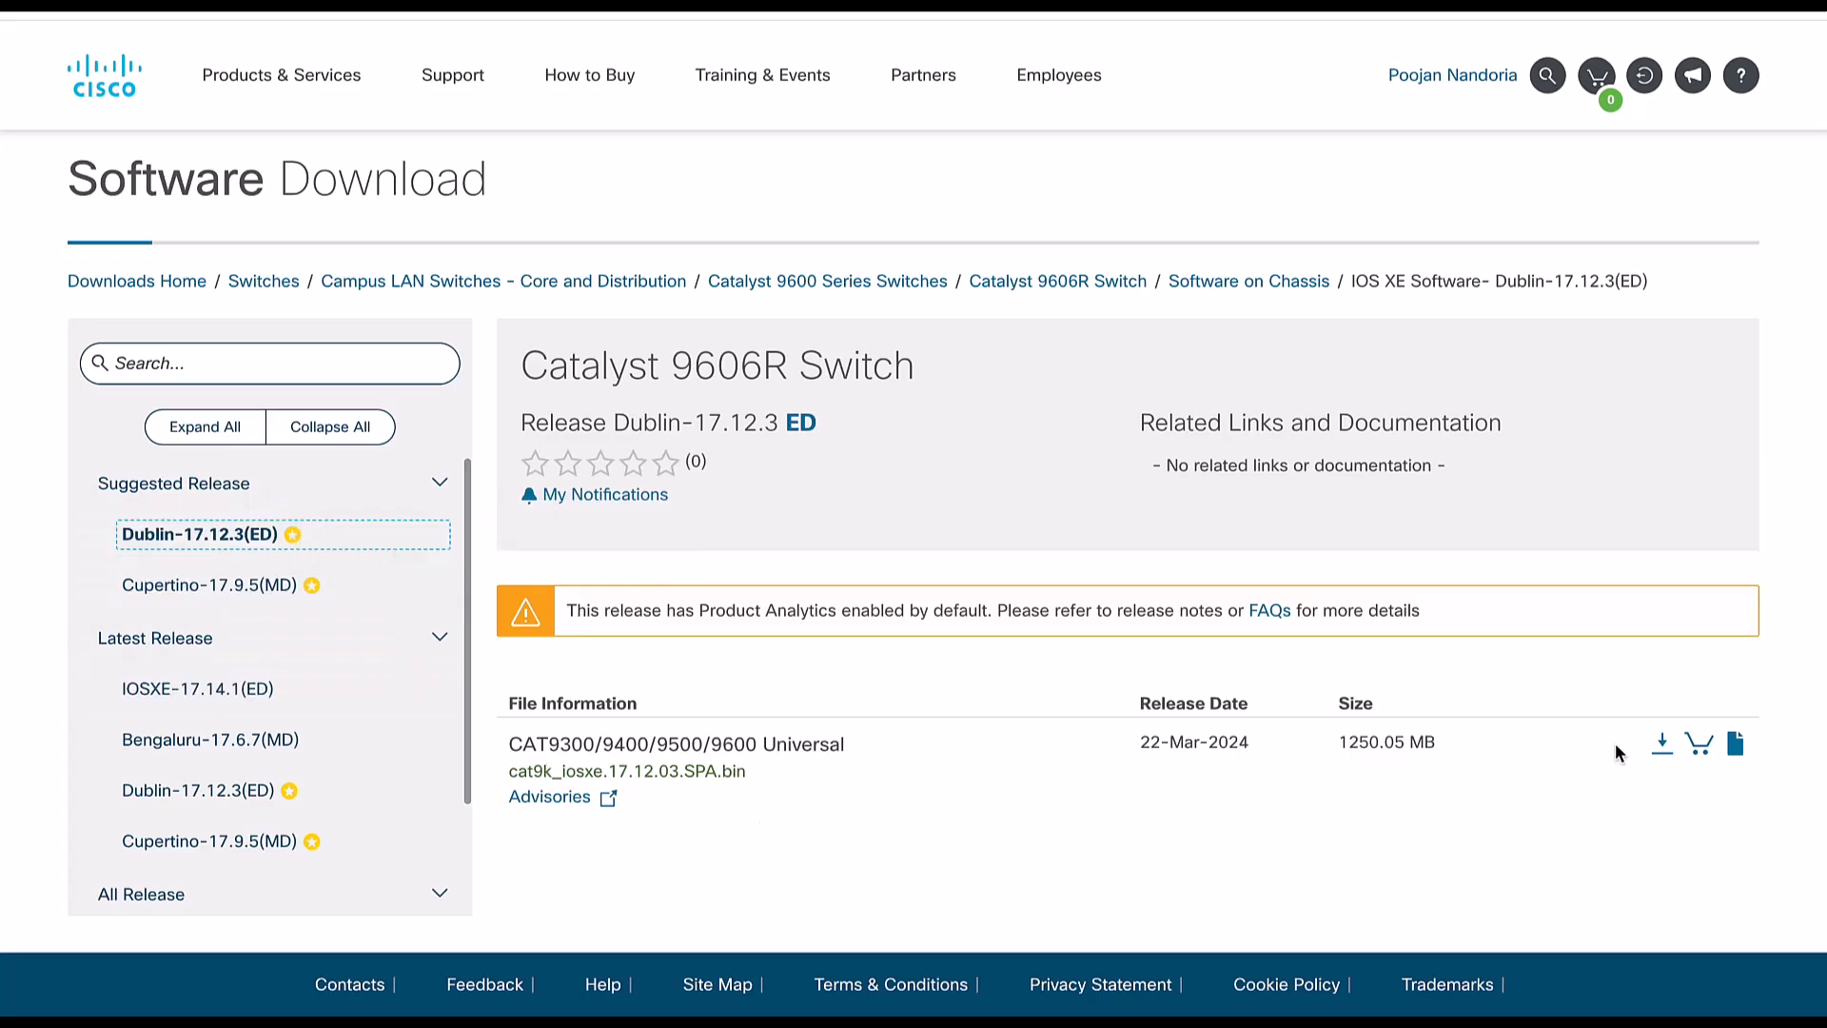
mouse_move(1662, 742)
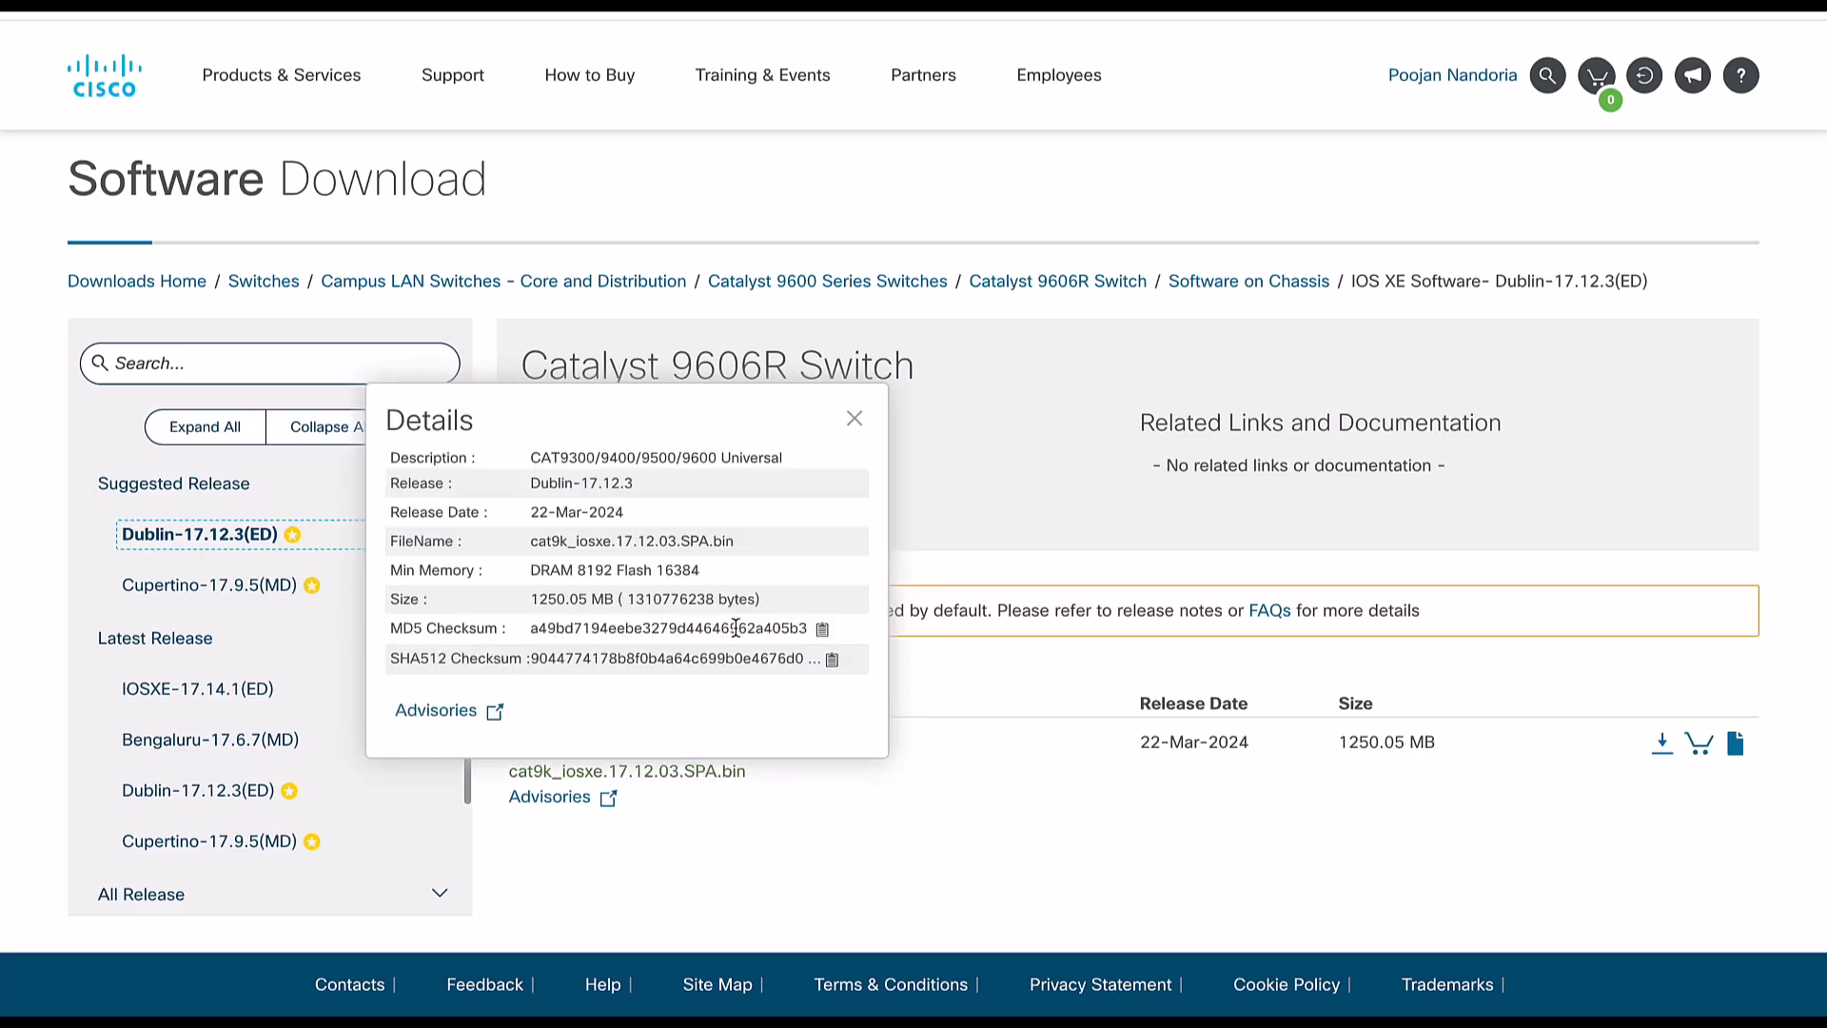
left_click(822, 629)
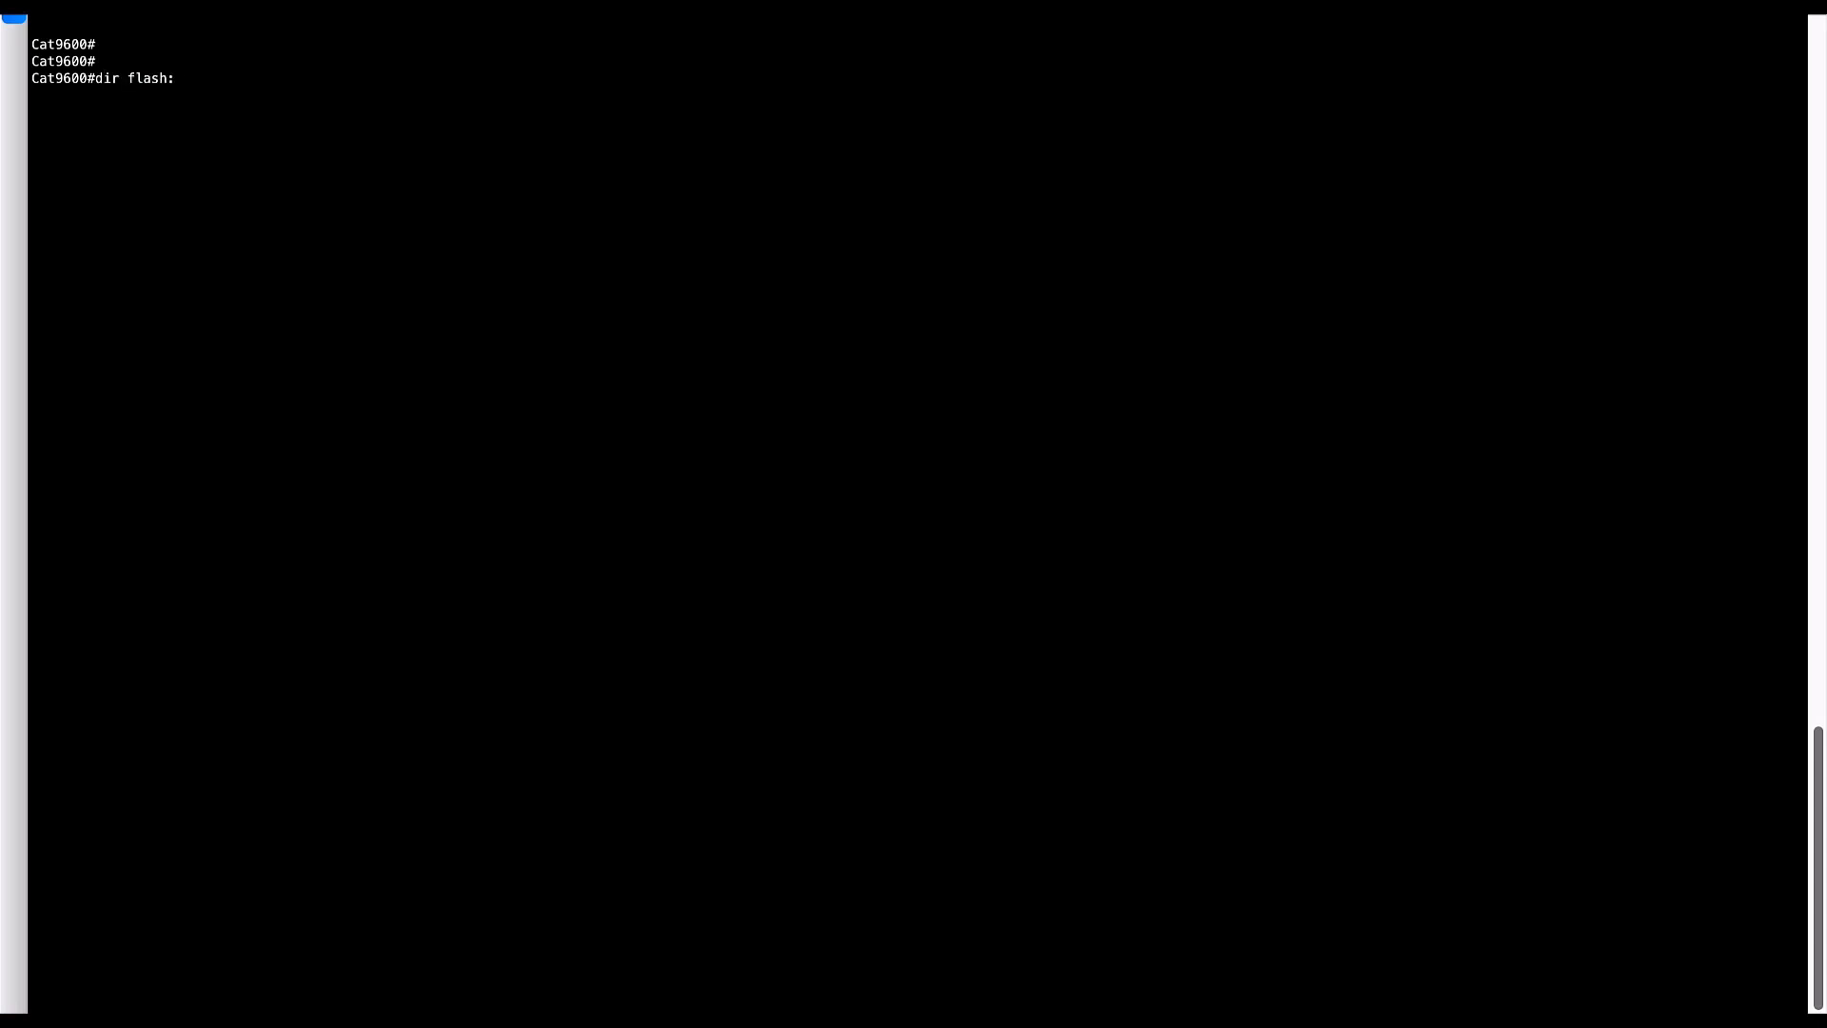
- List flash for .bin files and copy the cat9k_iosxe.17.12.03.SPA.bin file name
type("| in .bin")
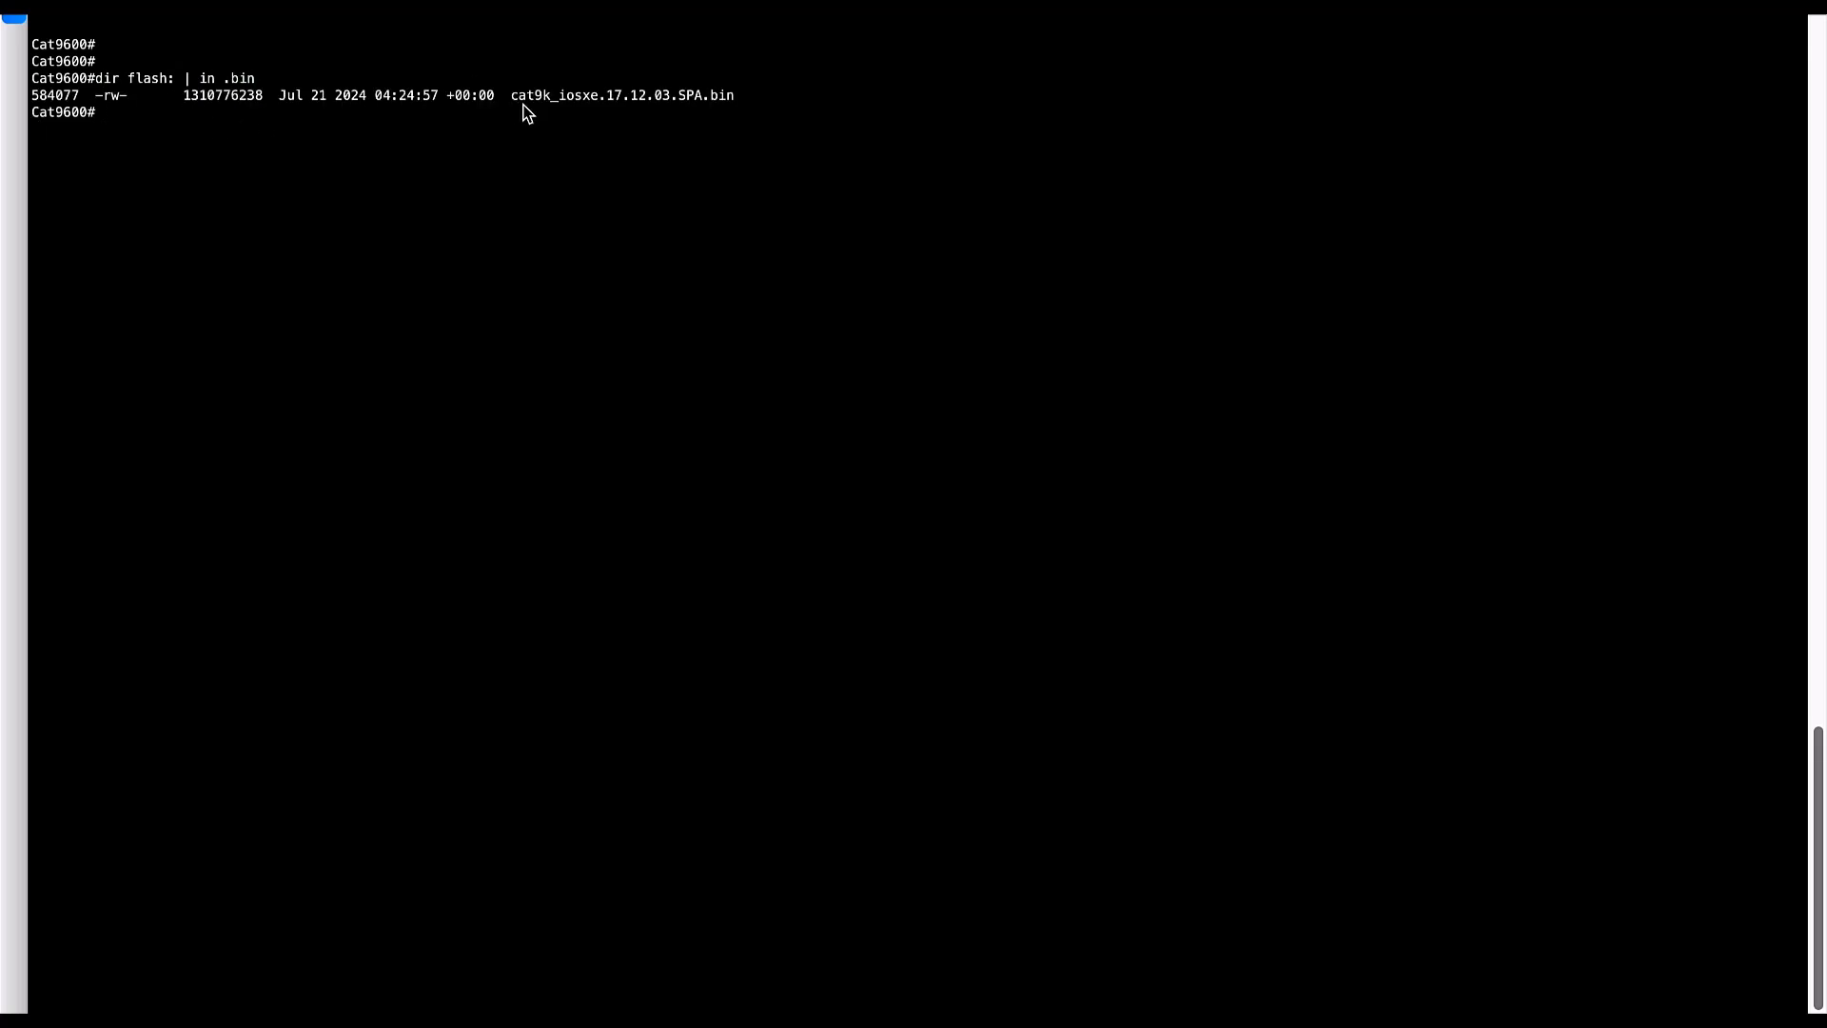
double_click(621, 95)
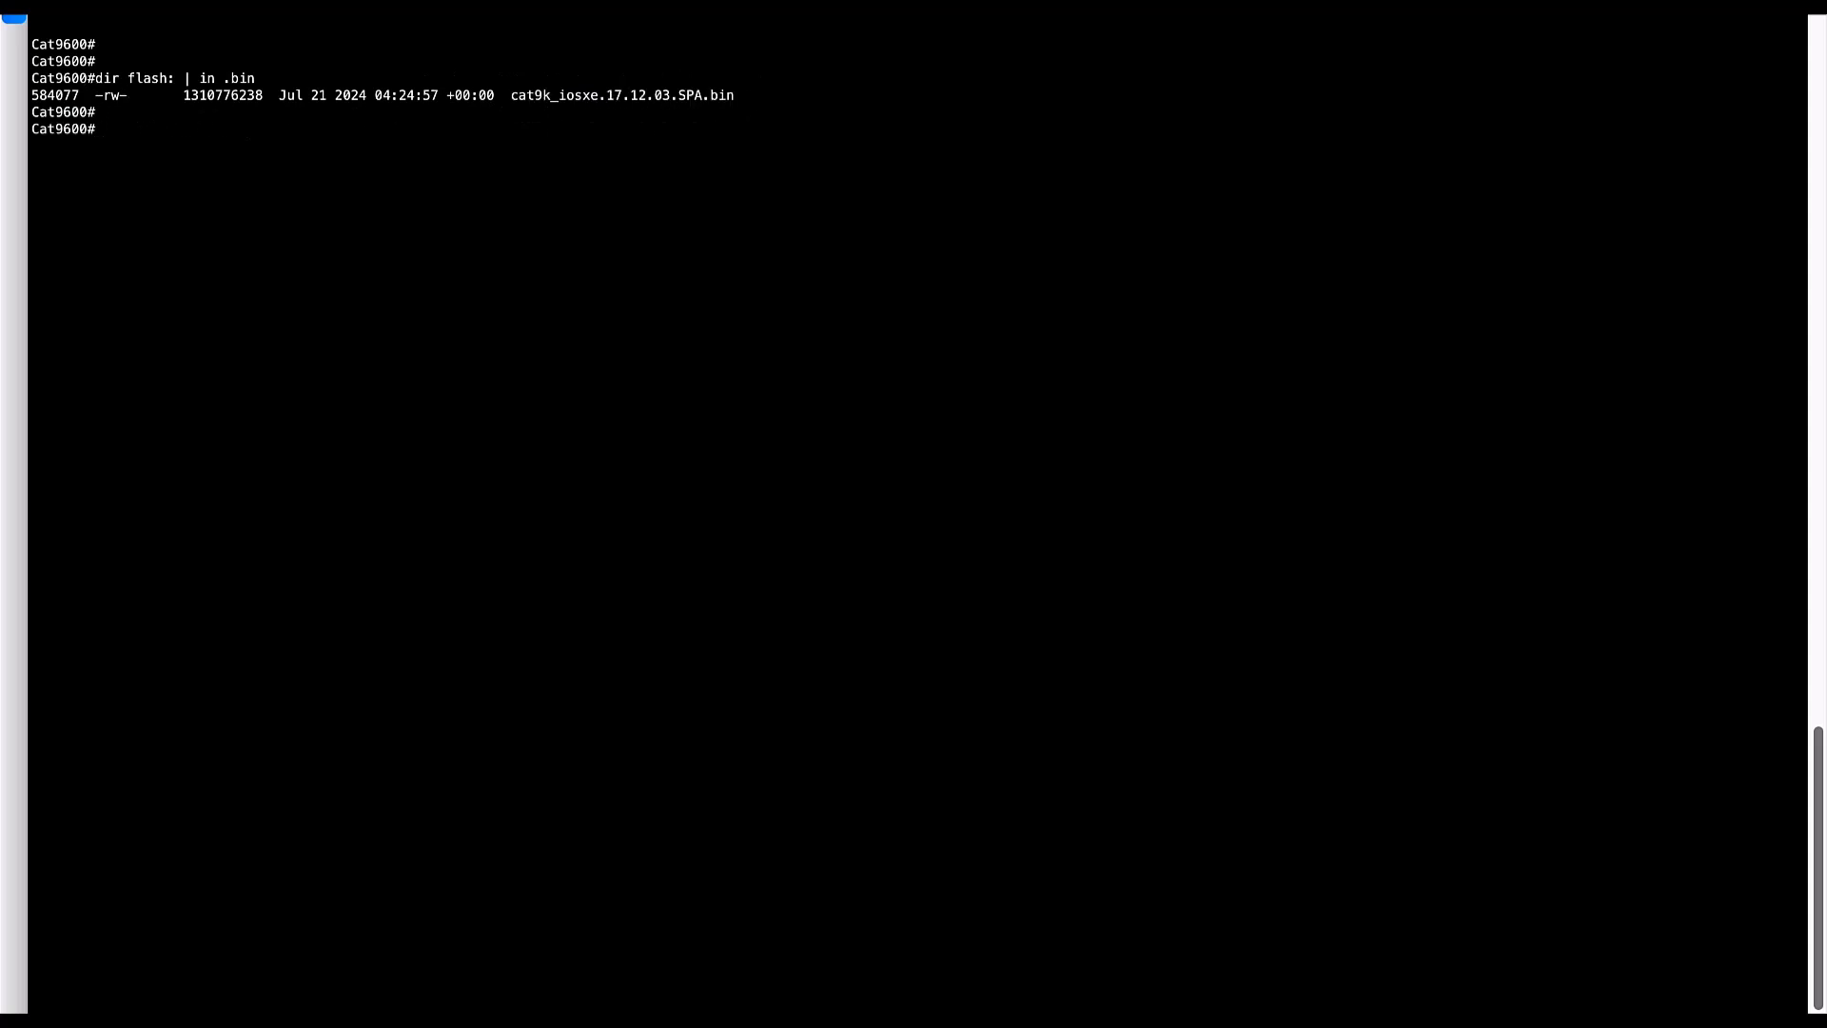
- Compose 'verify /MD5 flash:cat9k_iosxe.17.12.03.SPA.bin' with the published checksum
type("verify")
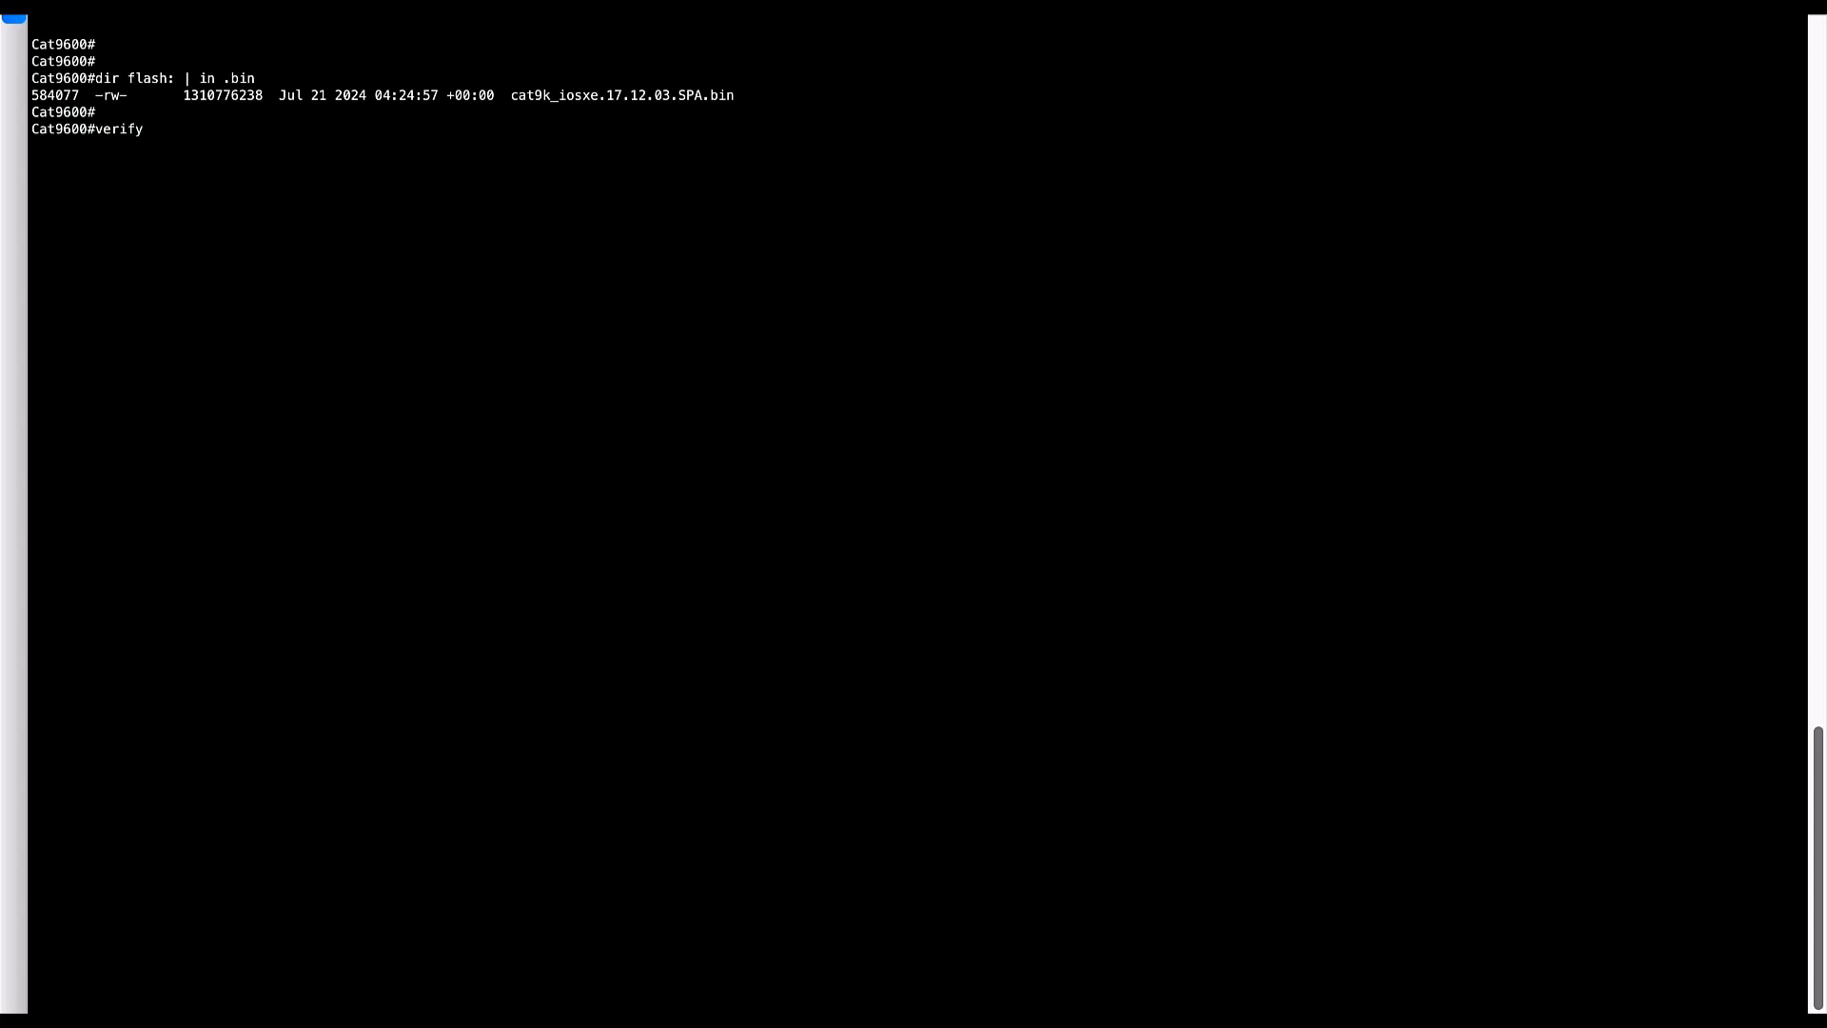
type("/")
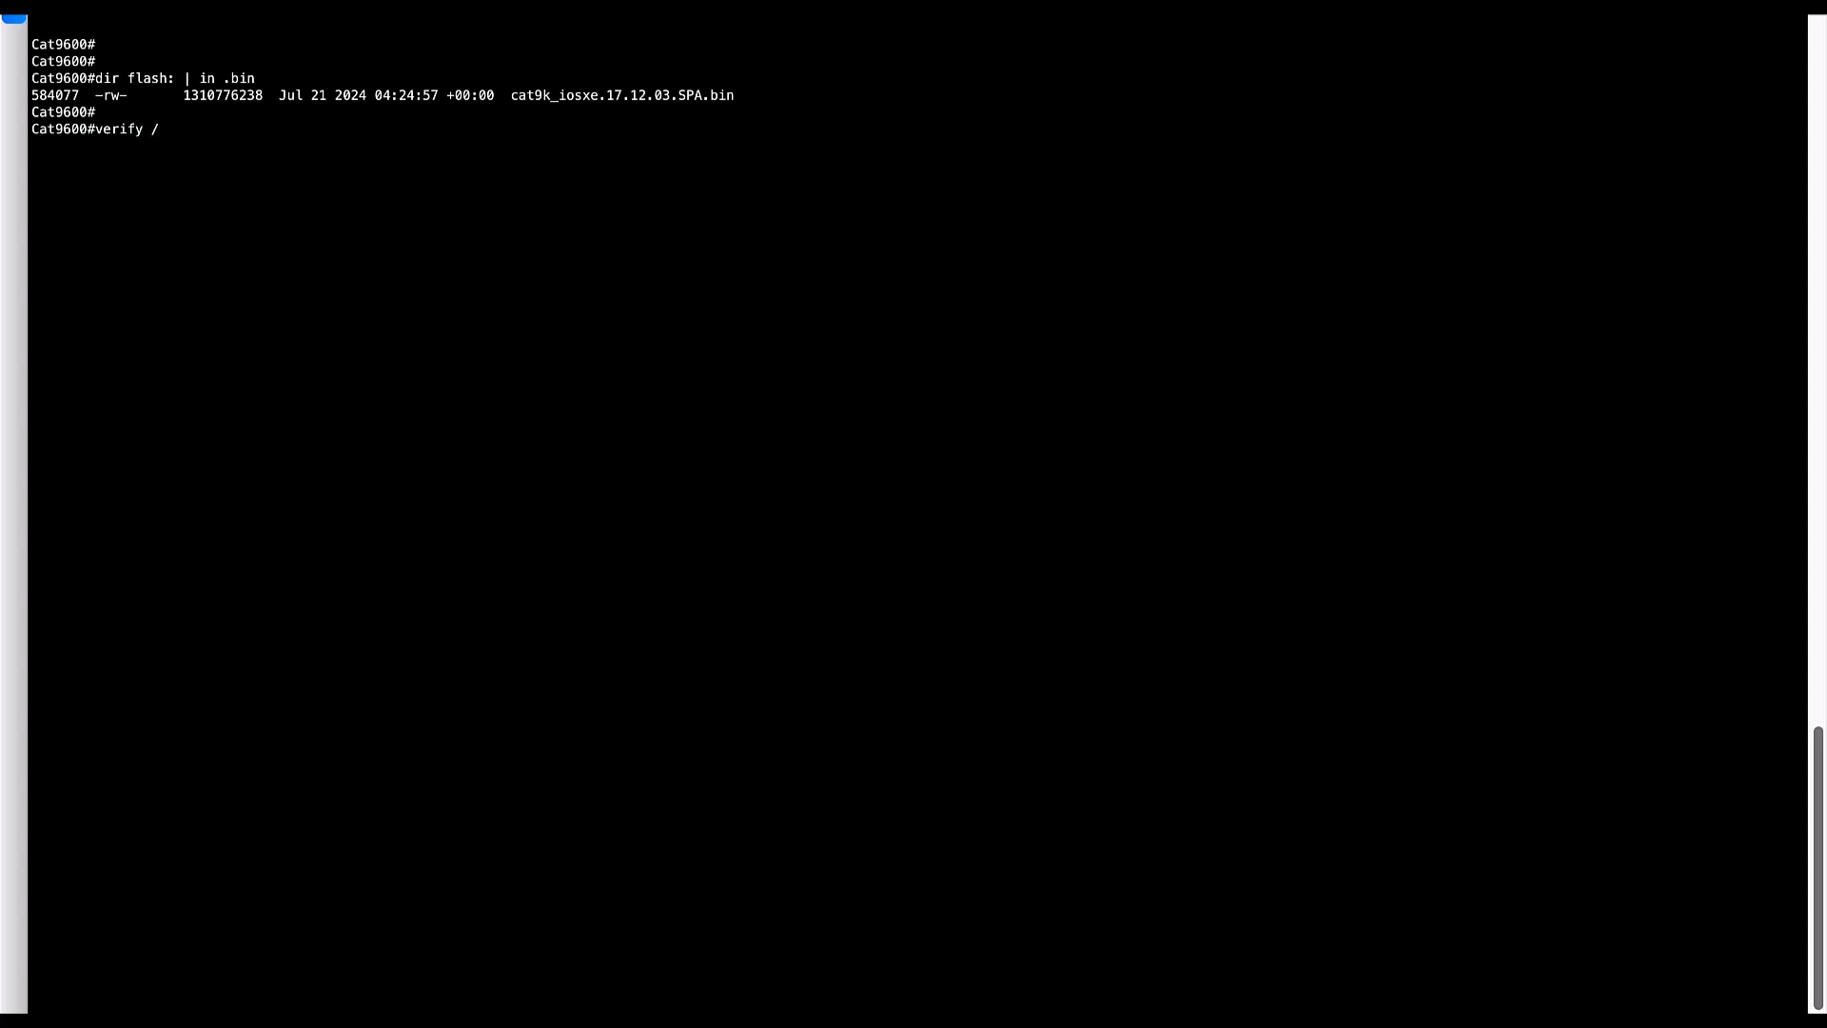
type("MD5")
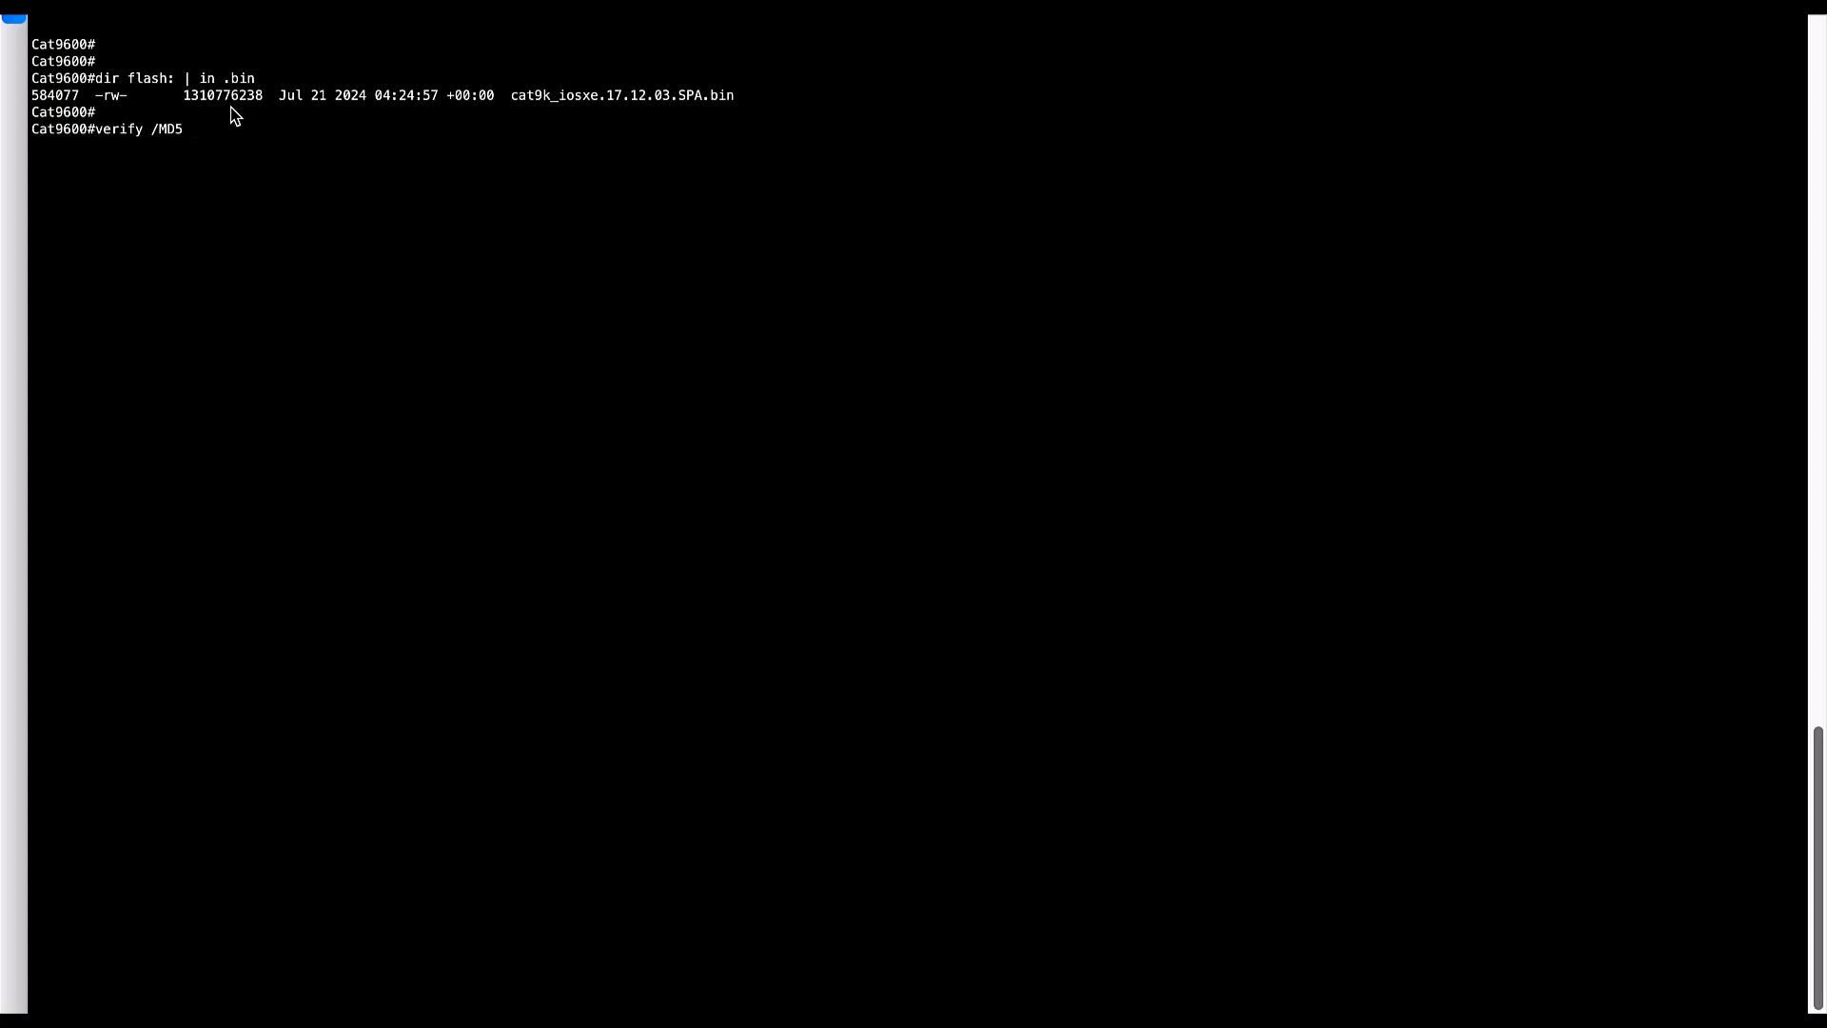
type("flash:")
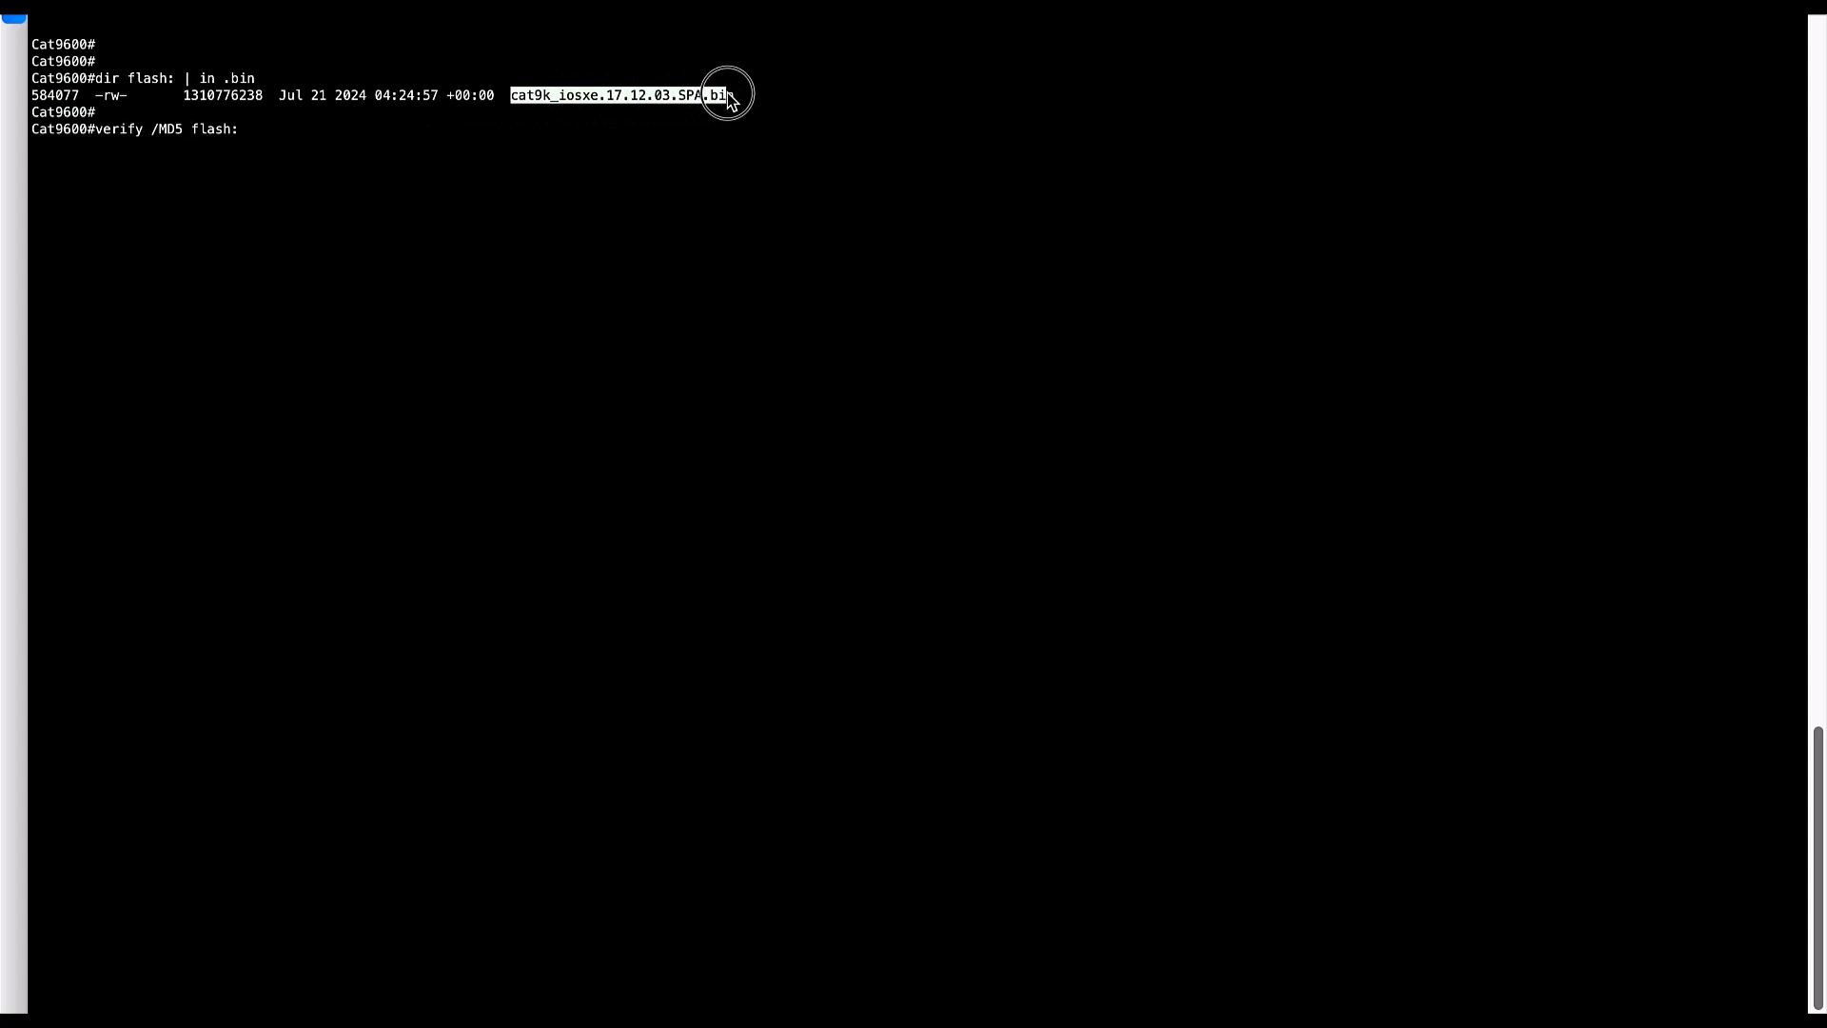
type("cat9k_iosxe.17.12.03.SPA.bin a49bd7194eebe3279d44646962a405b3")
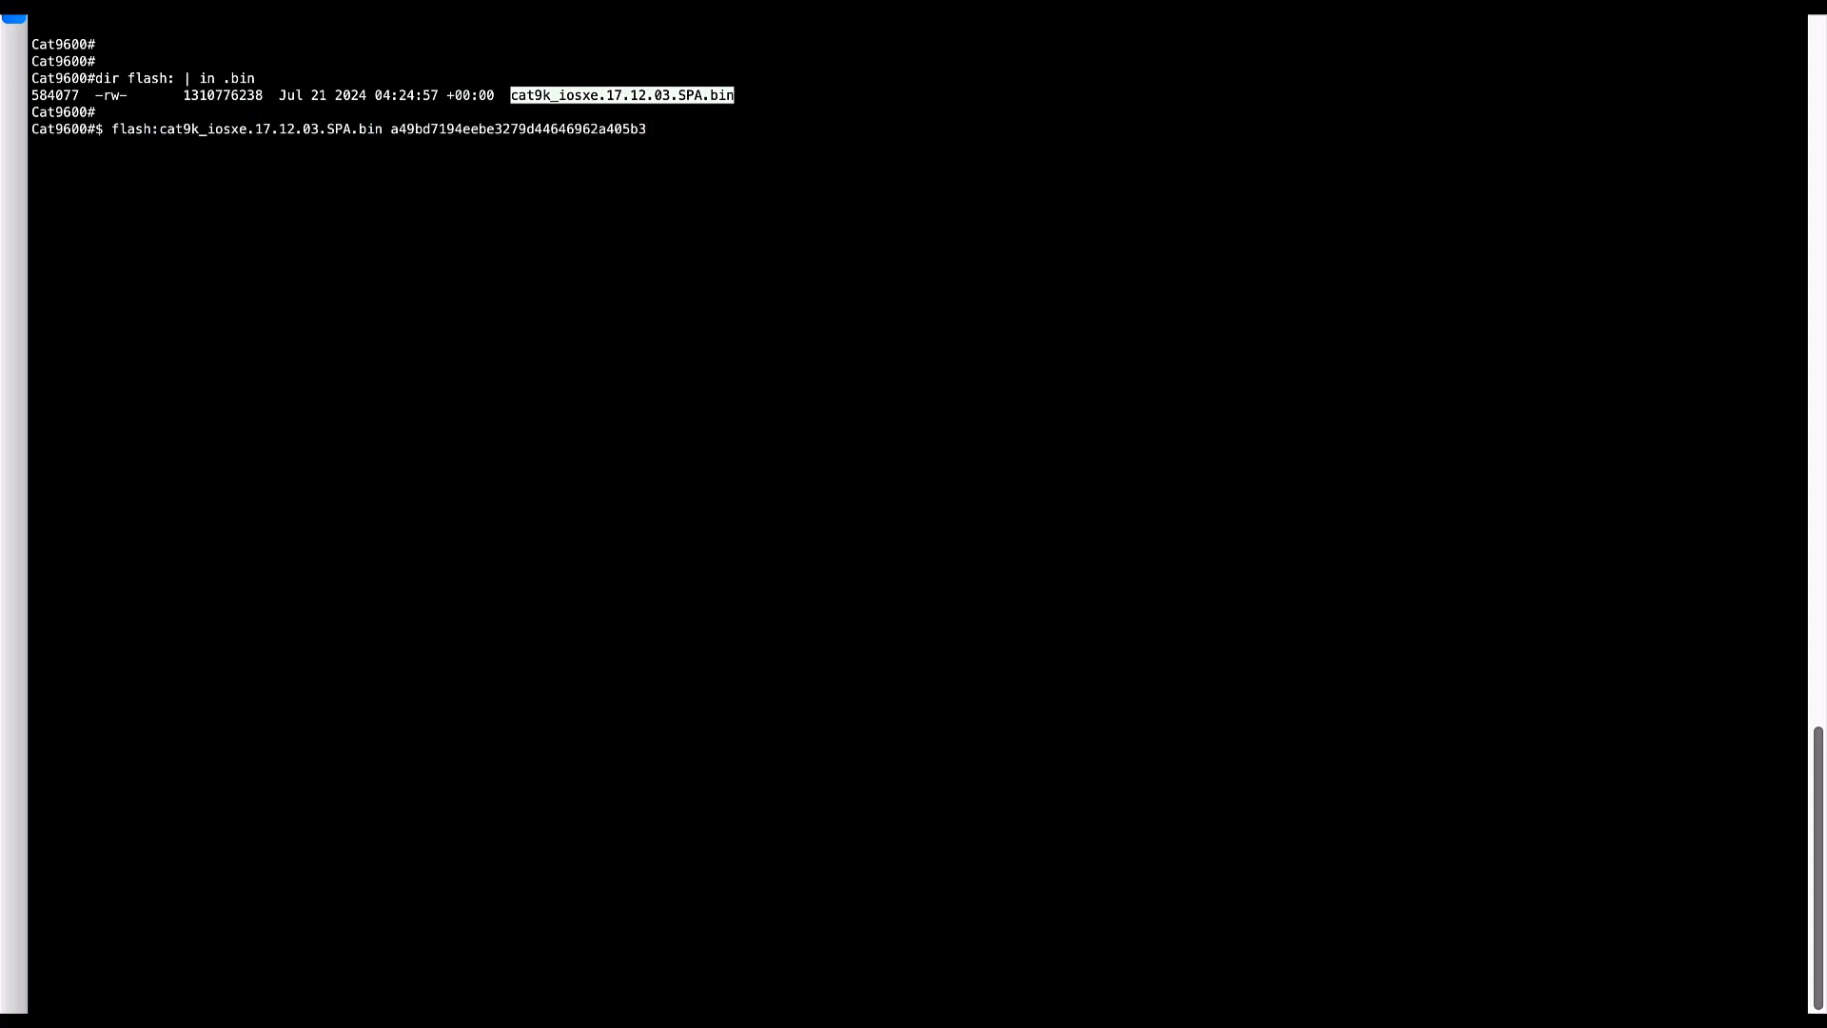
- Run the MD5 verification of the 17.12.3 image, then begin 'install add file f'
key("Enter")
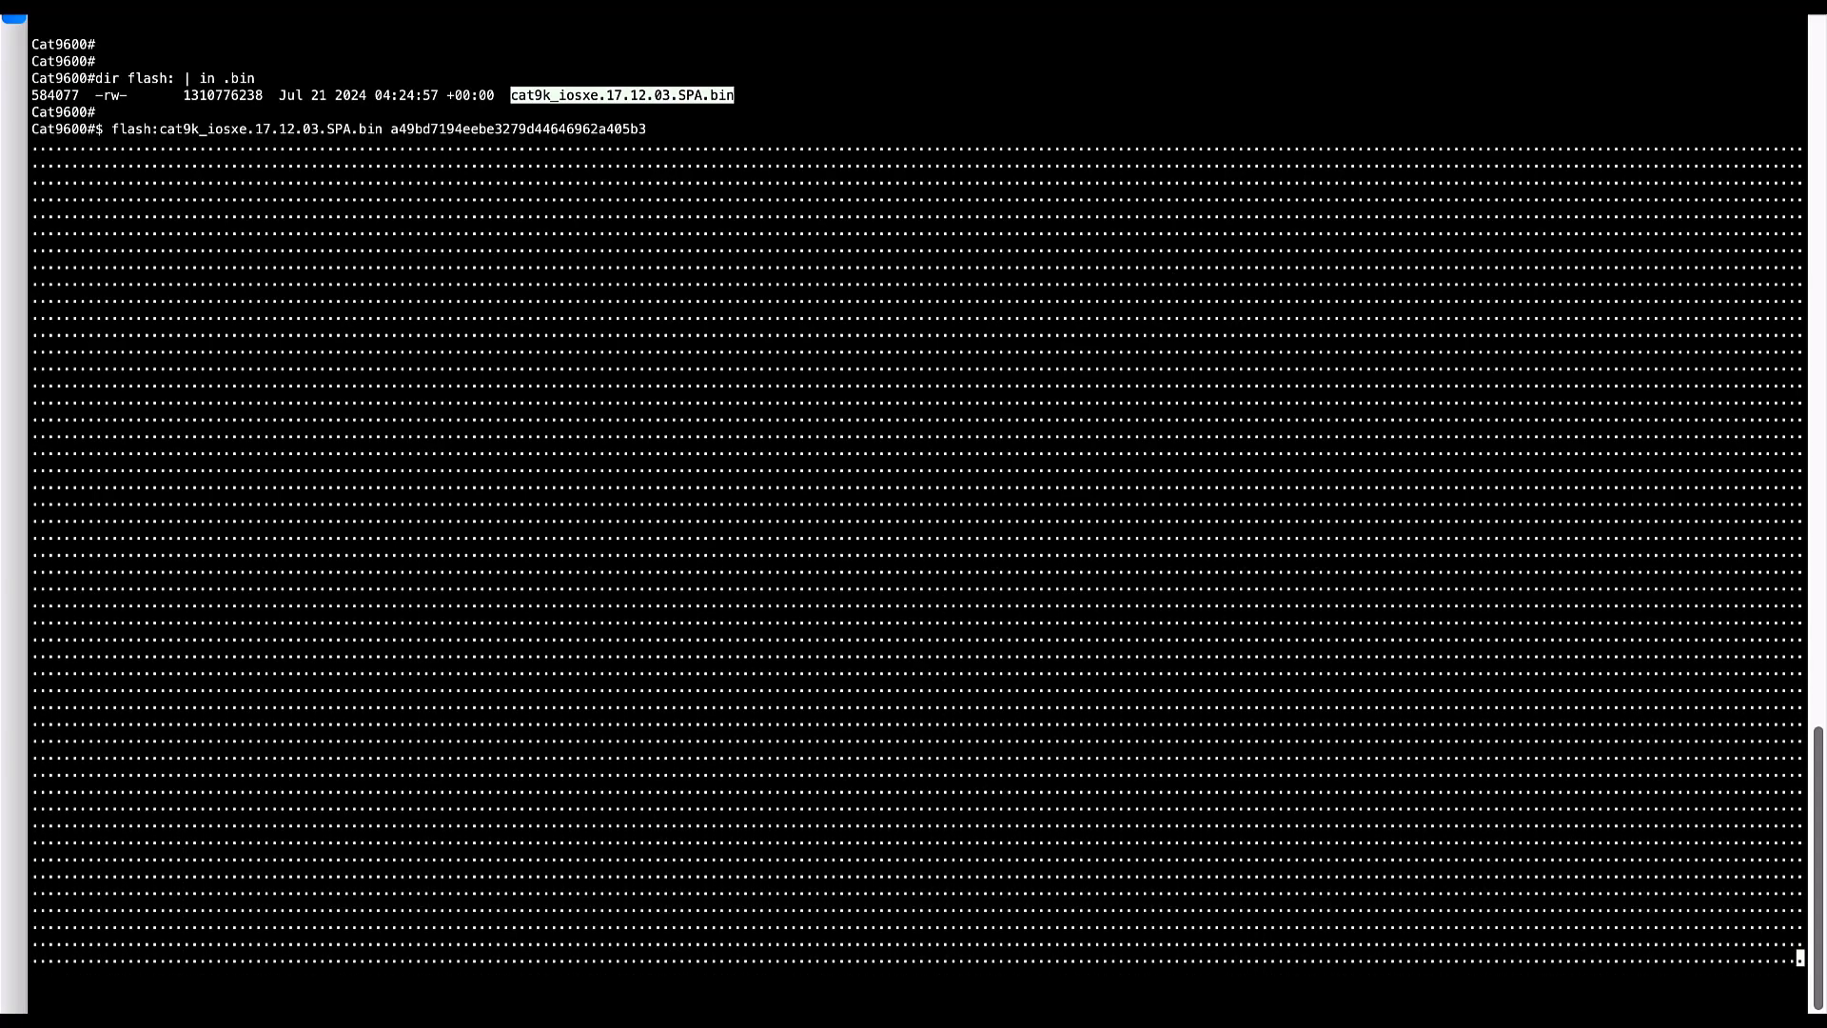
type("install add file f")
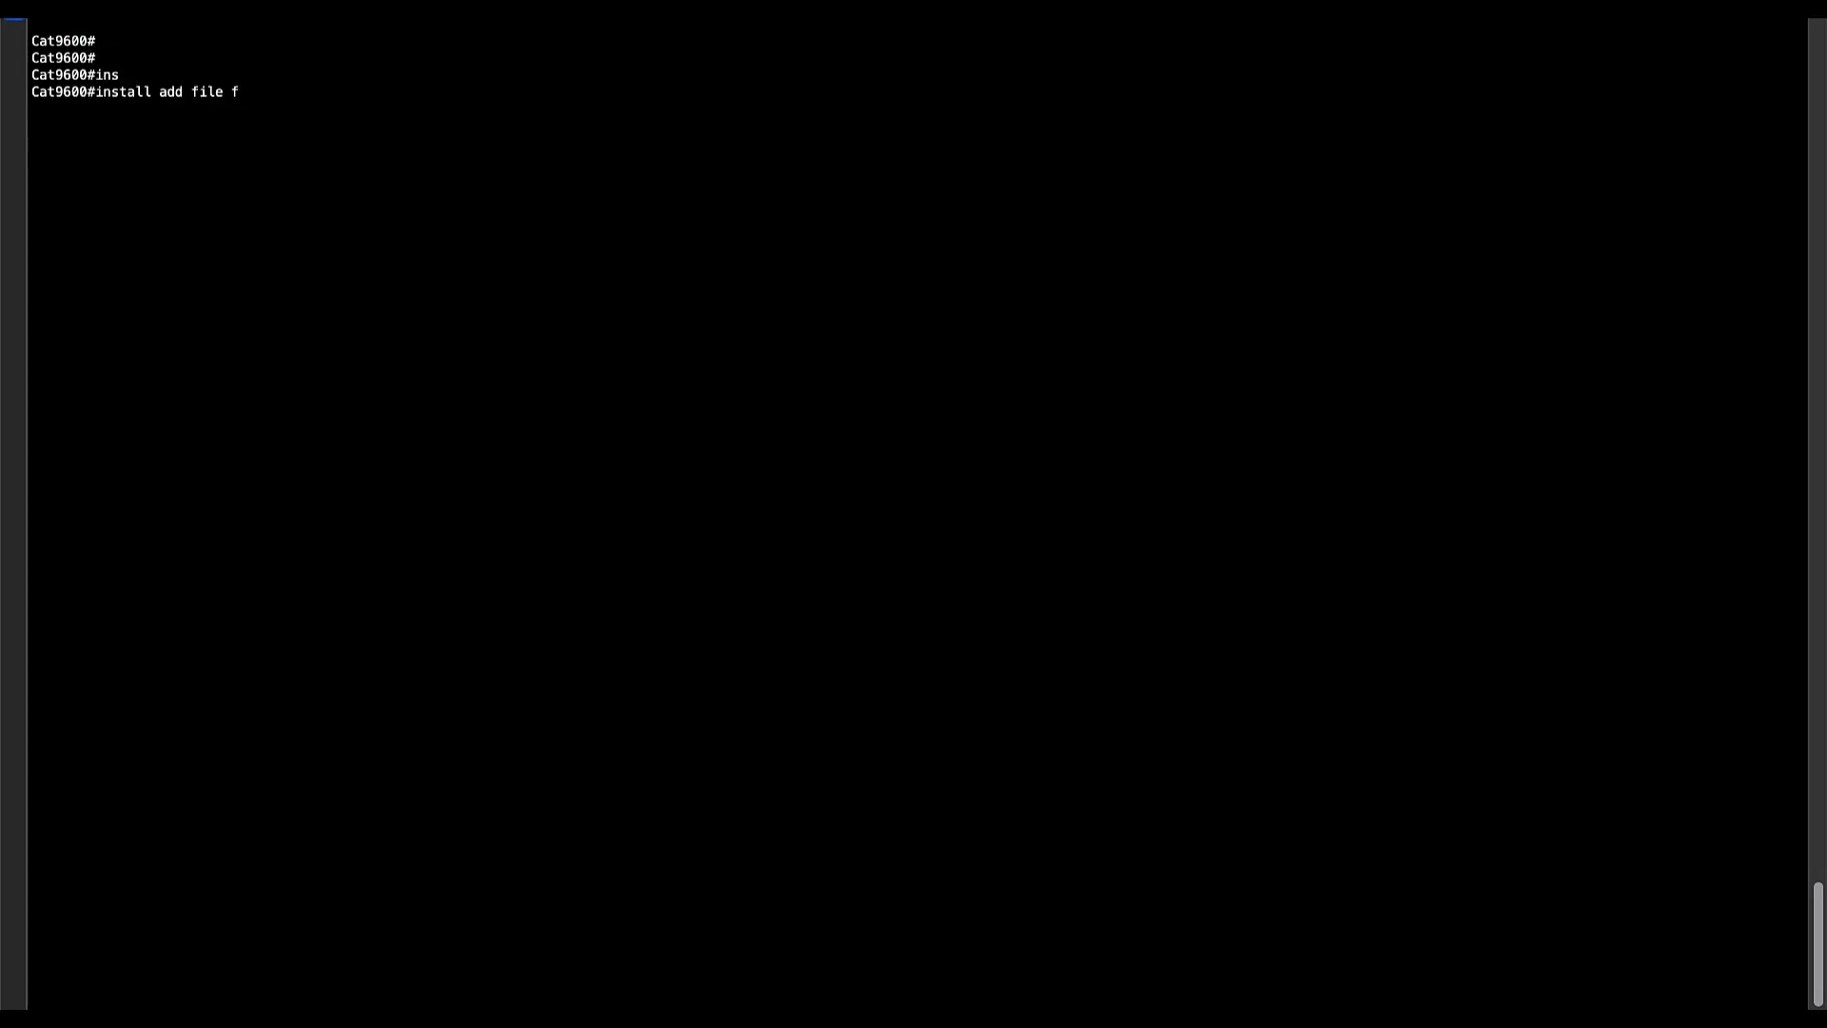
- Run the one-shot ISSU 'install add file flash:cat9k_iosxe.17.12.03.SPA.bin activate issu commit' through reload
type("lash:cat9k_iosxe.17.12.03.SPA.bin act")
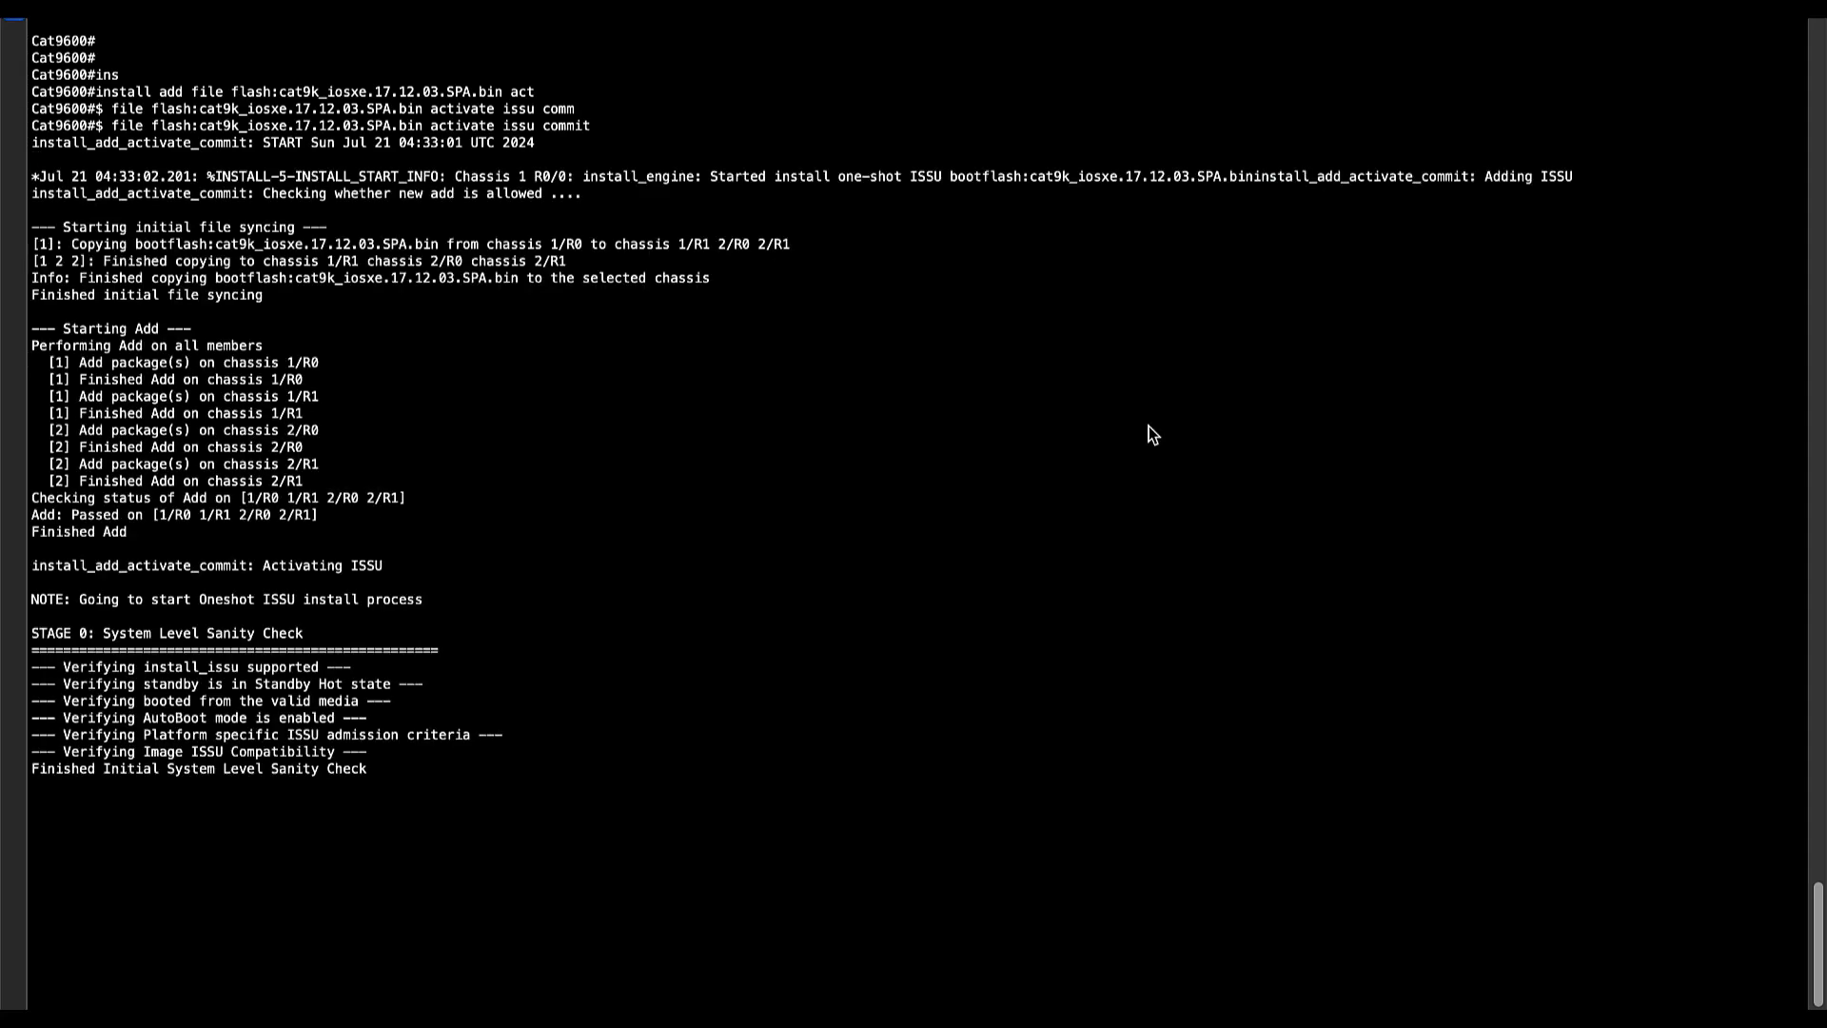
scroll("down", 3)
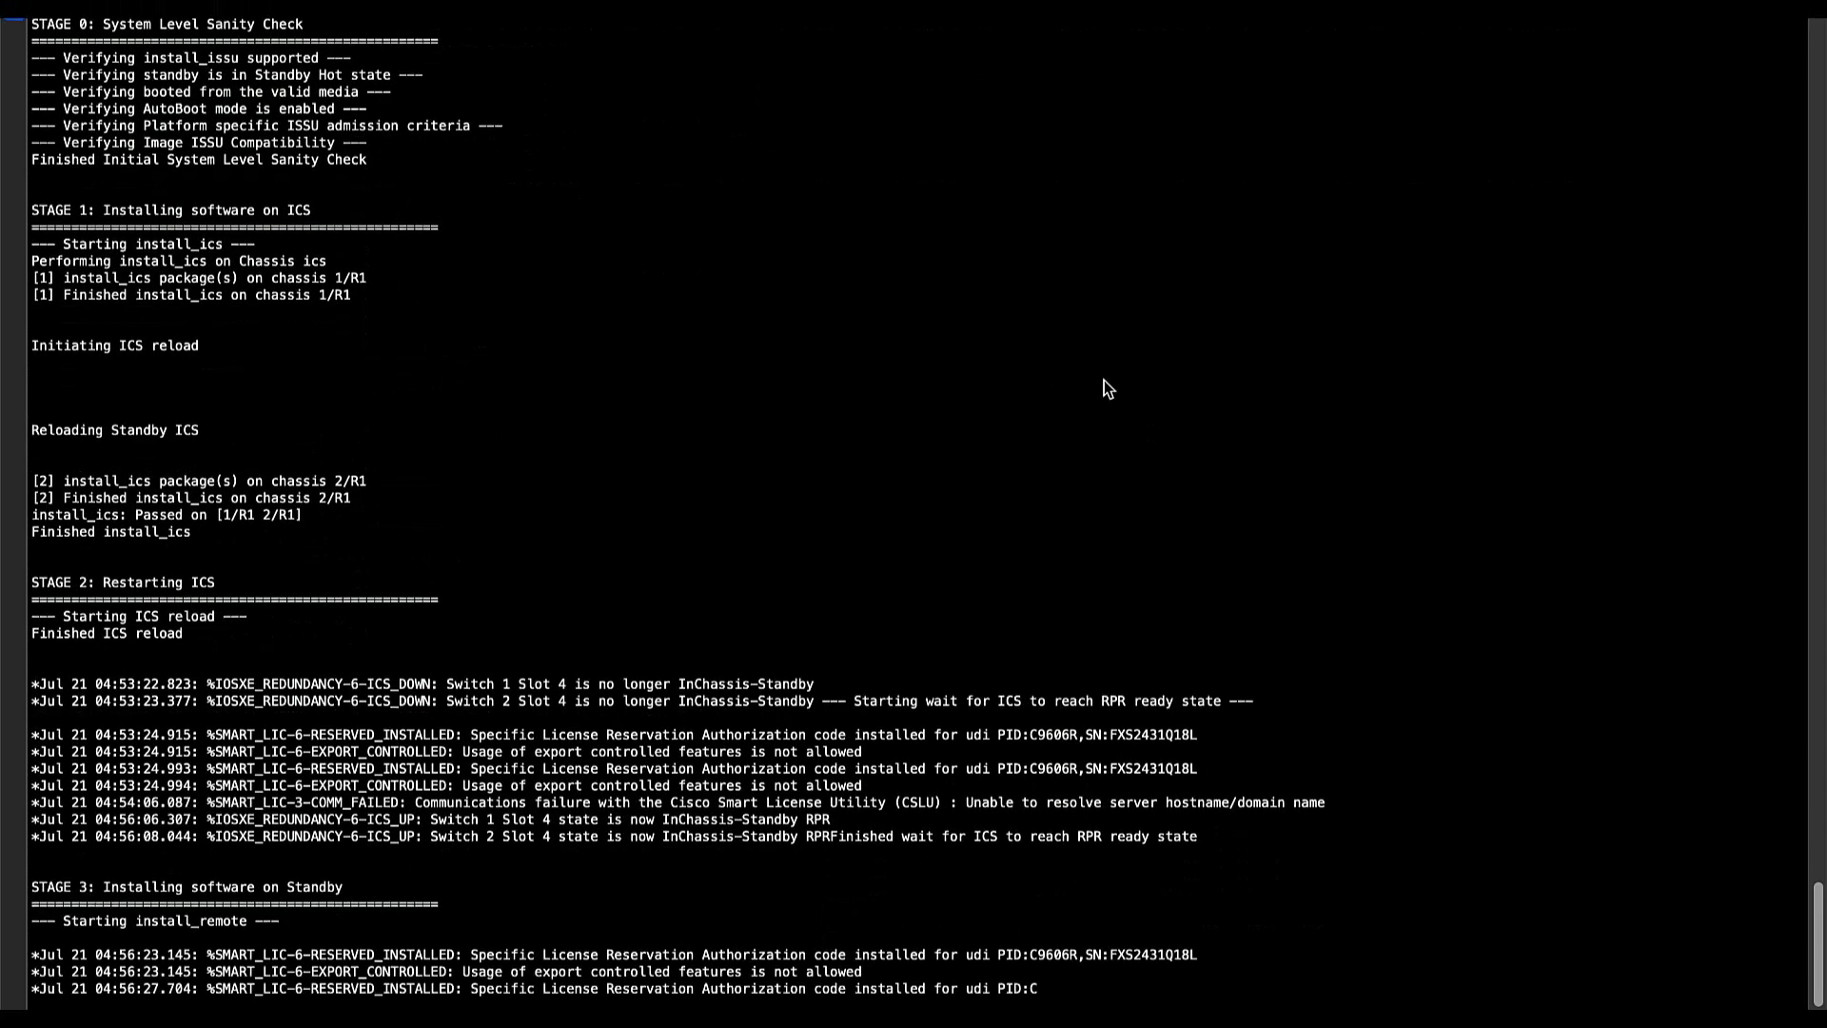
scroll("down", 3)
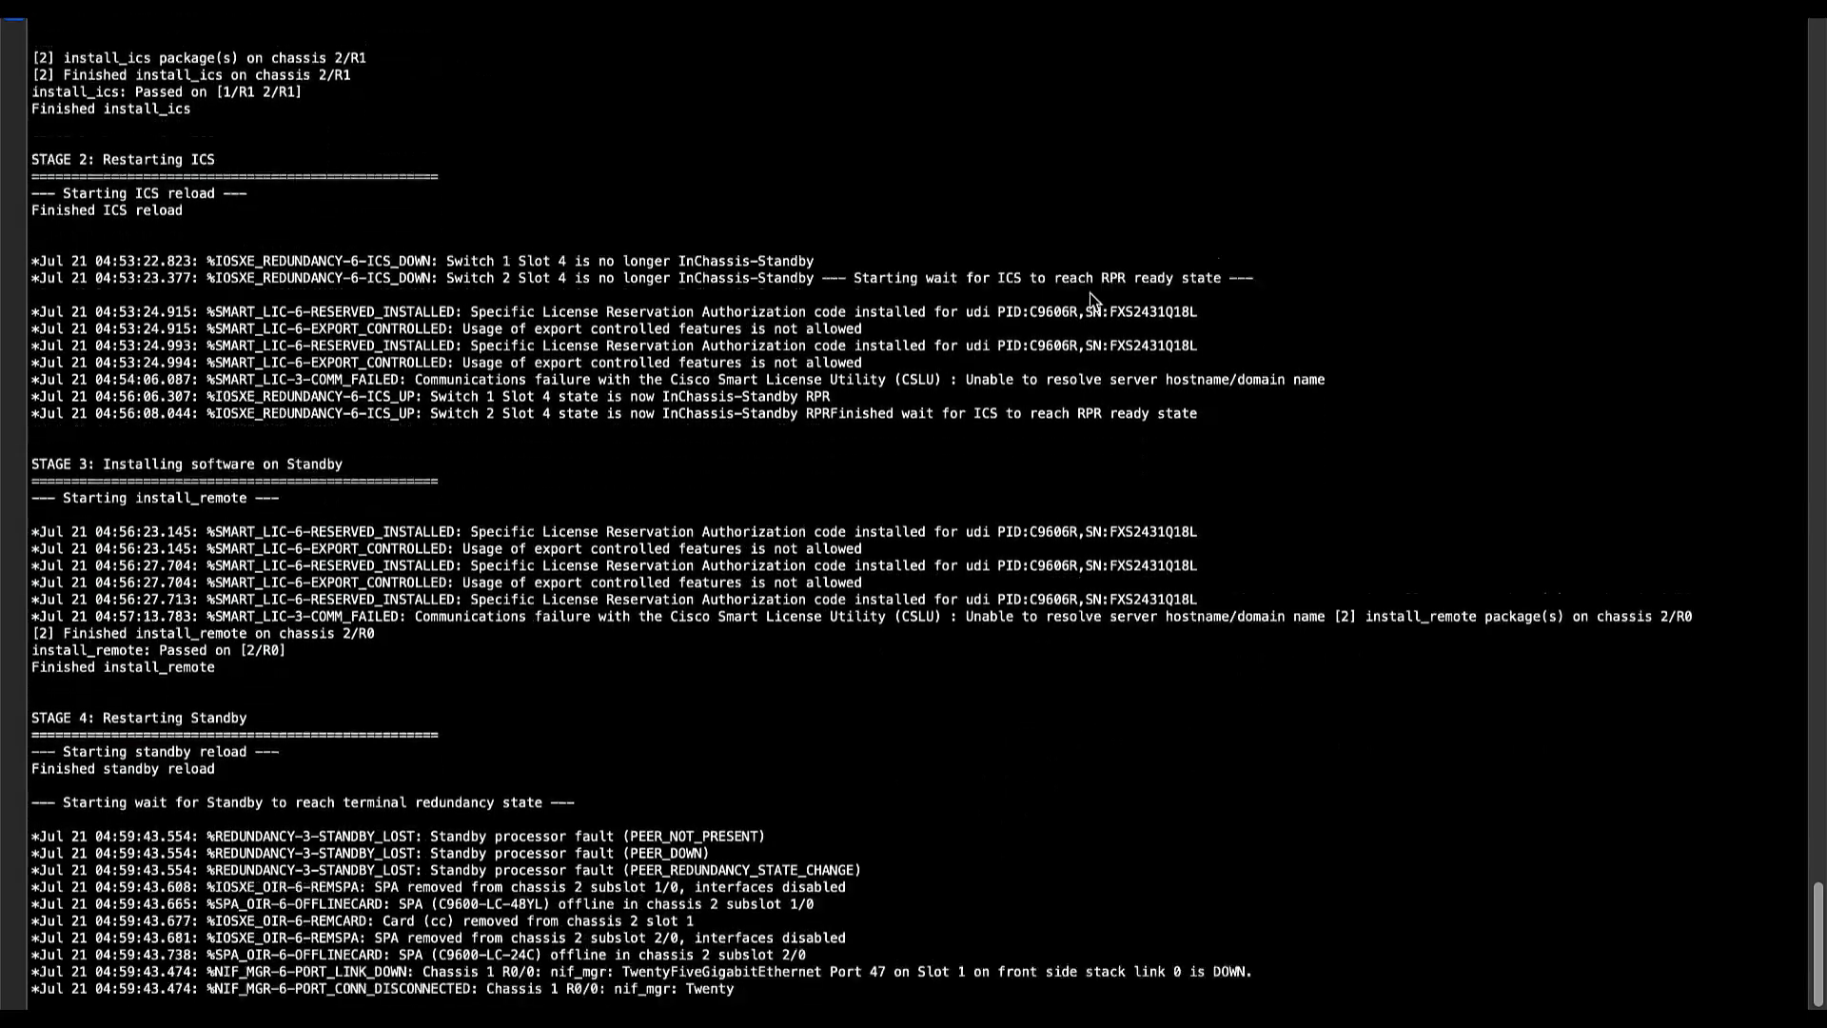
scroll("down", 3)
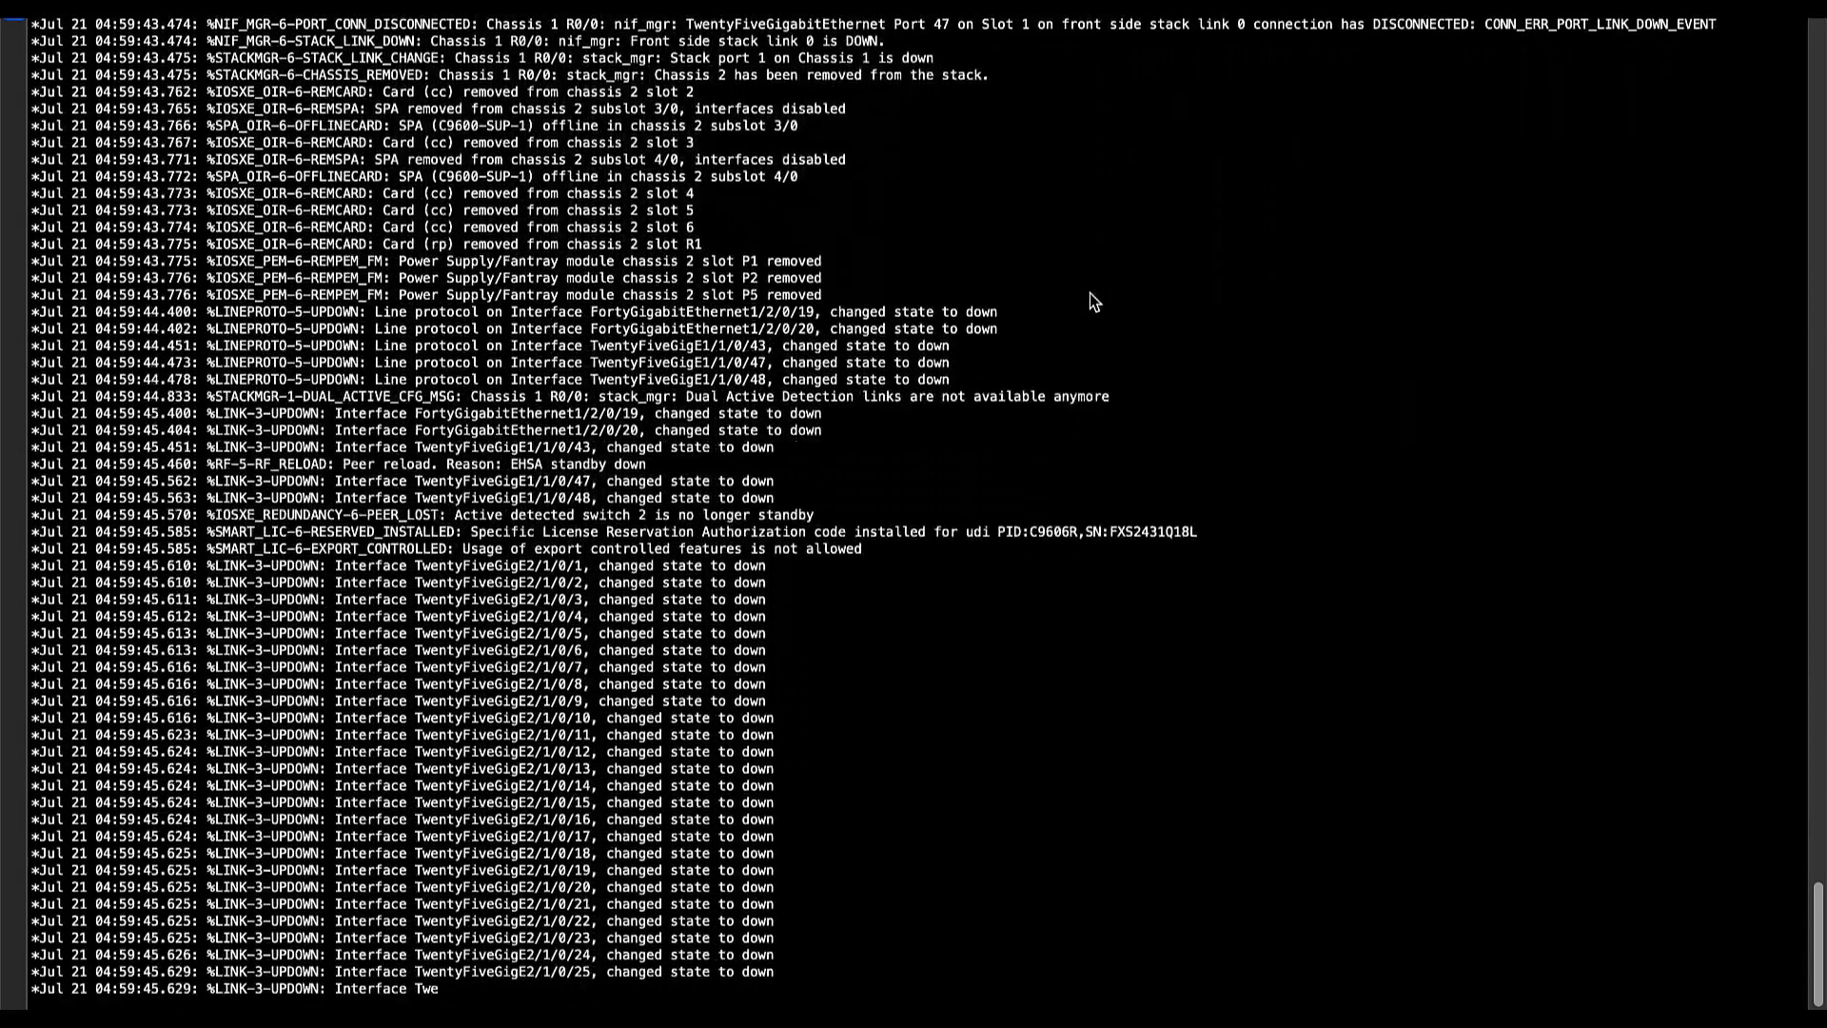
scroll("down", 3)
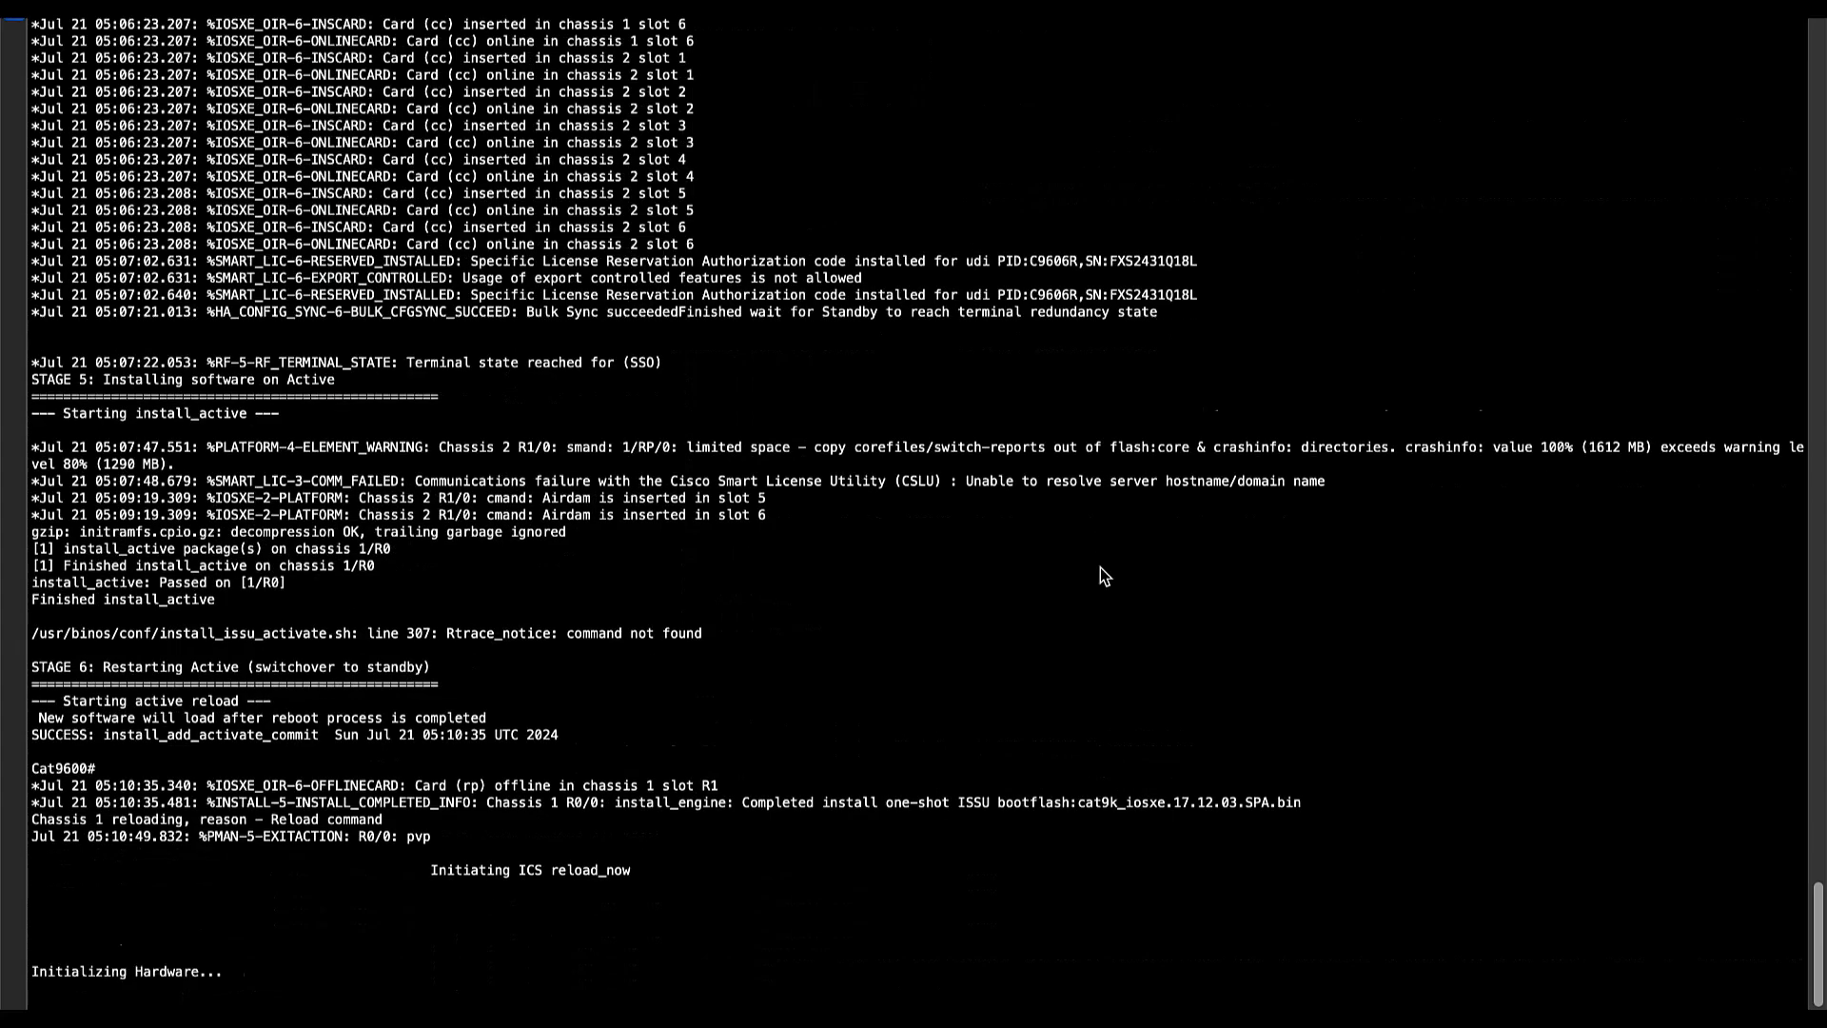
scroll("down", 3)
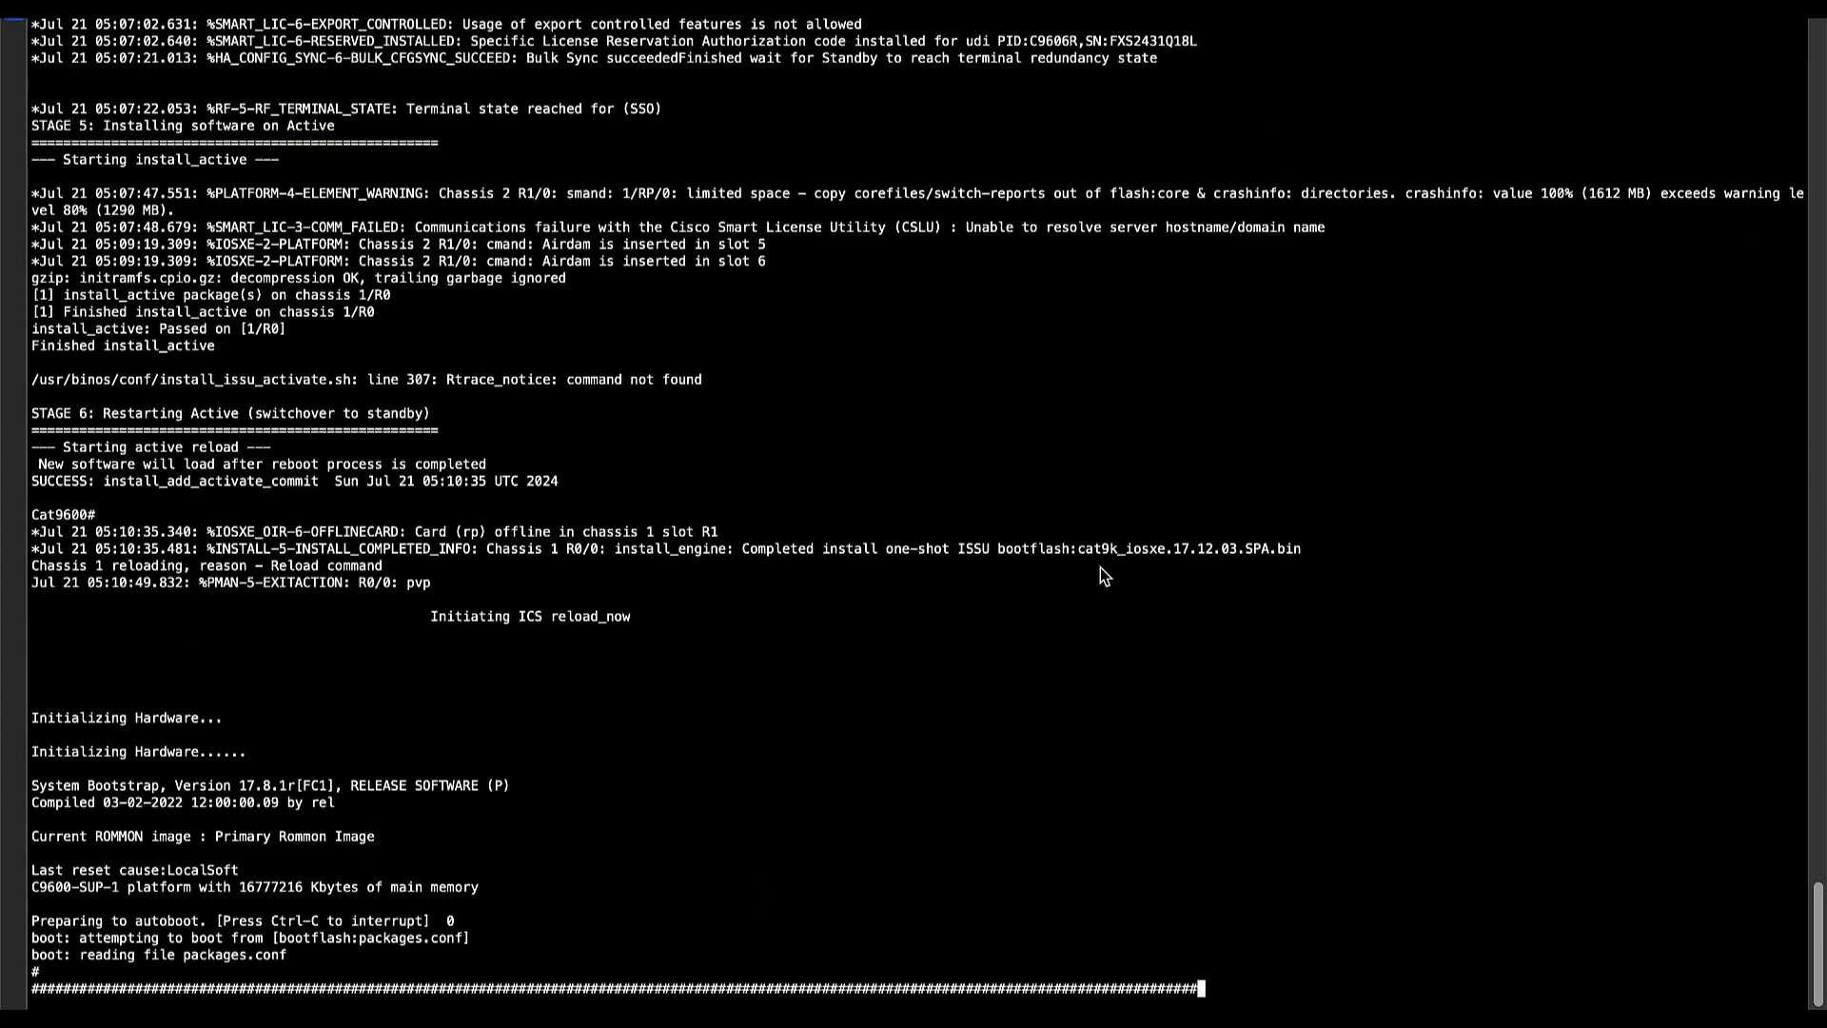
scroll("down", 3)
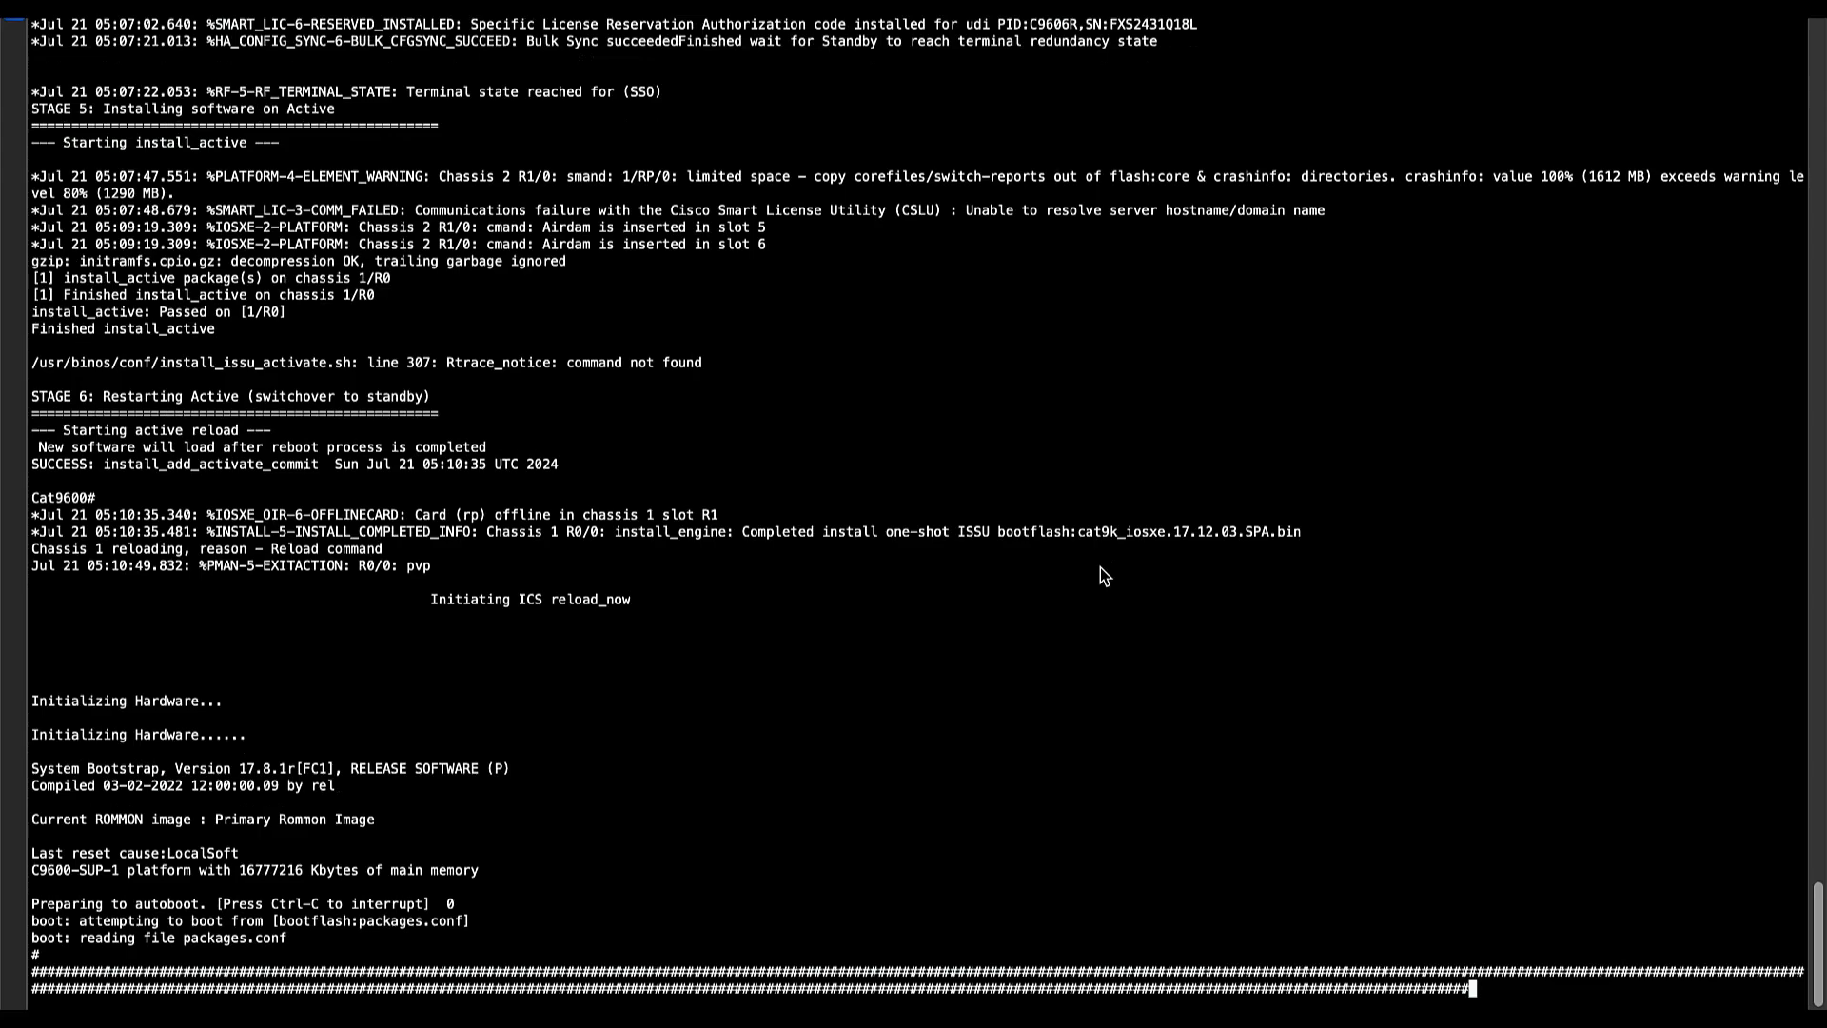
- Run show version to confirm Cisco IOS XE 17.12.03 on the Cat9600
type("show version")
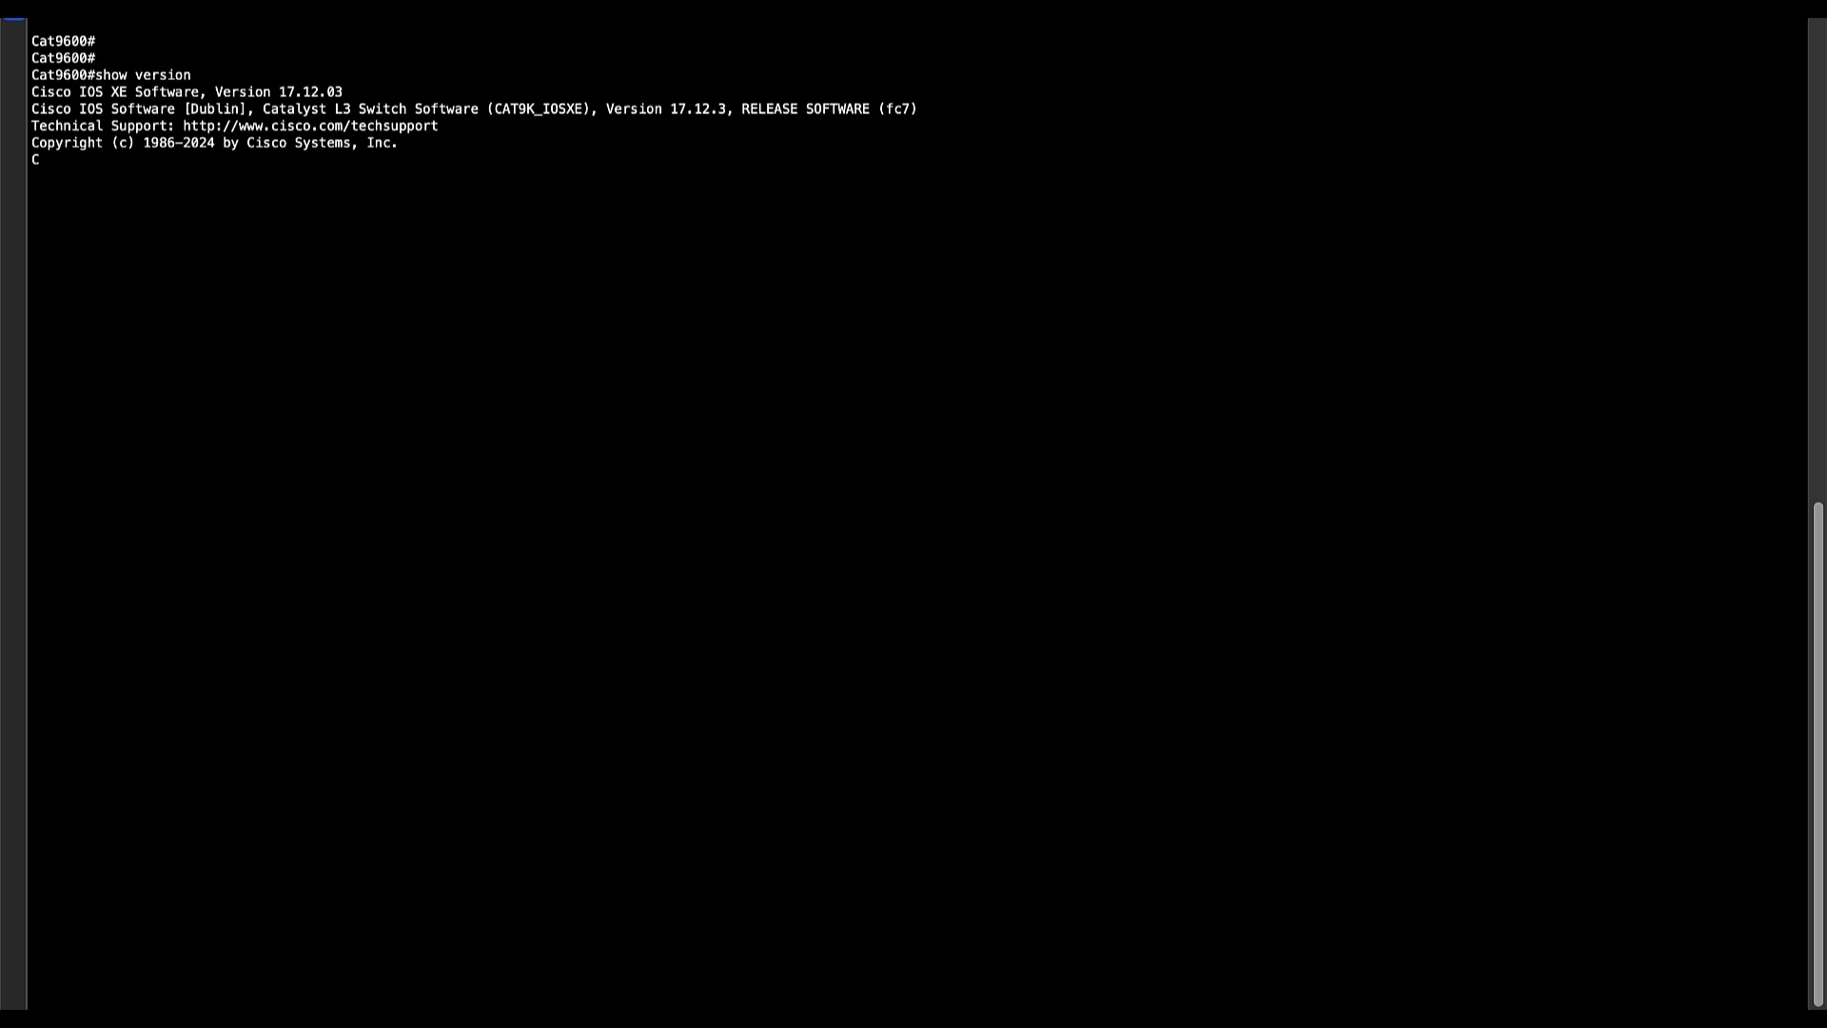